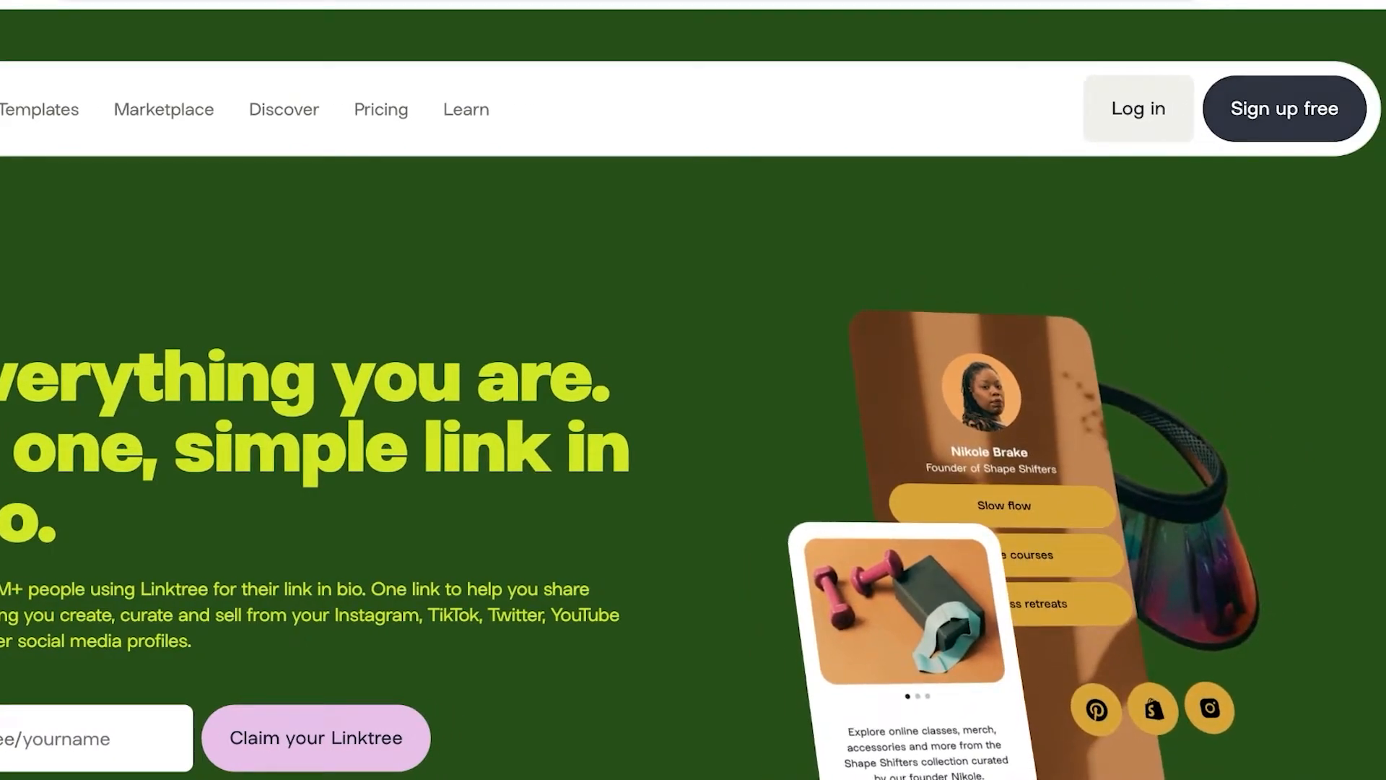
Step: Sign up for a free Linktree account with an email address and password
click(1283, 108)
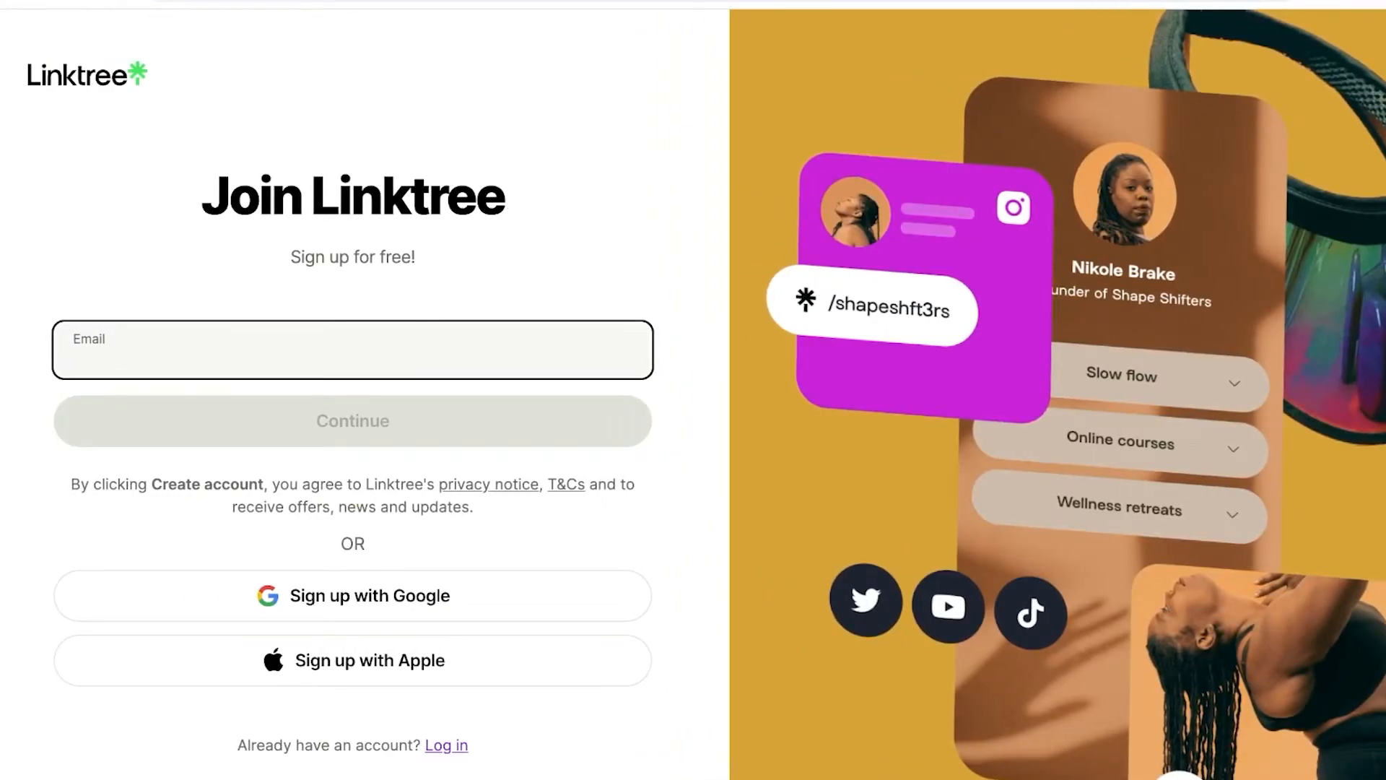
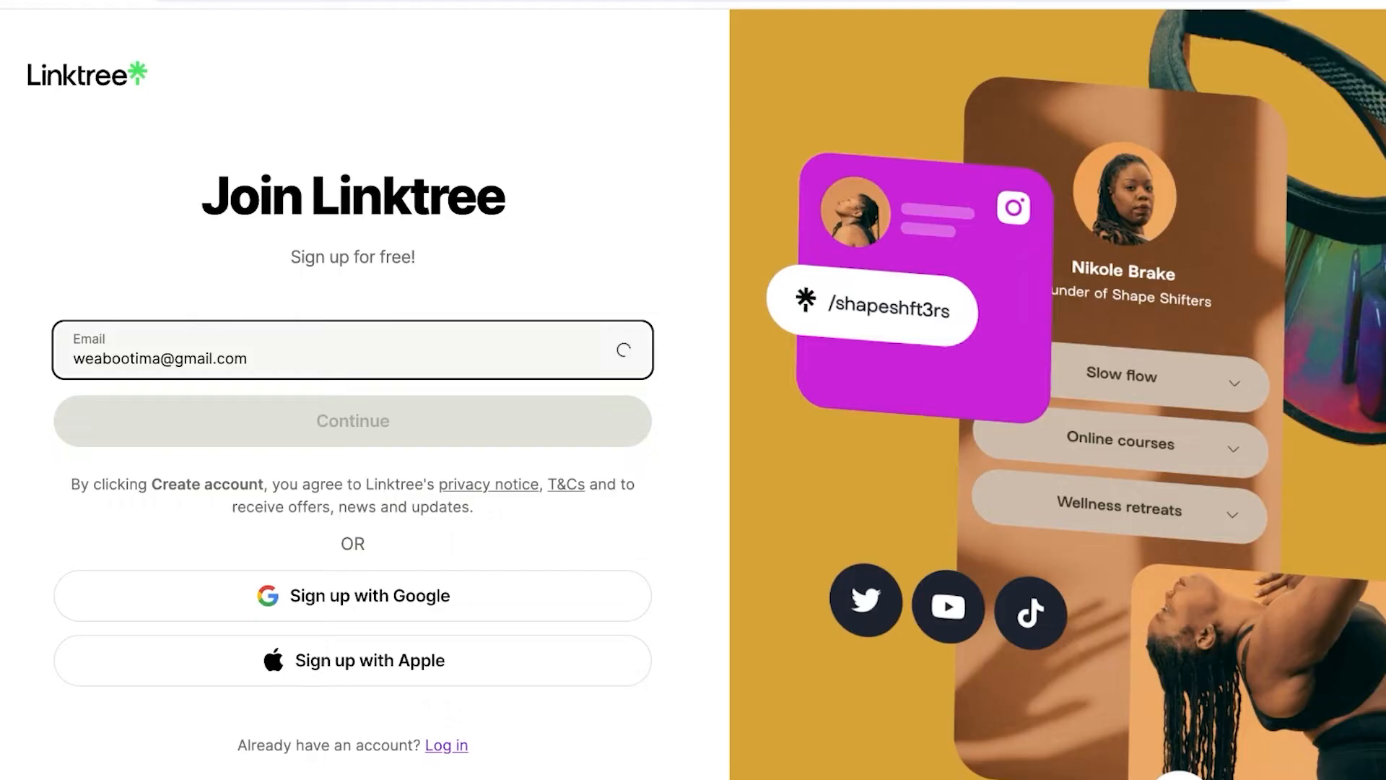
text(••)
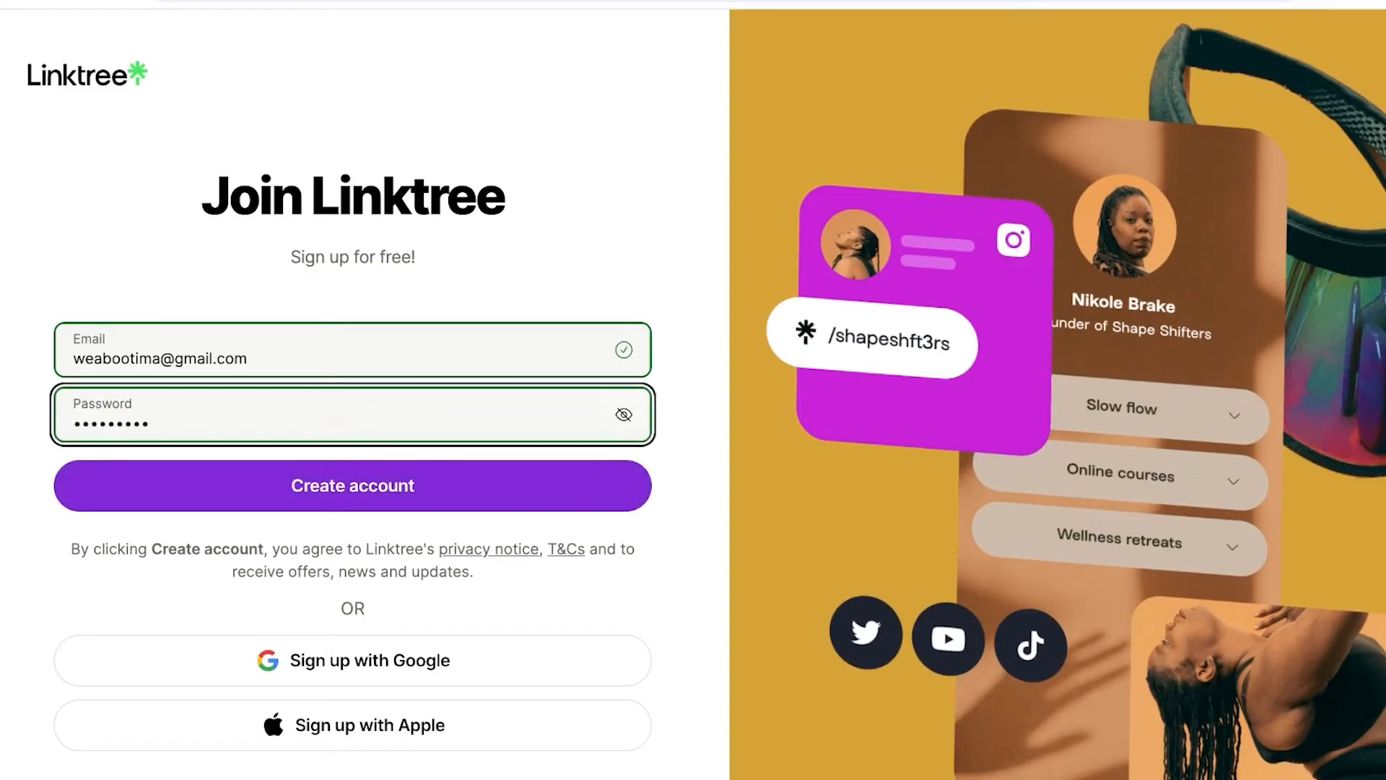
click(351, 485)
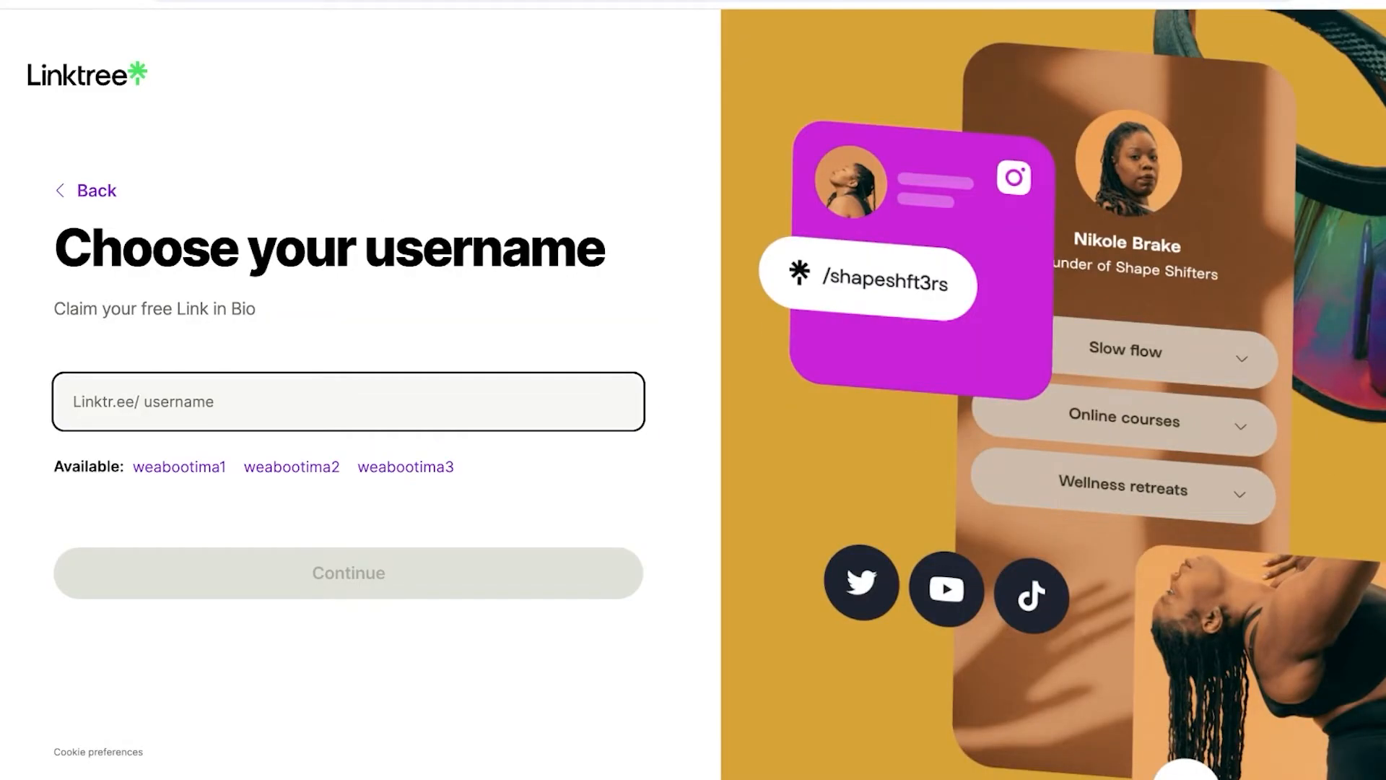
Step: Replace the taken username with thelilyflower and continue past onboarding and the check-inbox notice
text(SPENCER)
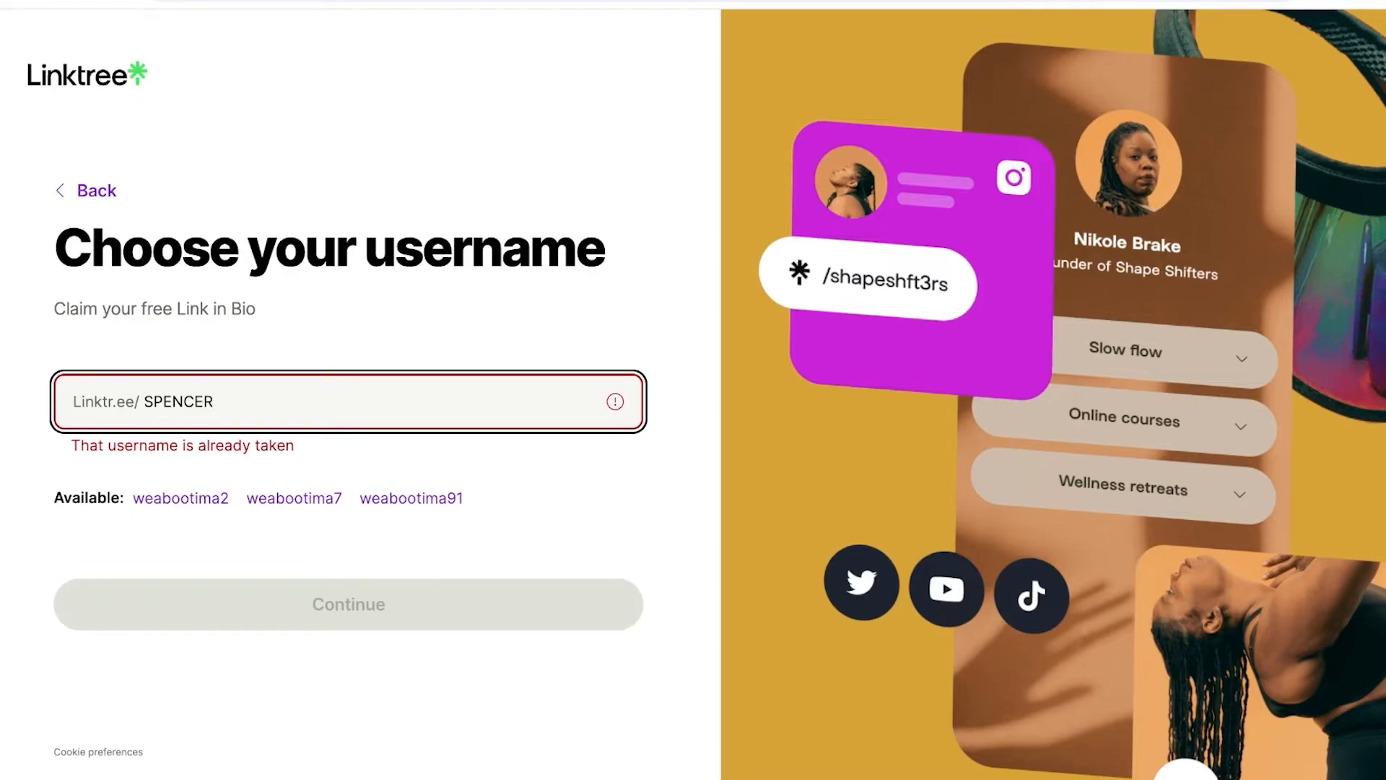
key(Backspace)
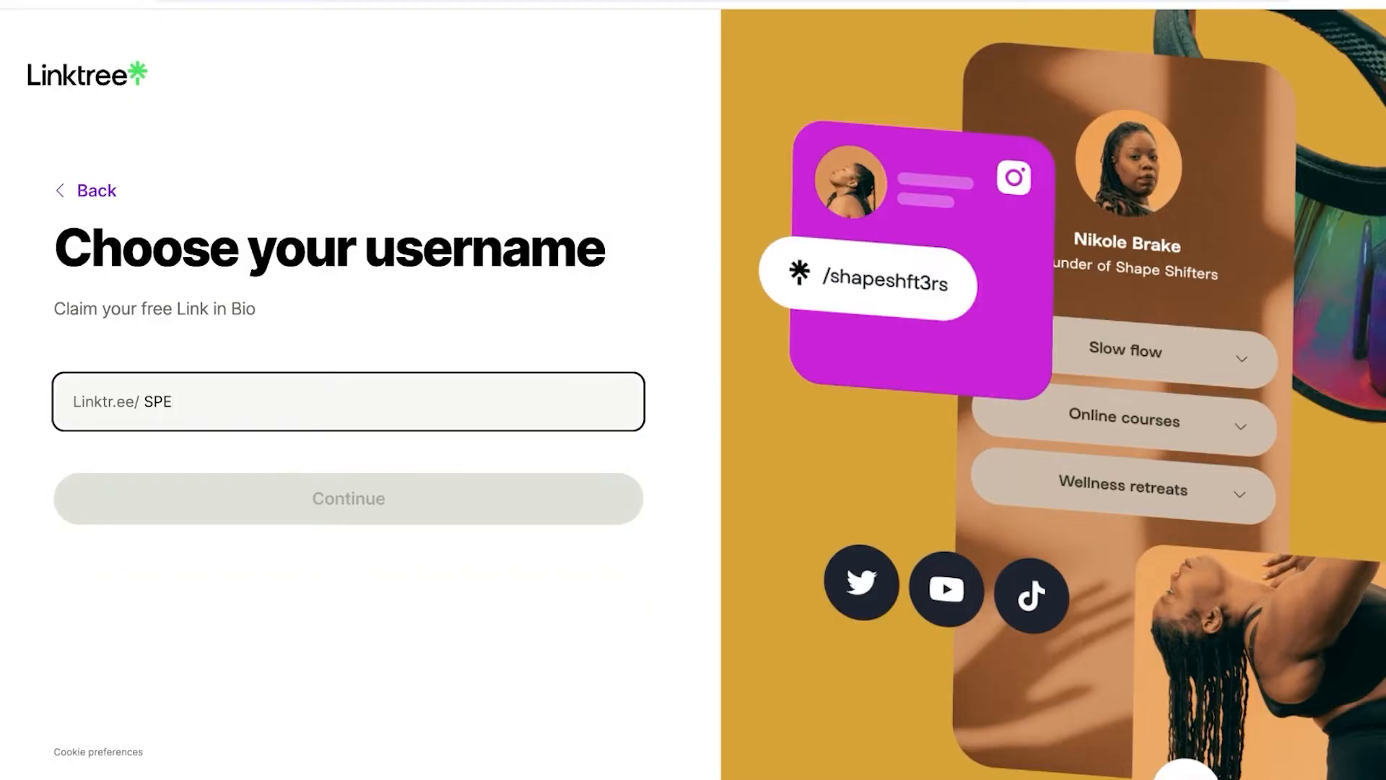
text(lily)
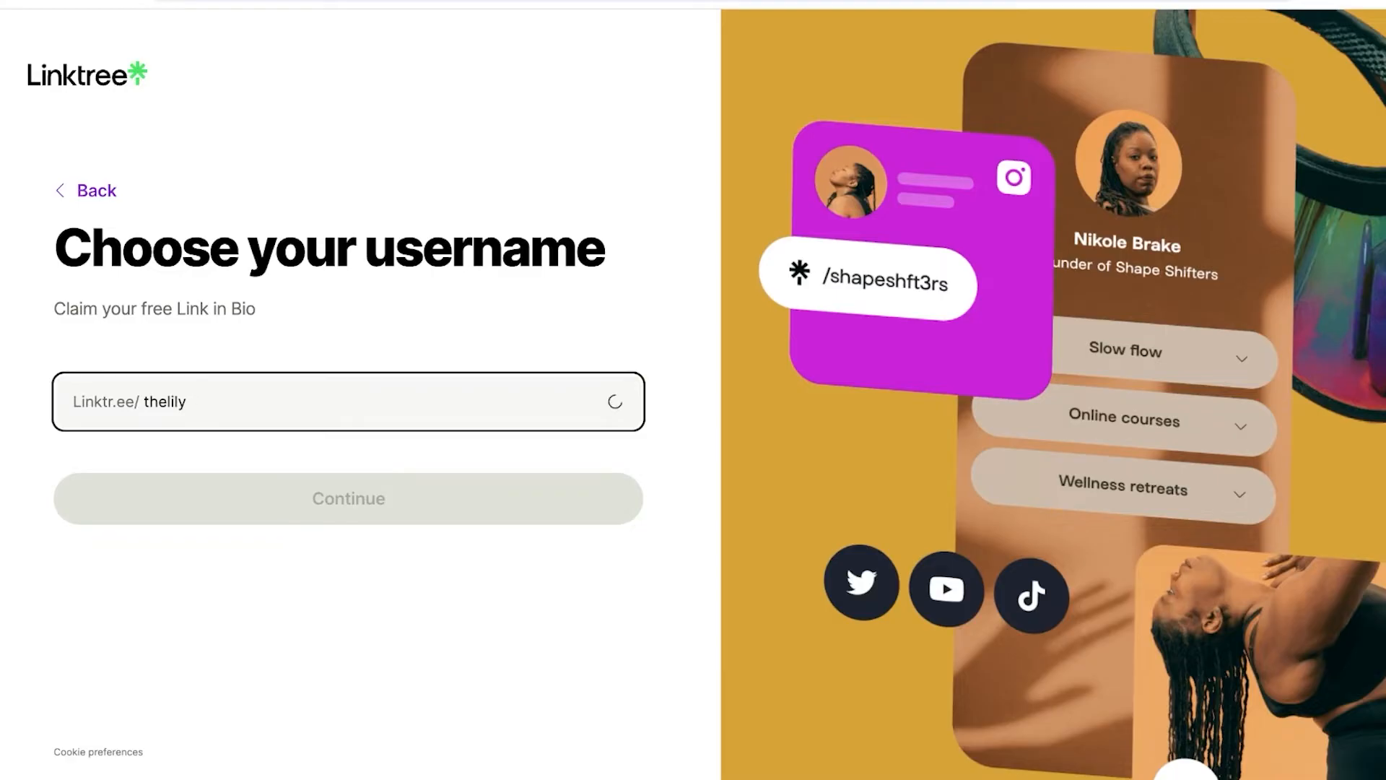
text(flower)
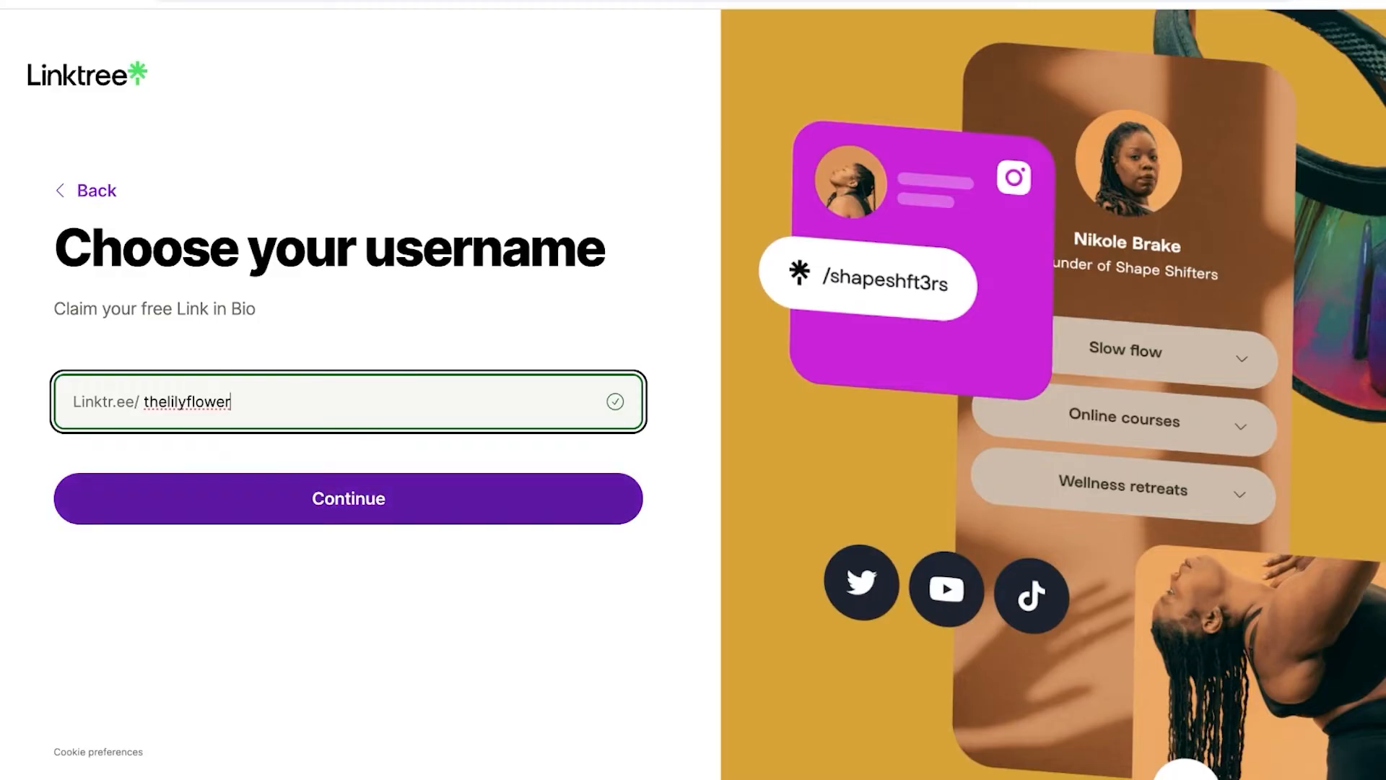
click(348, 497)
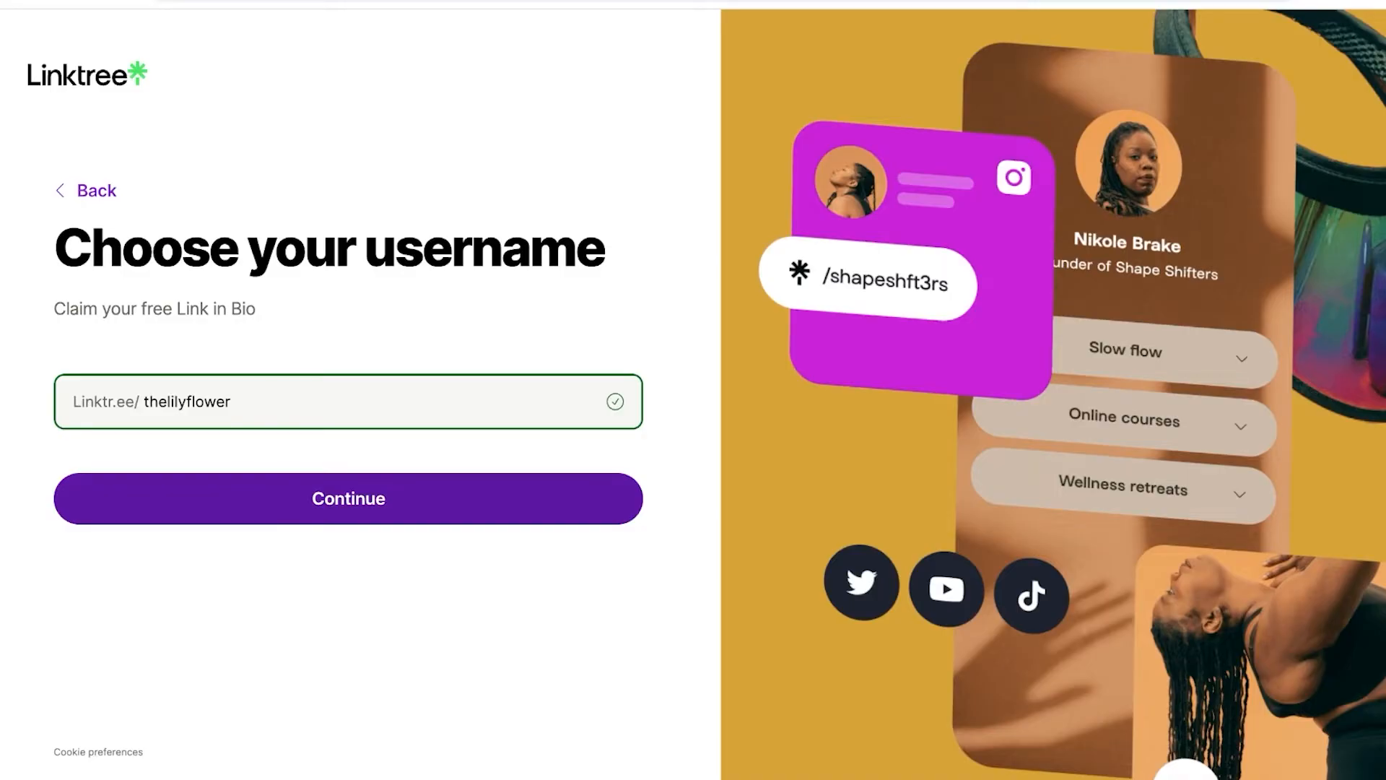
click(347, 498)
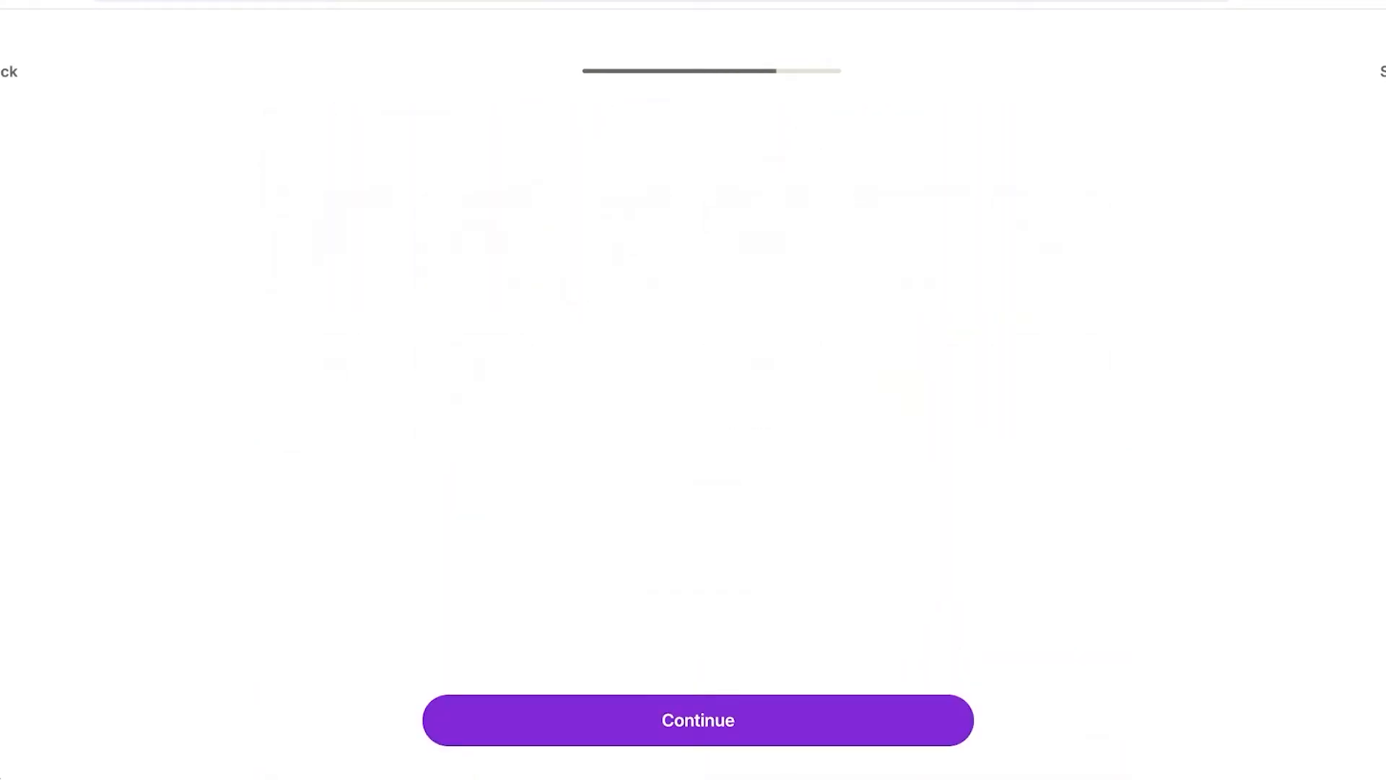
click(698, 720)
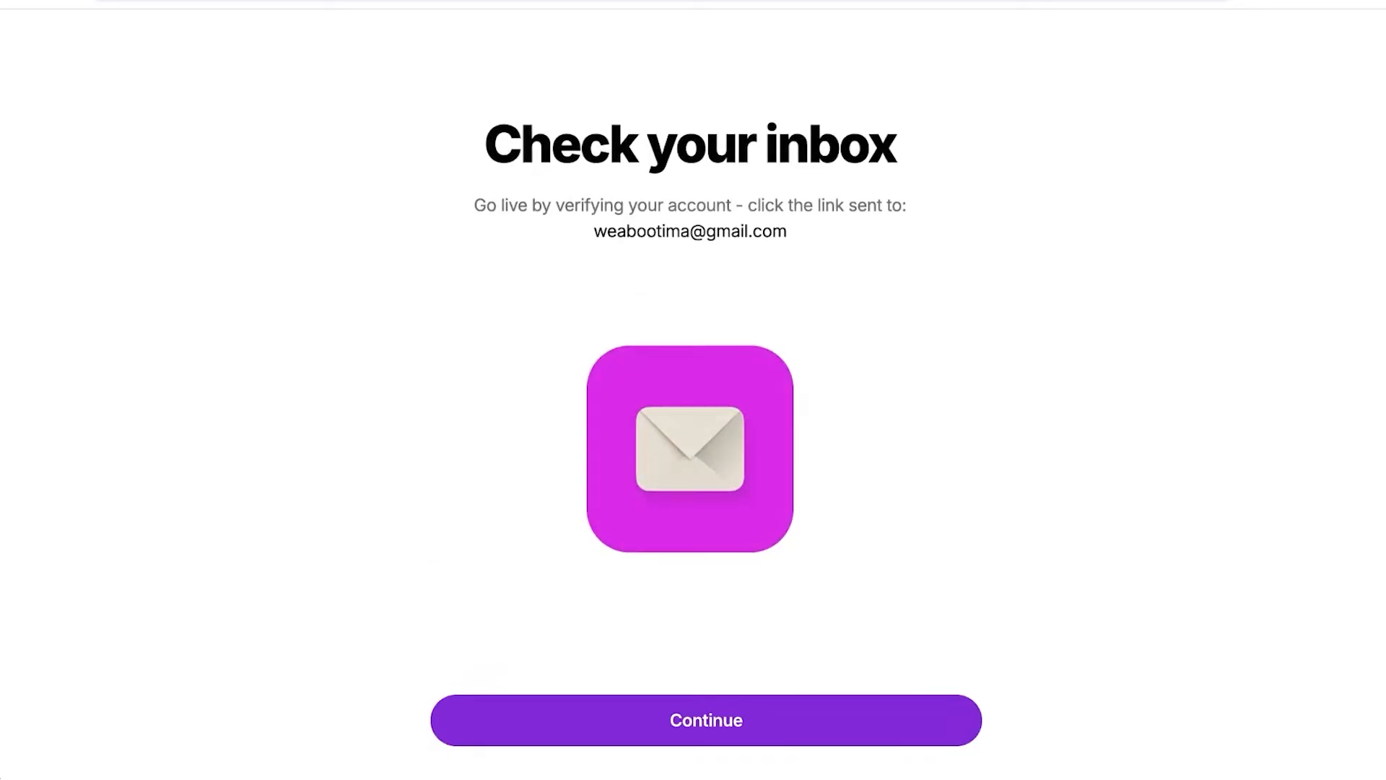
click(706, 720)
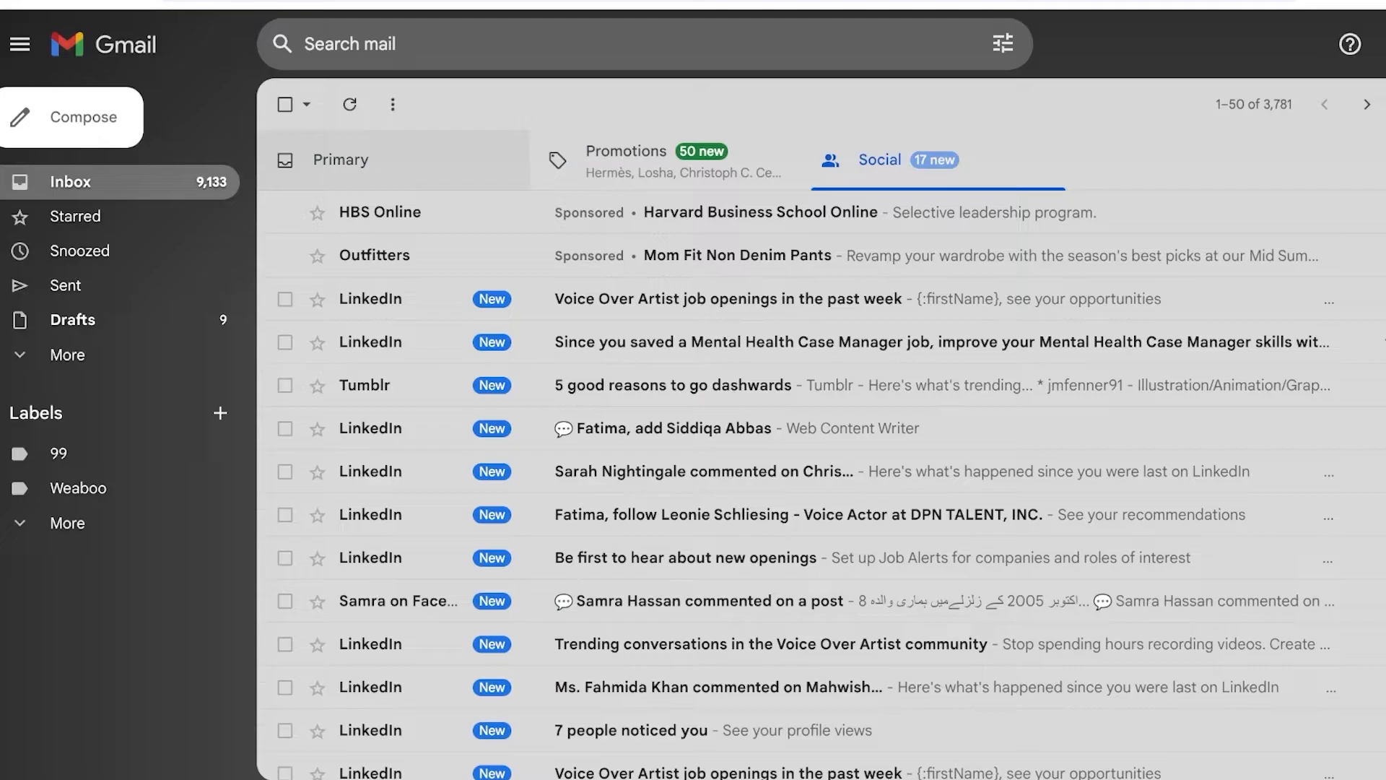
Step: Open the Linktree 'Verify your email' message and use its Verify it now link
click(340, 160)
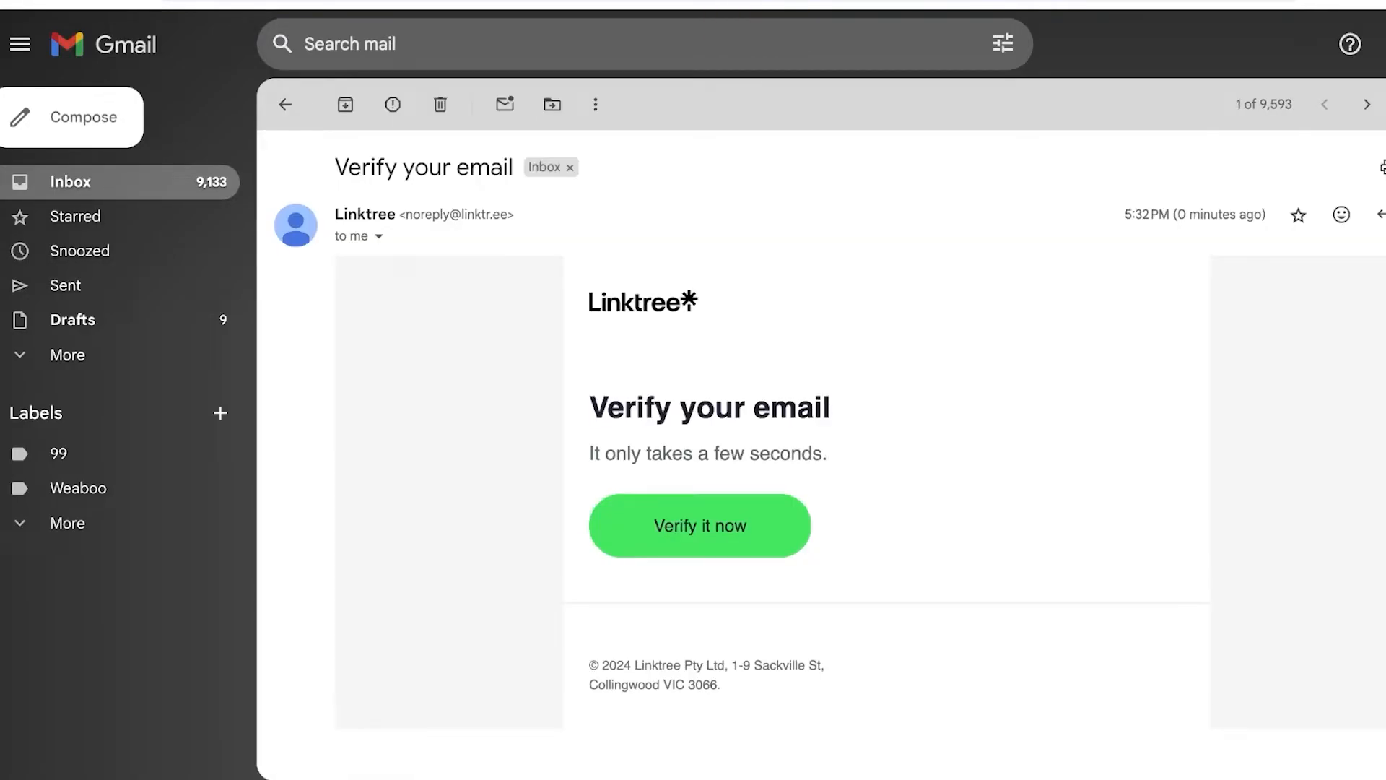
click(699, 524)
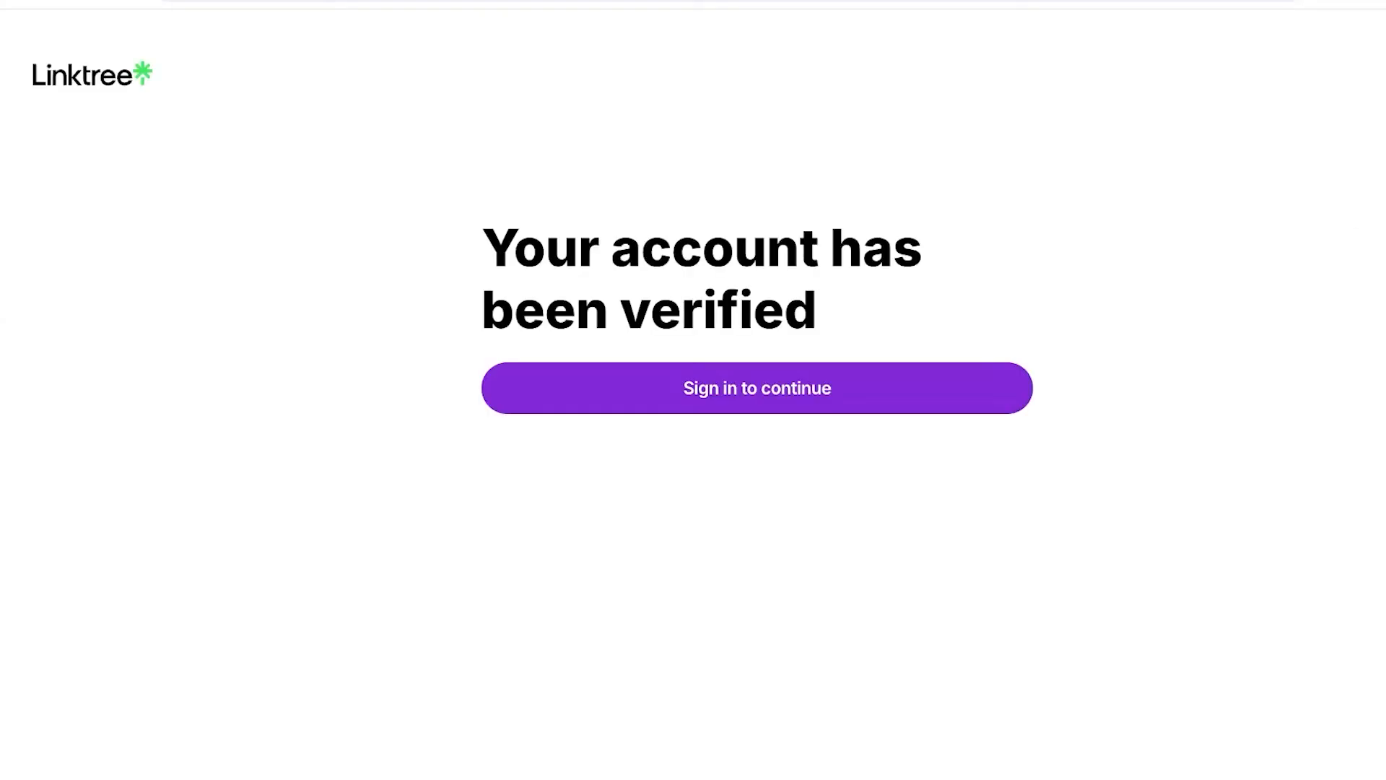
click(756, 387)
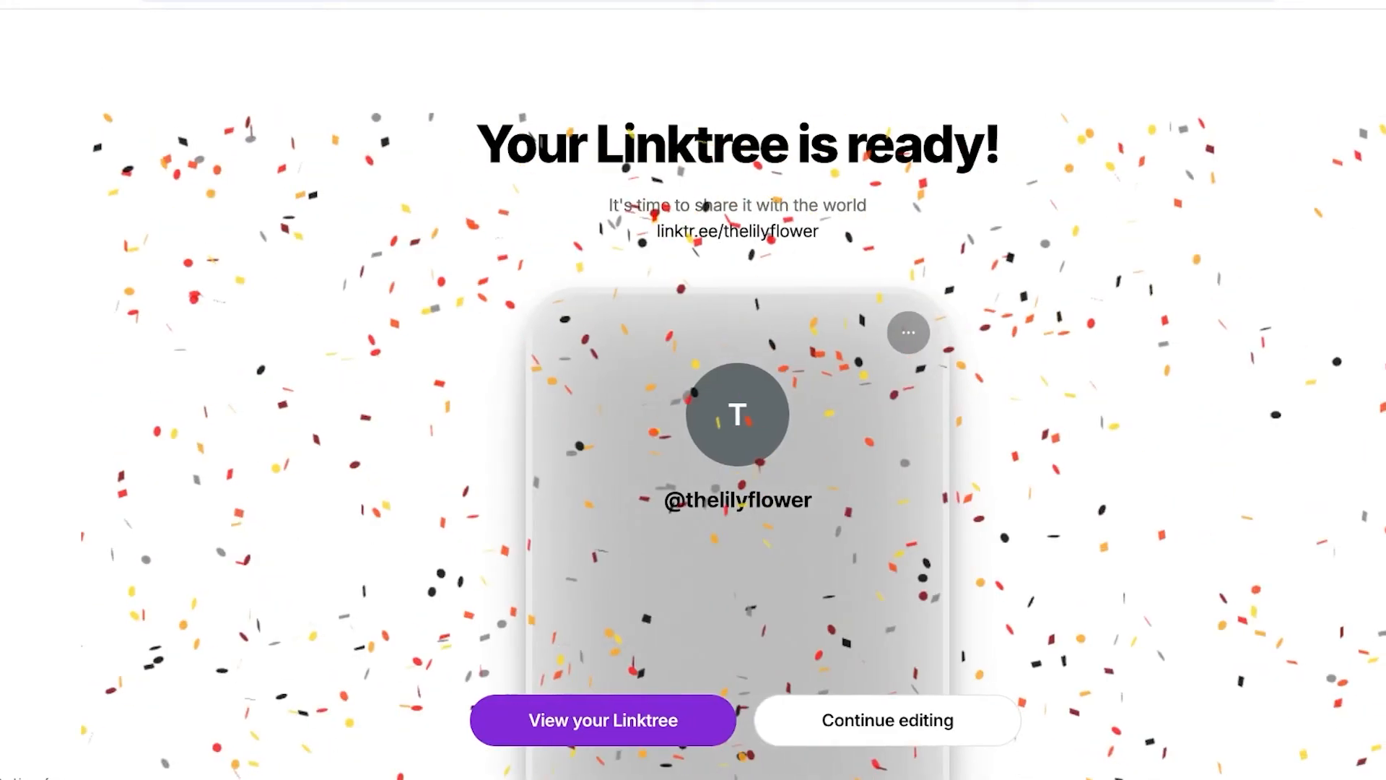
click(886, 720)
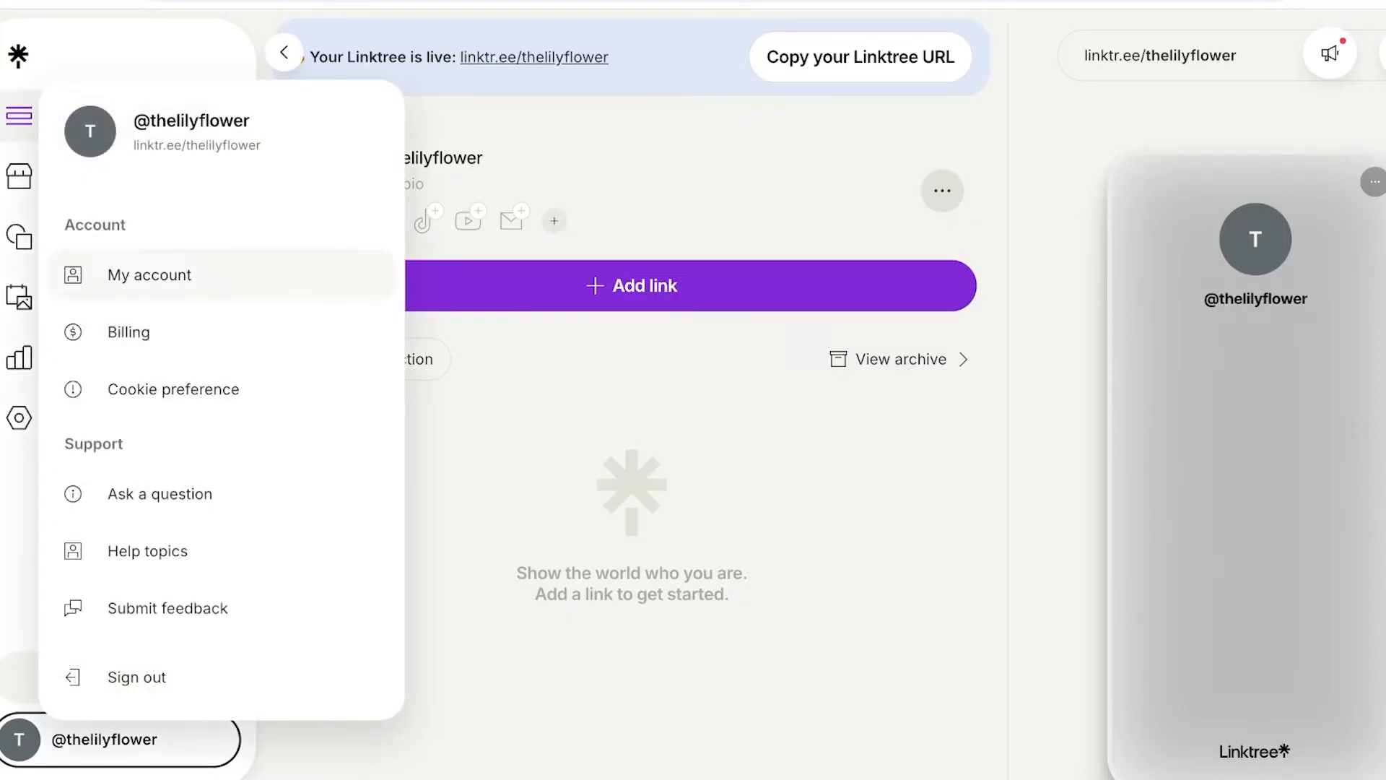
click(119, 740)
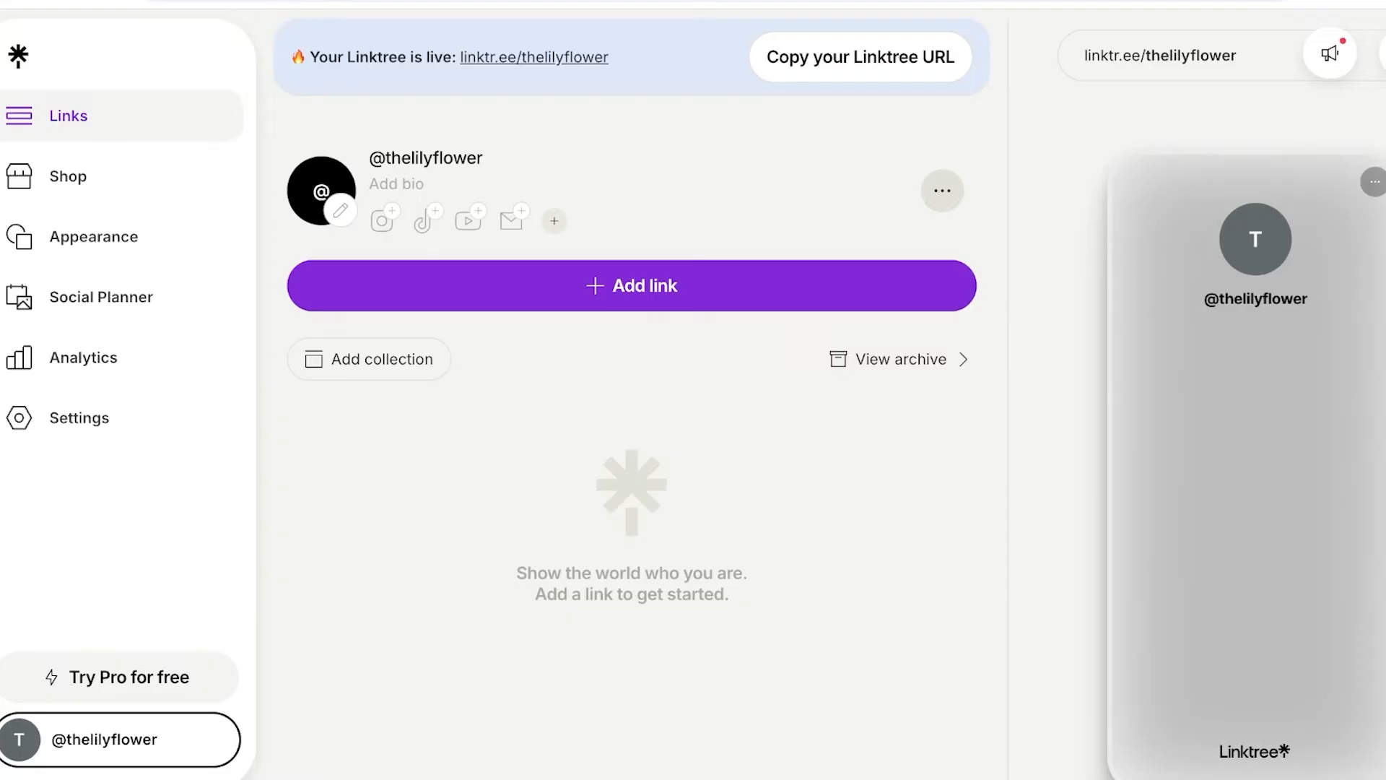
Step: Set a cropped photo of a woman holding an eyeshadow palette as the profile picture
click(340, 210)
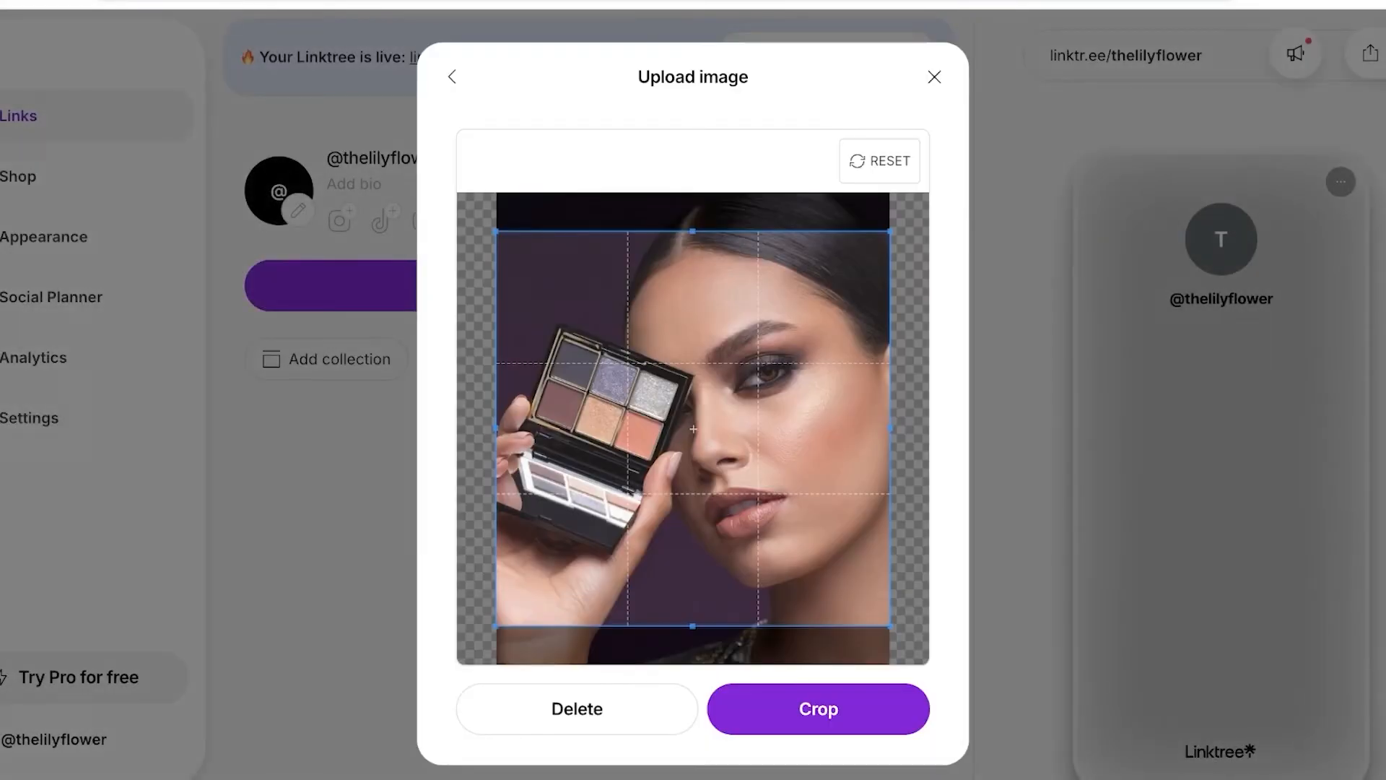
click(816, 708)
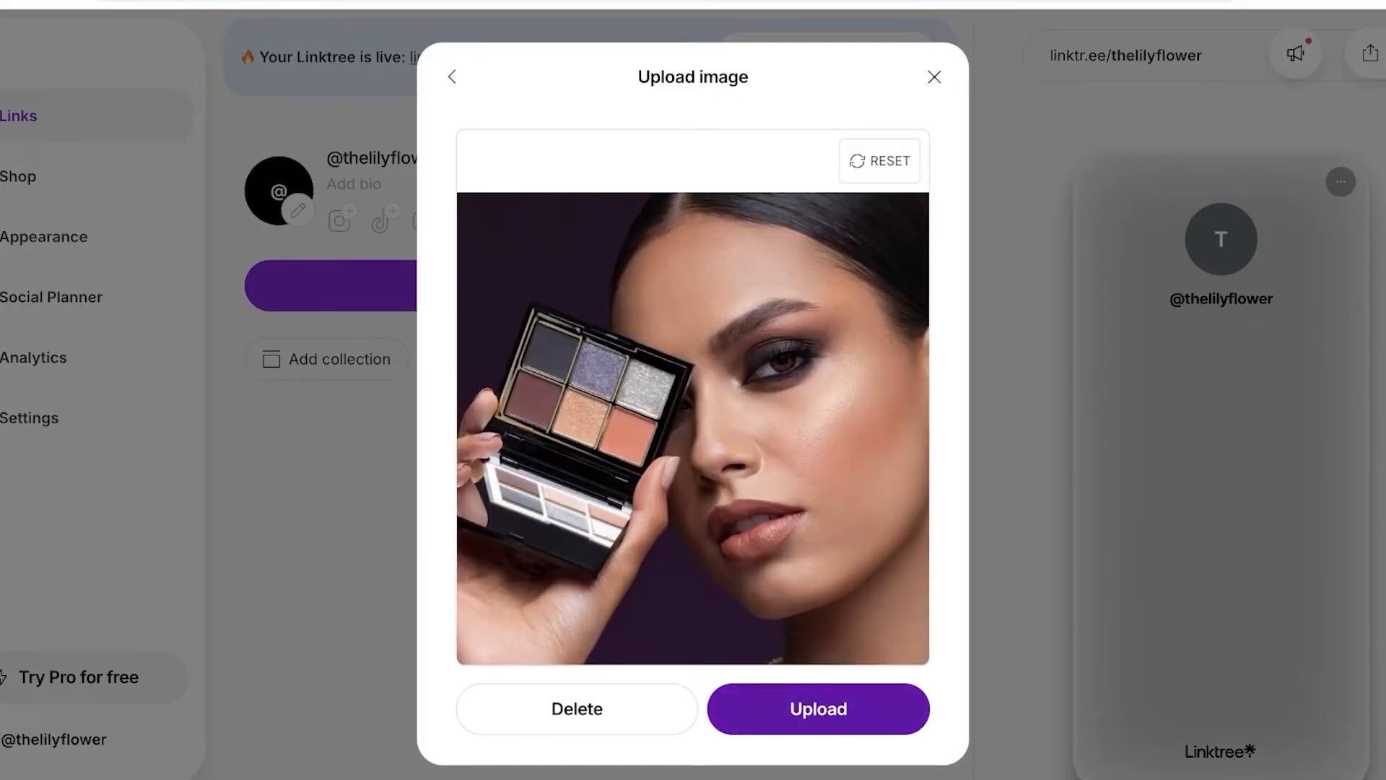
click(815, 708)
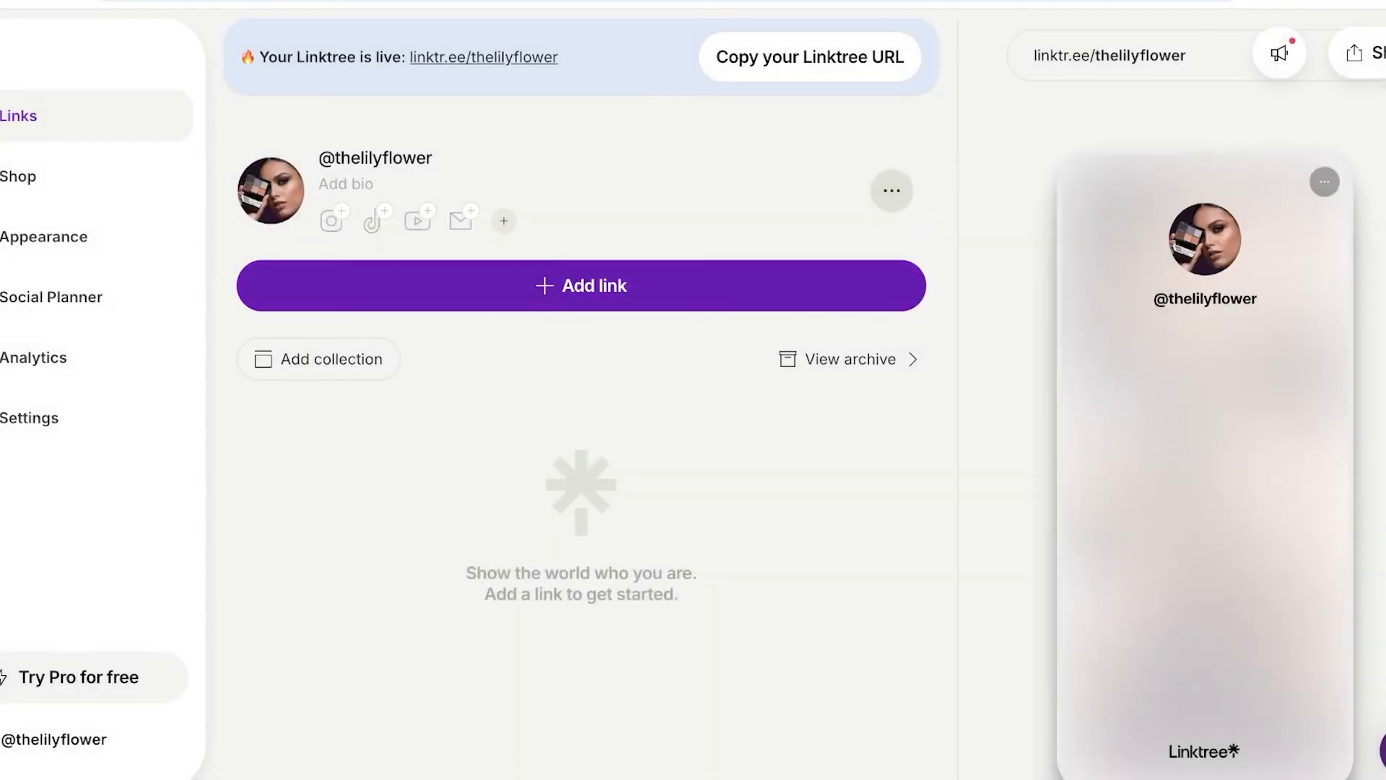
click(346, 185)
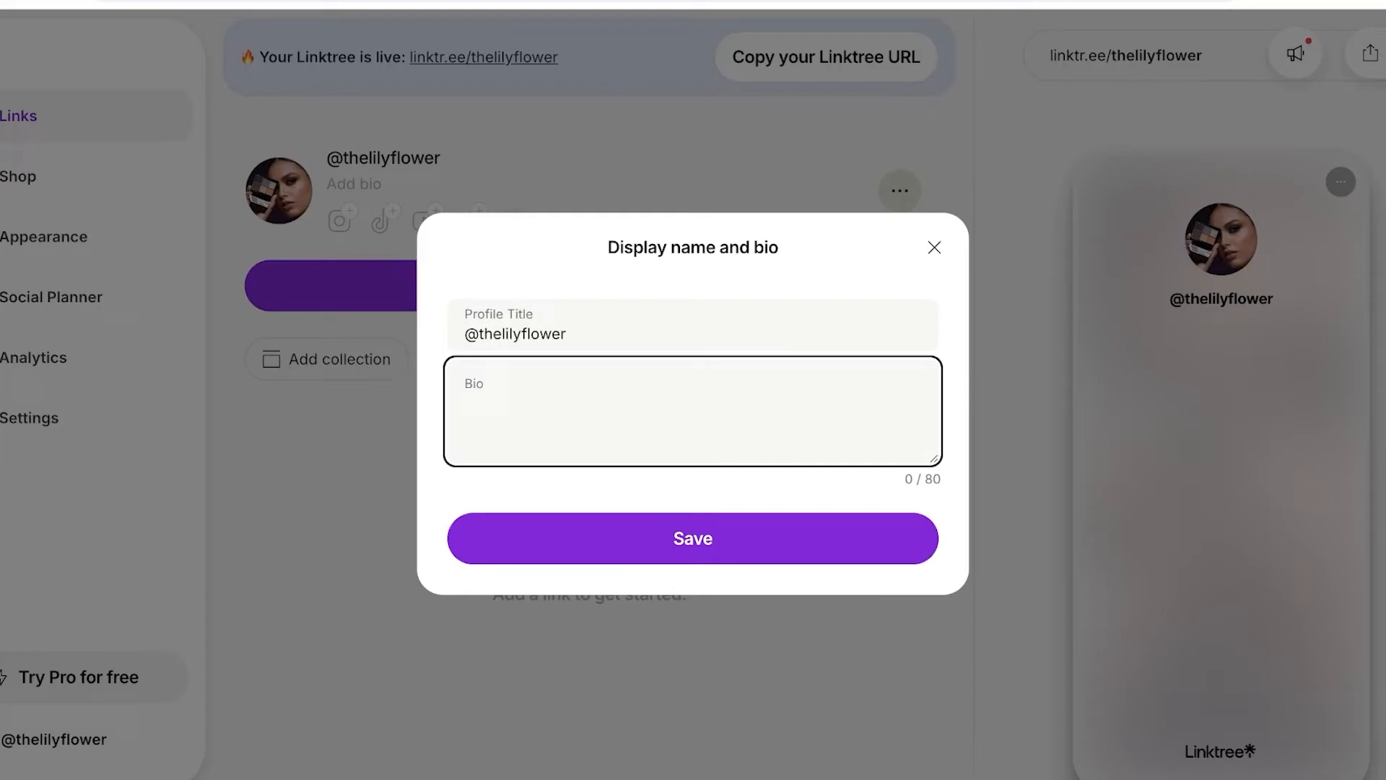
Step: Save the bio 'Here are all my socials and all my recommendations!'
text(L)
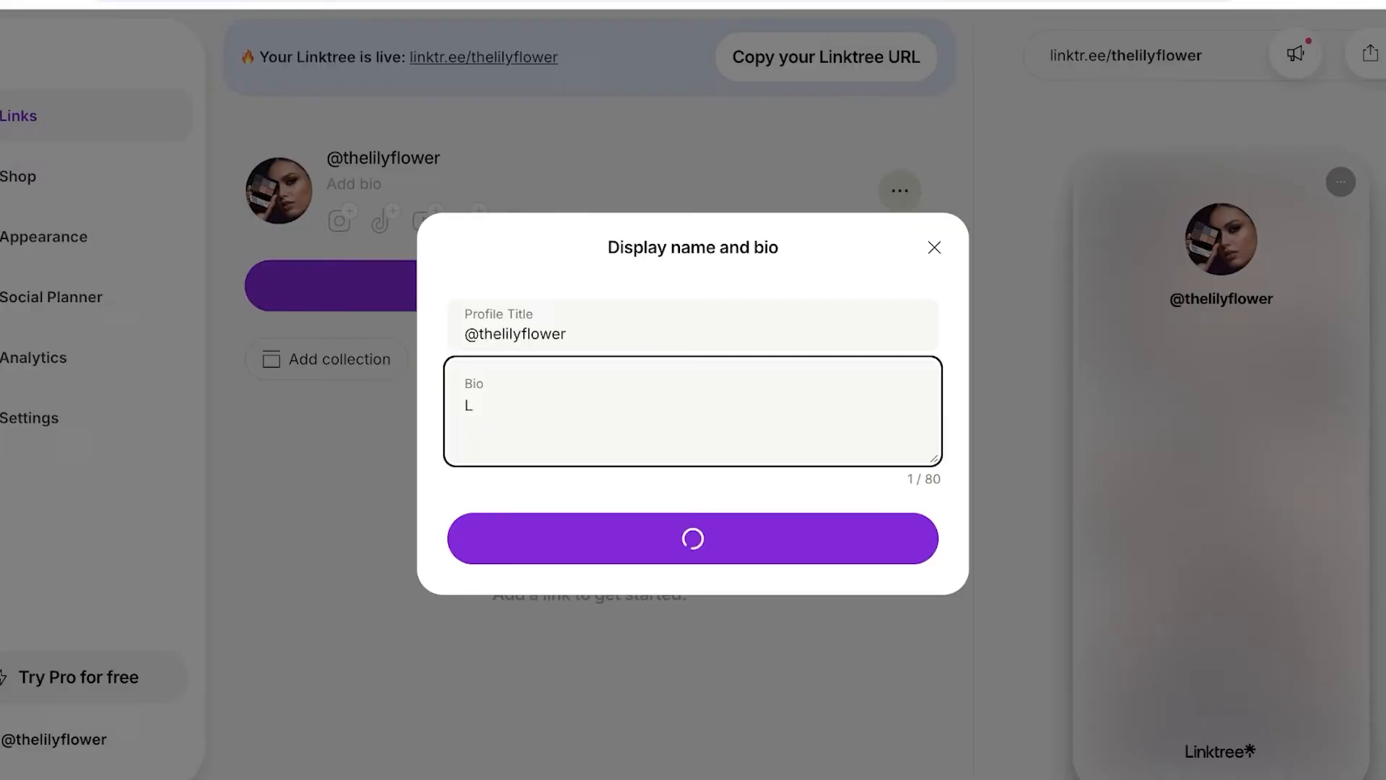
text(Here are all my socia)
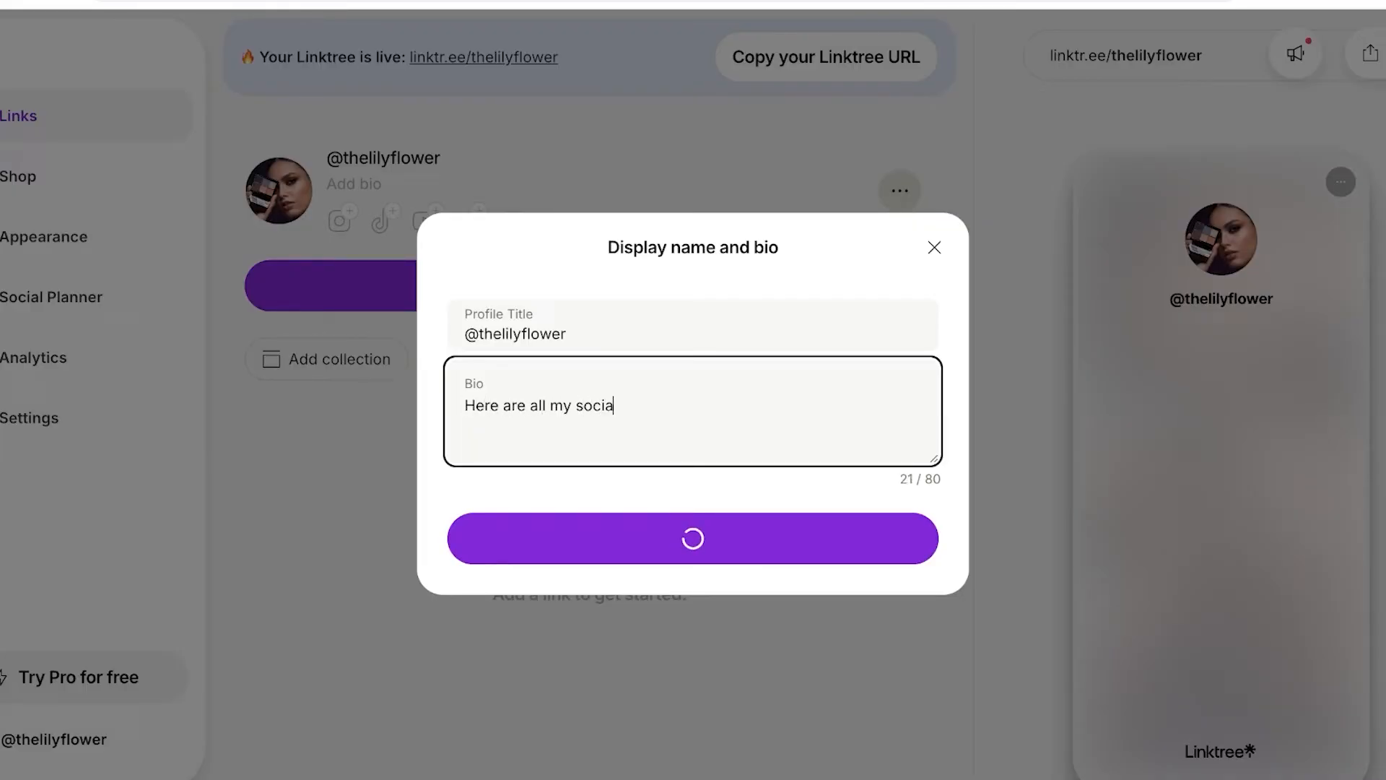
text(ls and all m)
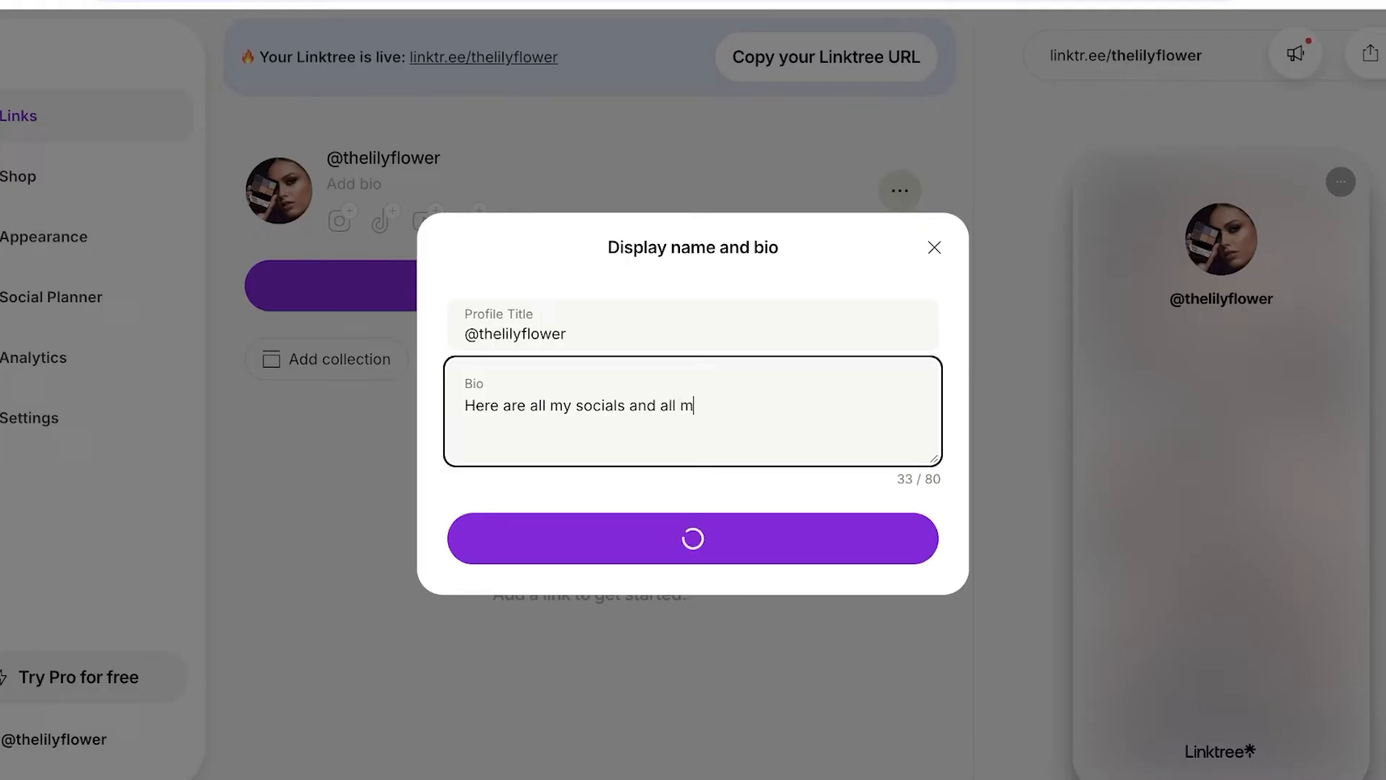
text(y reconmendations!)
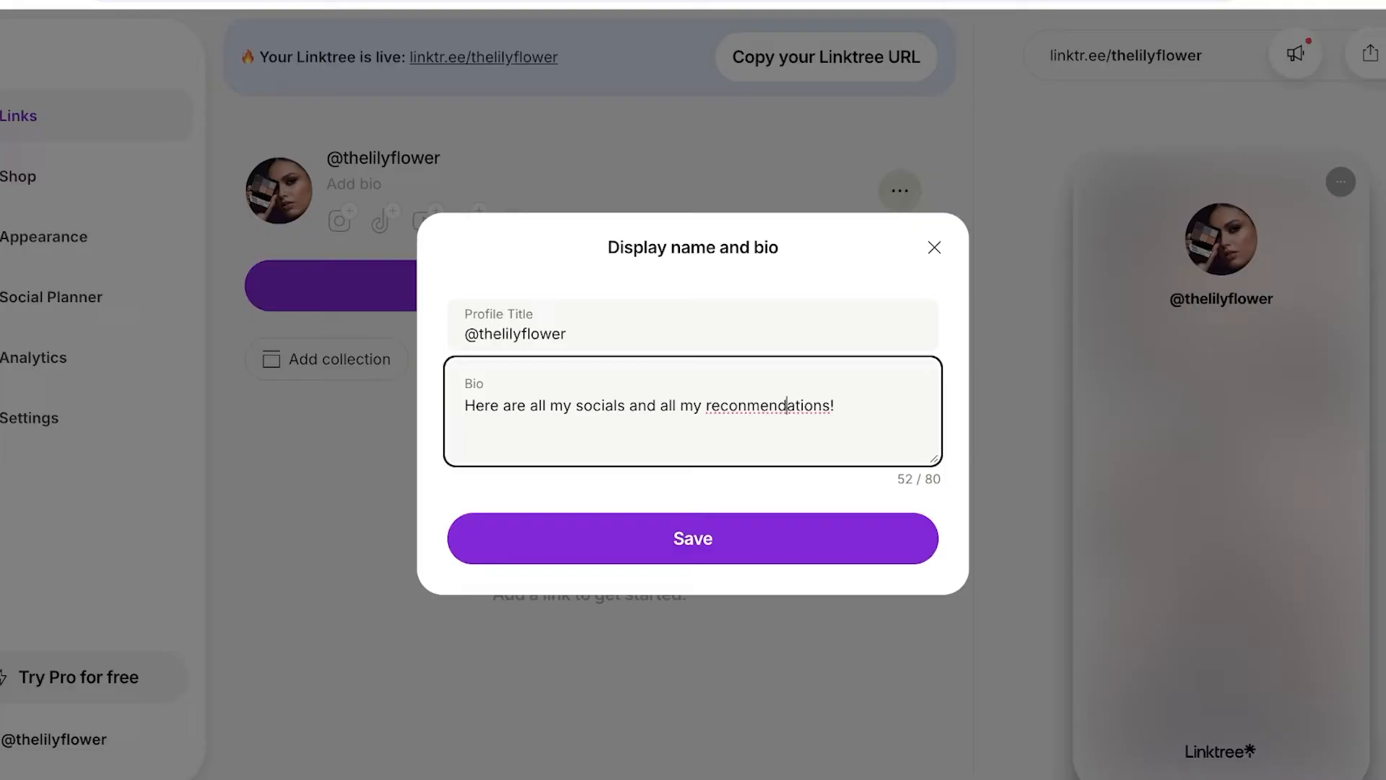
click(692, 537)
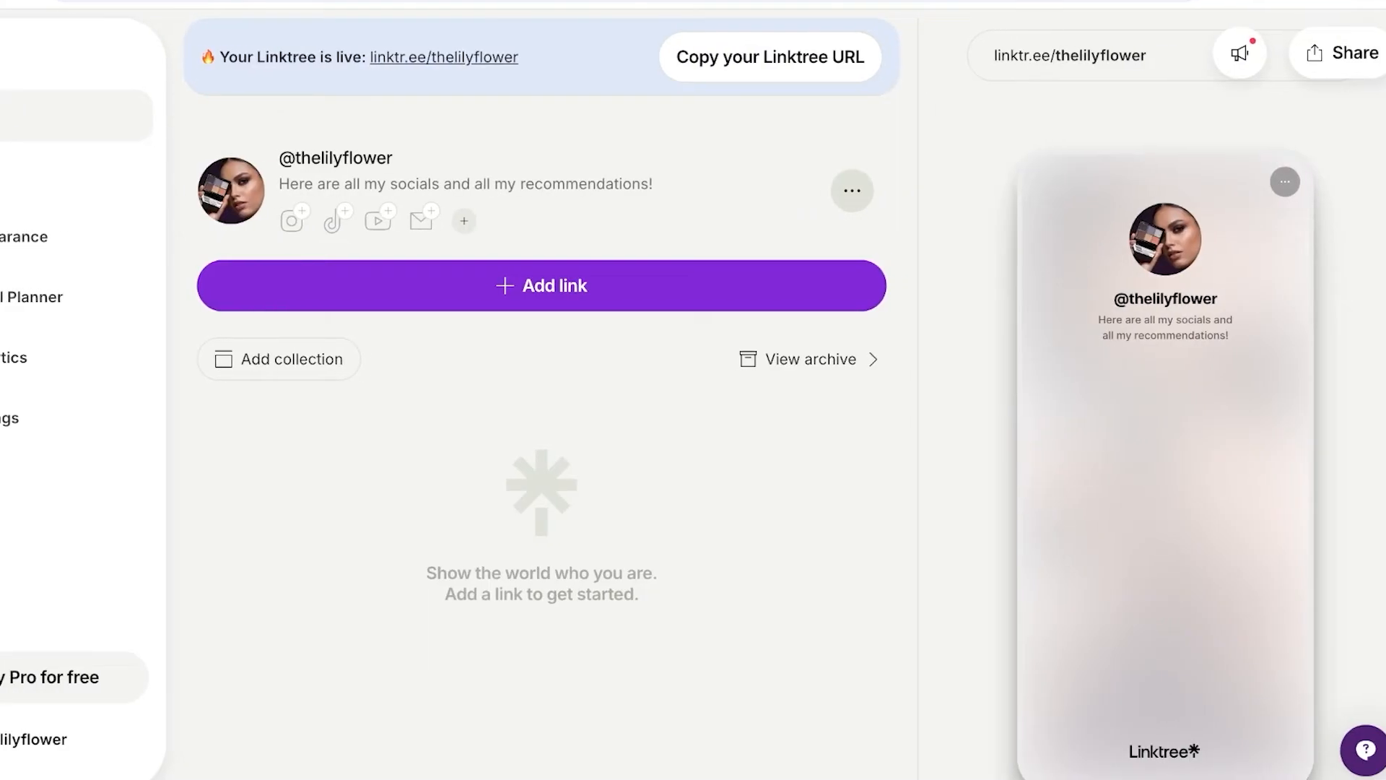
click(851, 190)
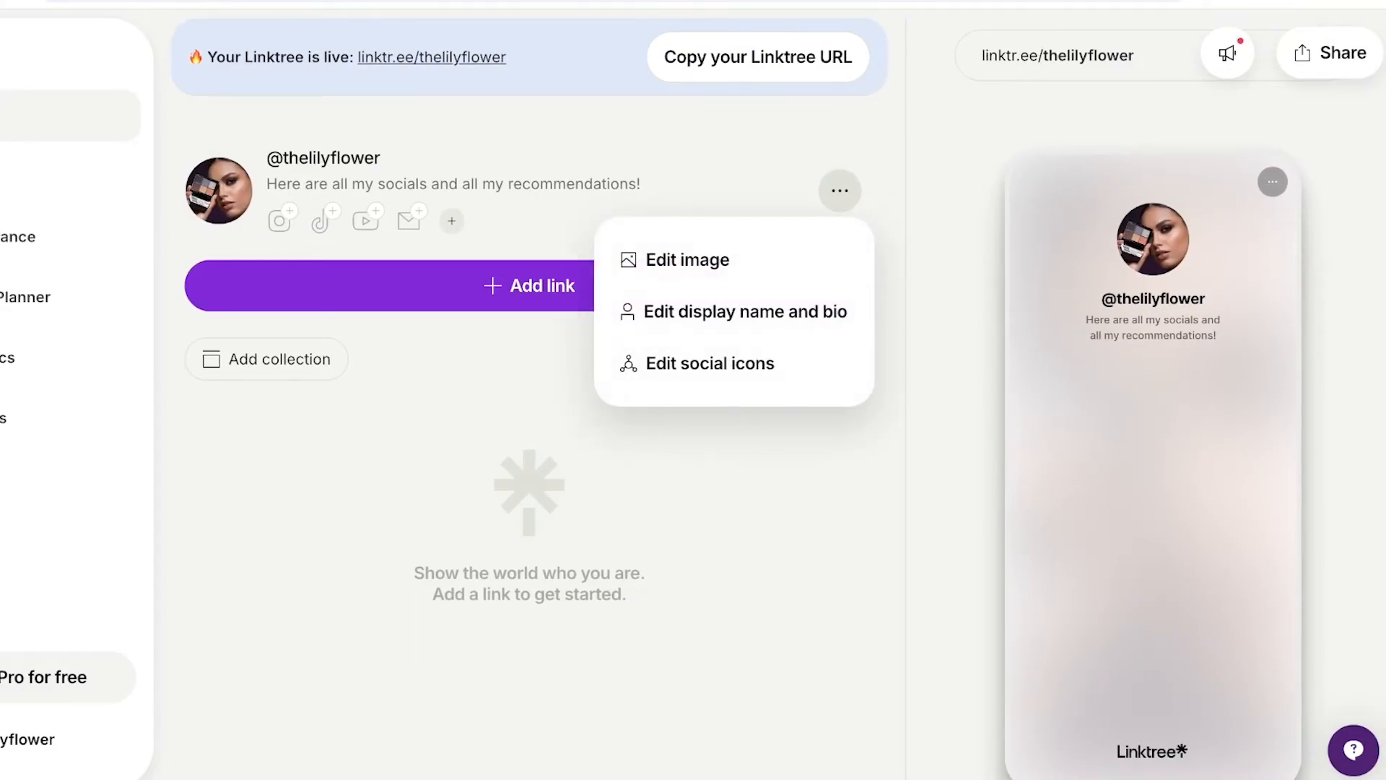
click(839, 189)
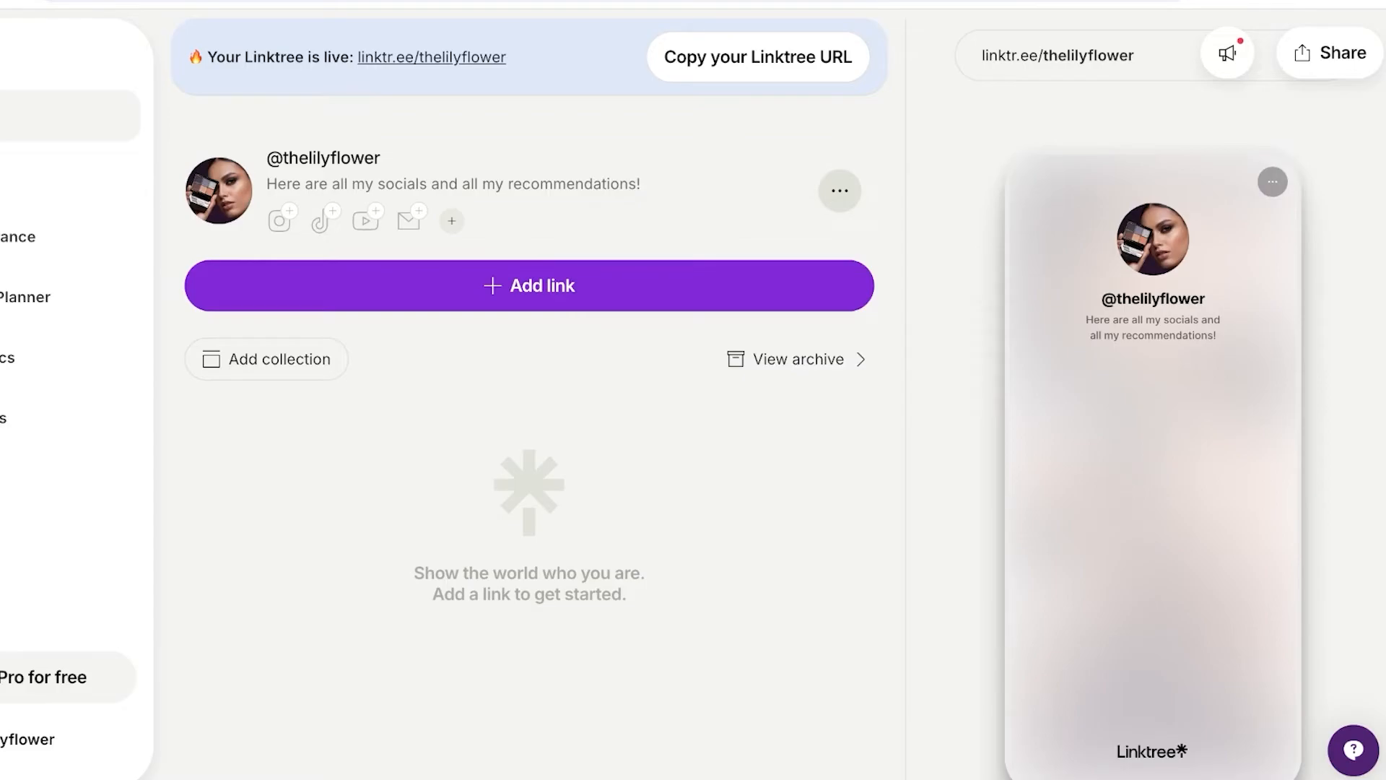
click(450, 221)
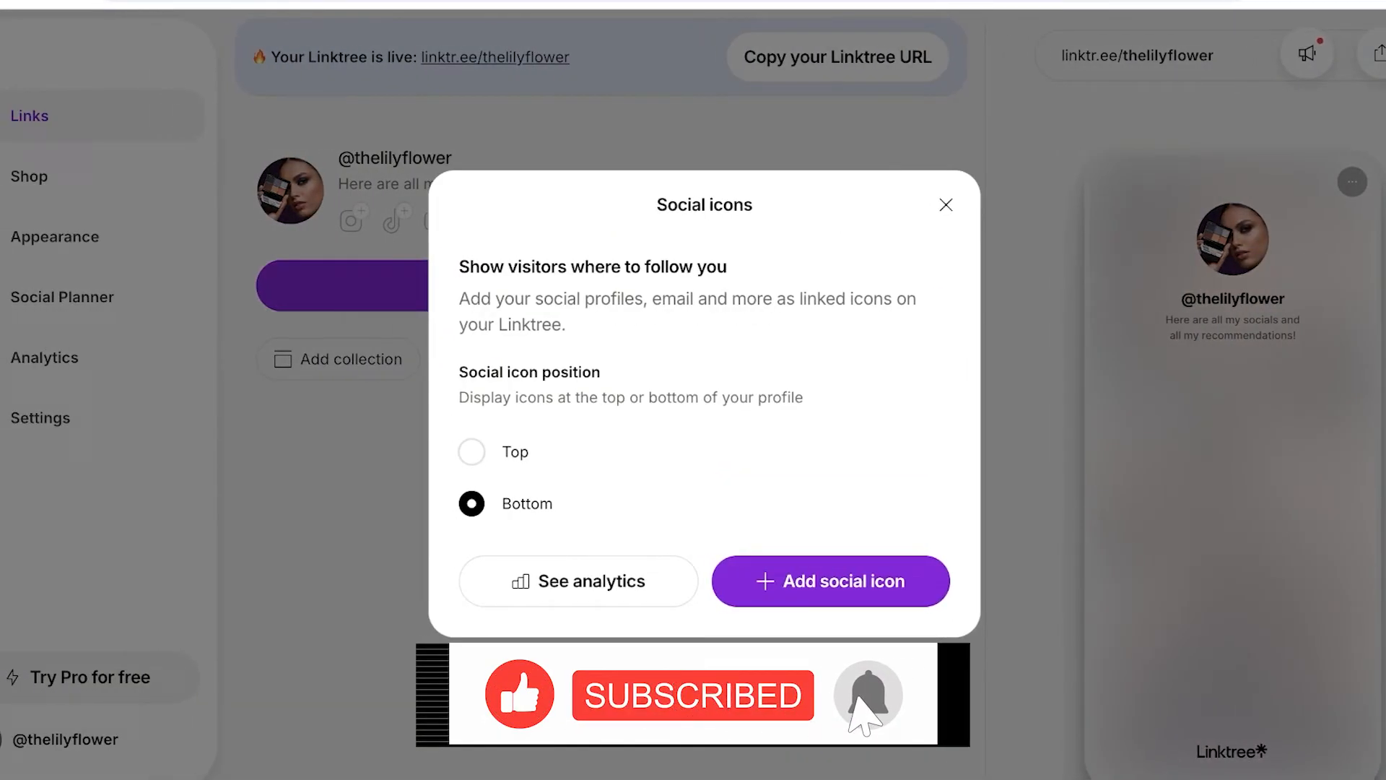
click(945, 205)
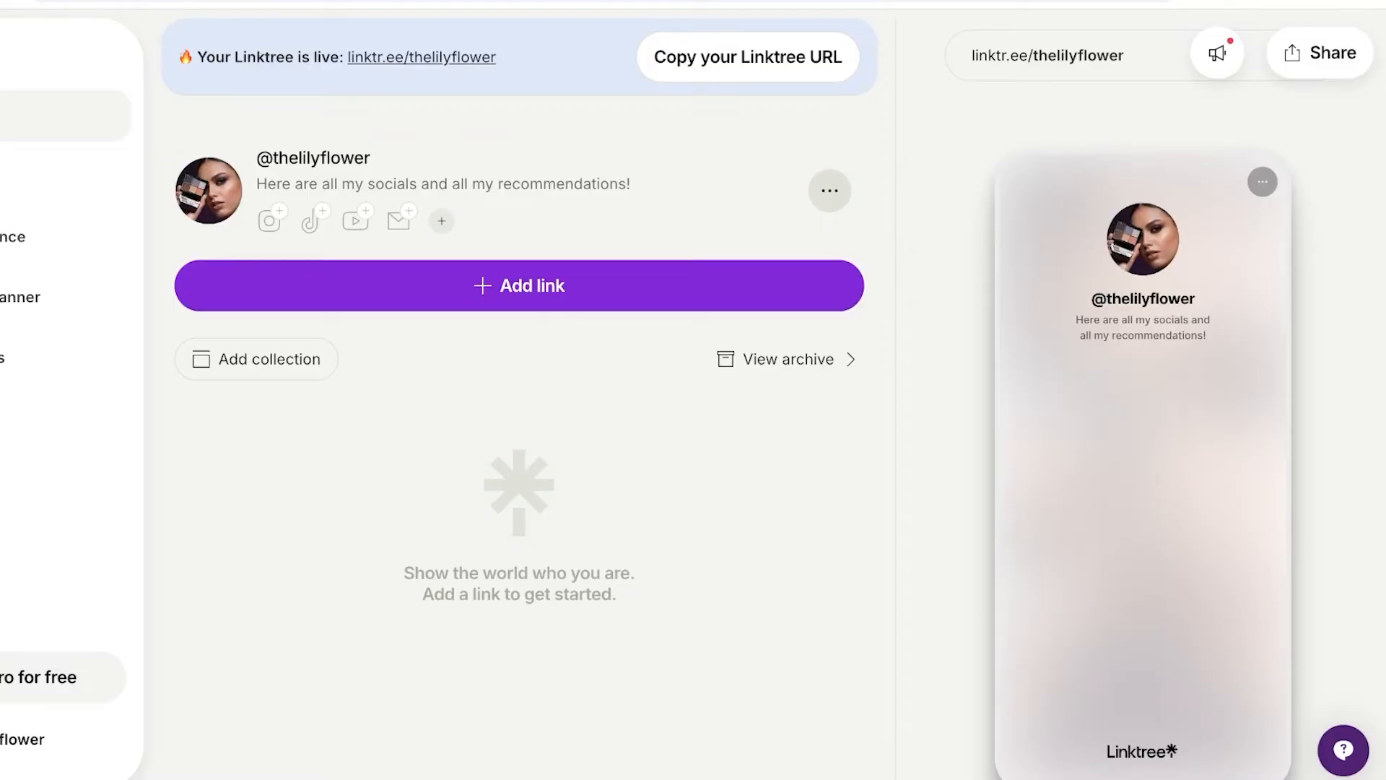
click(441, 220)
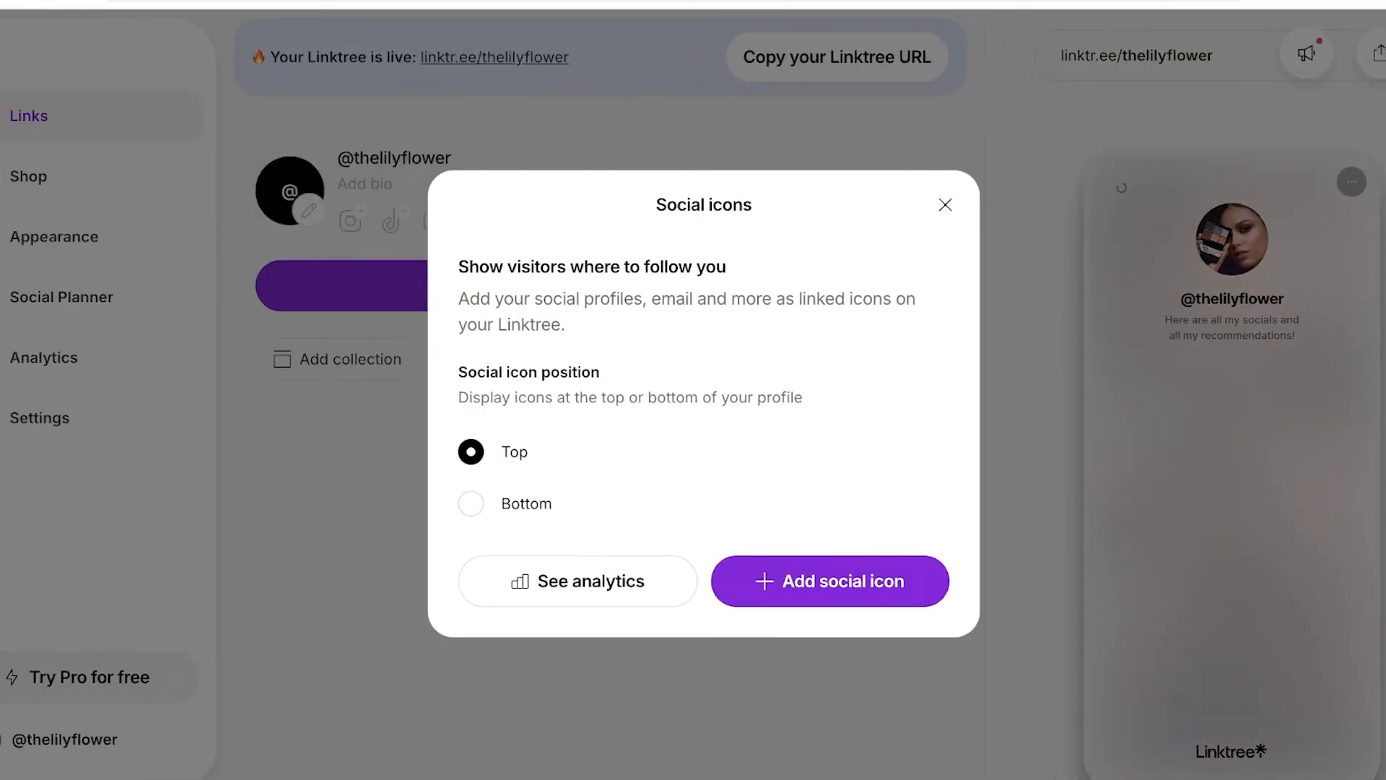
click(830, 581)
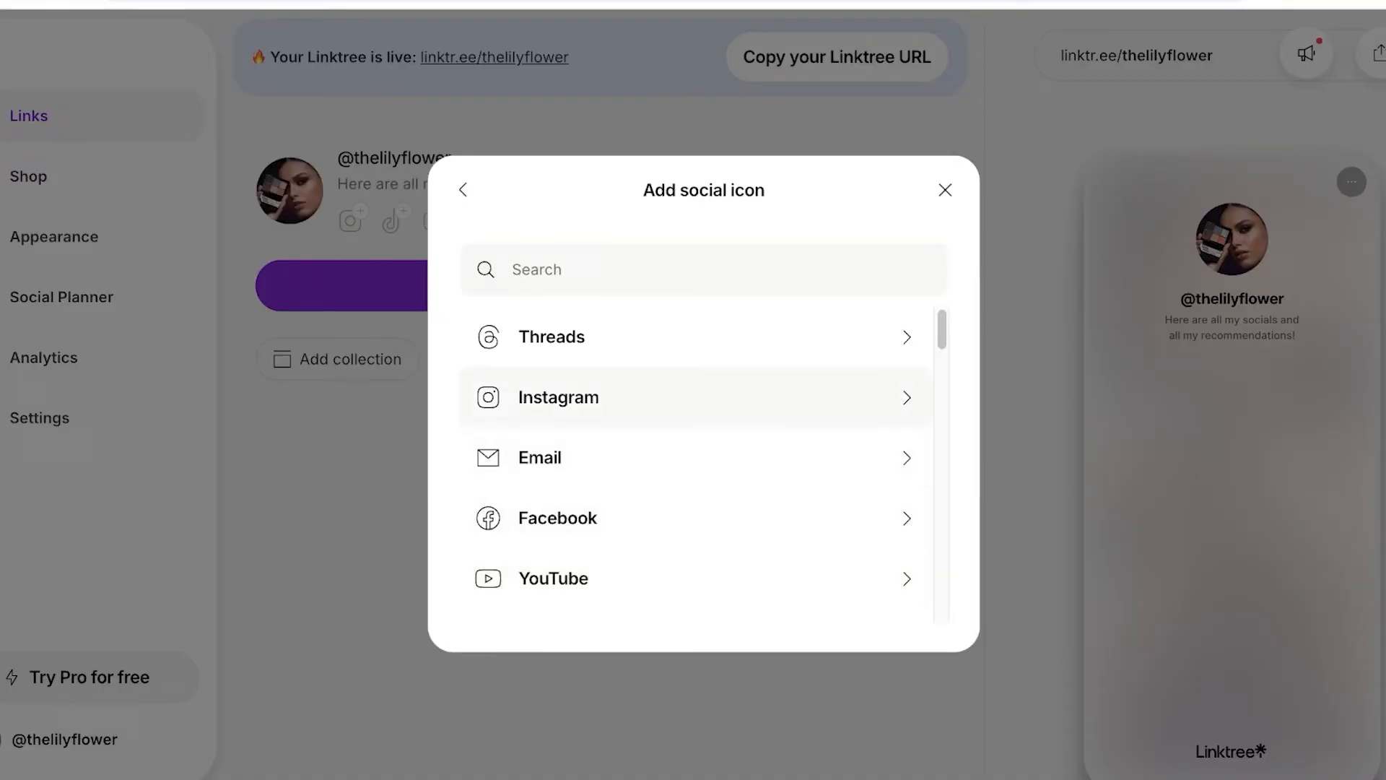
click(558, 396)
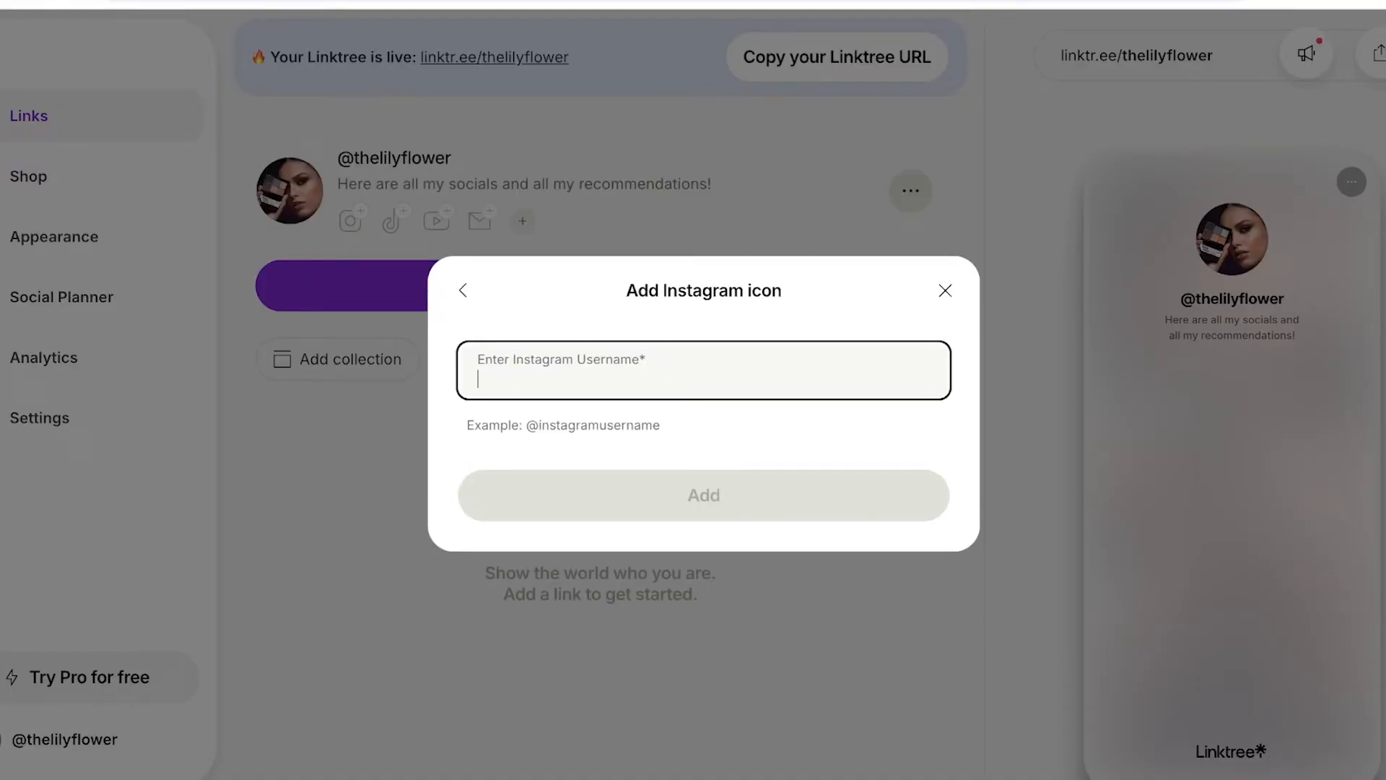
text(@gleaminggirl)
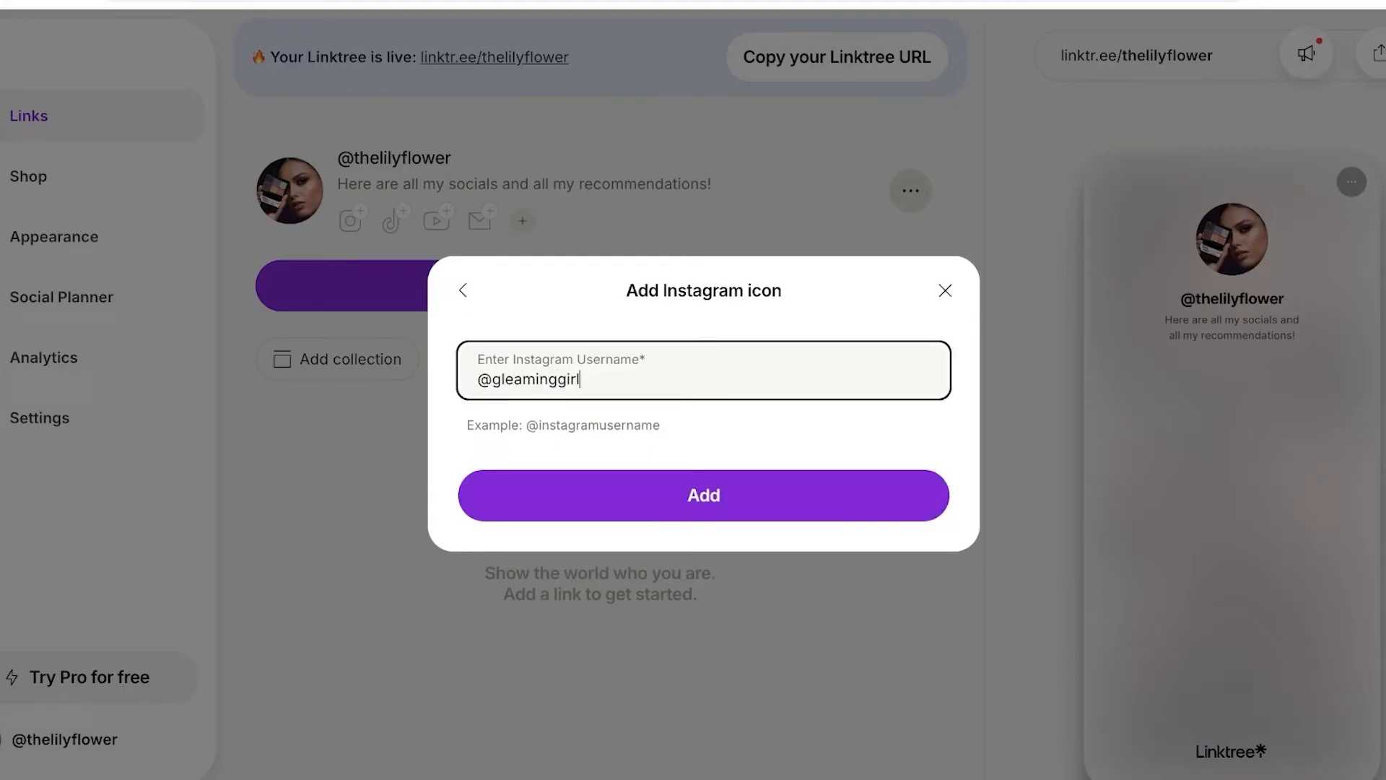
click(702, 495)
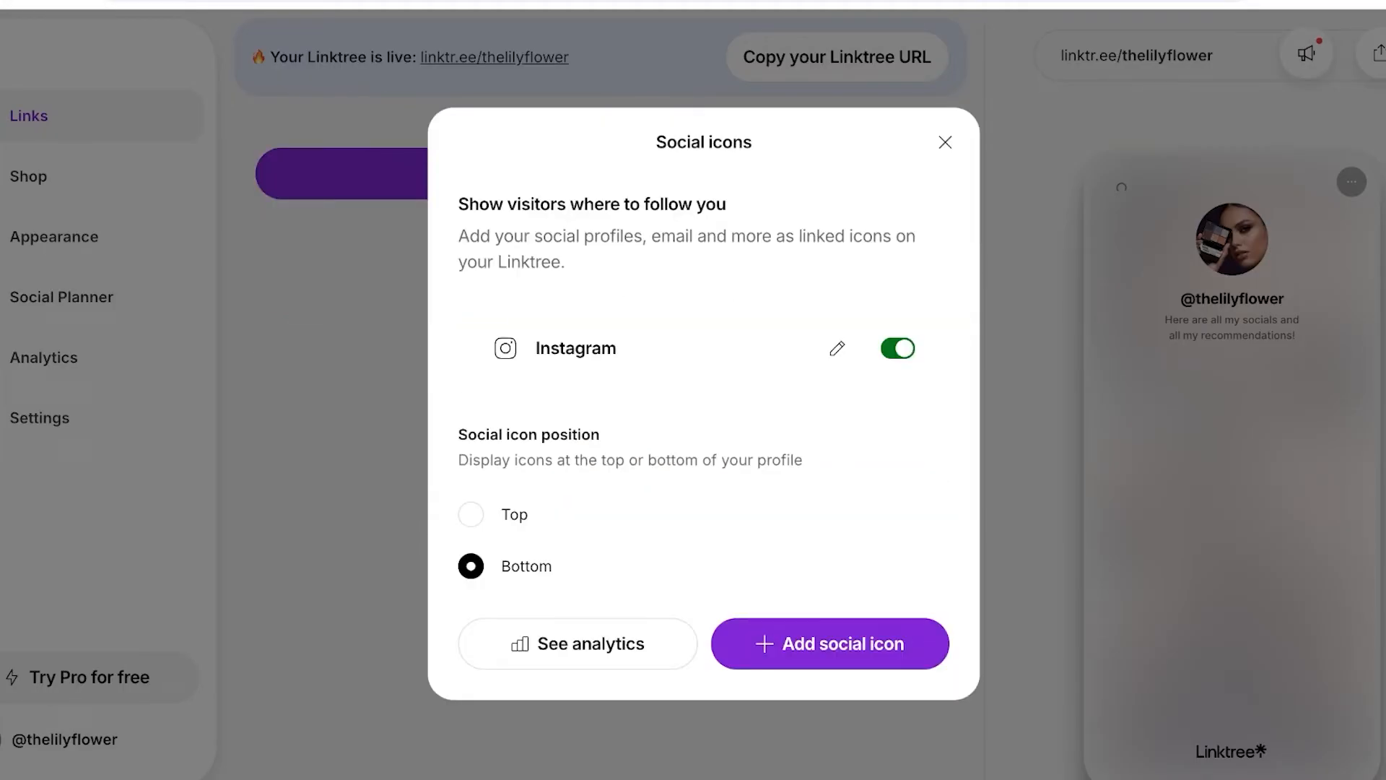
click(470, 515)
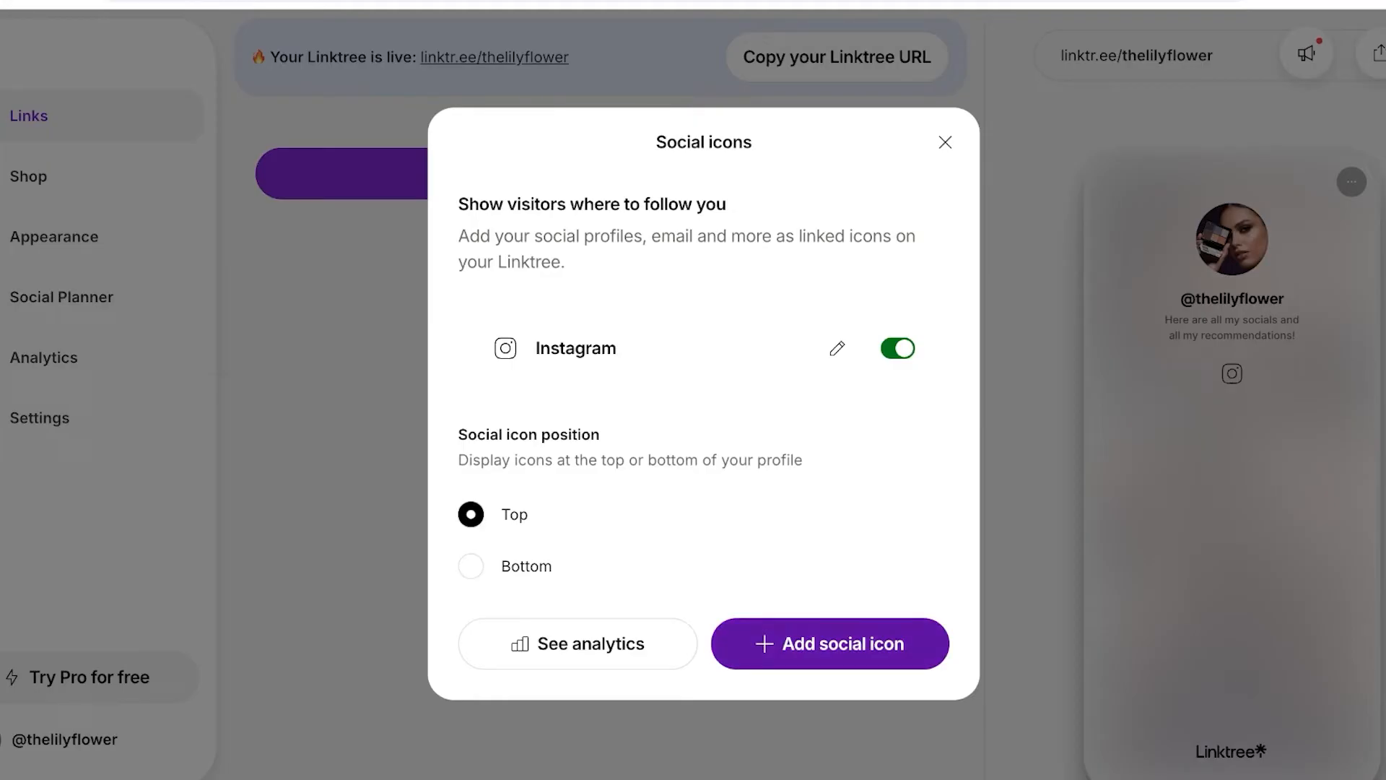
Step: Add a YouTube social icon with its channel URL and close the dialog
click(828, 642)
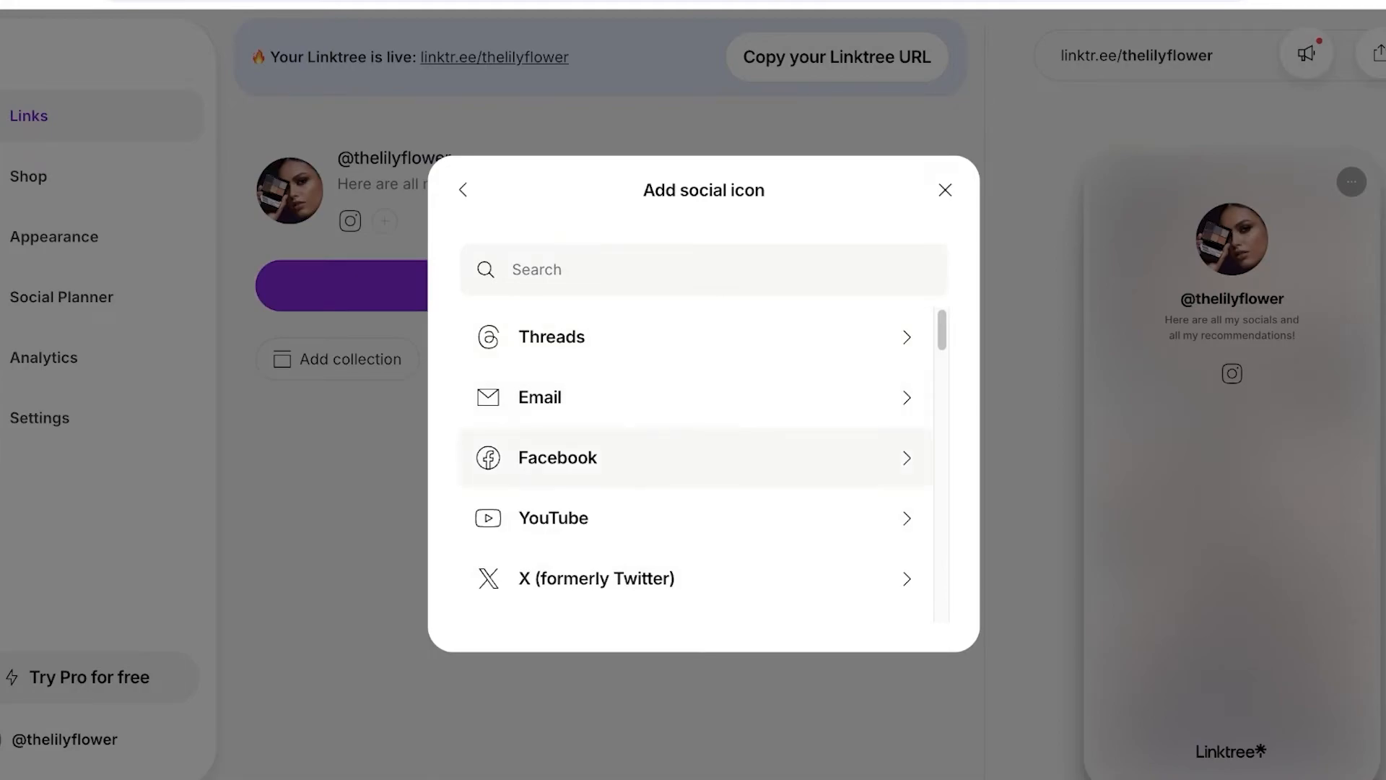
click(553, 517)
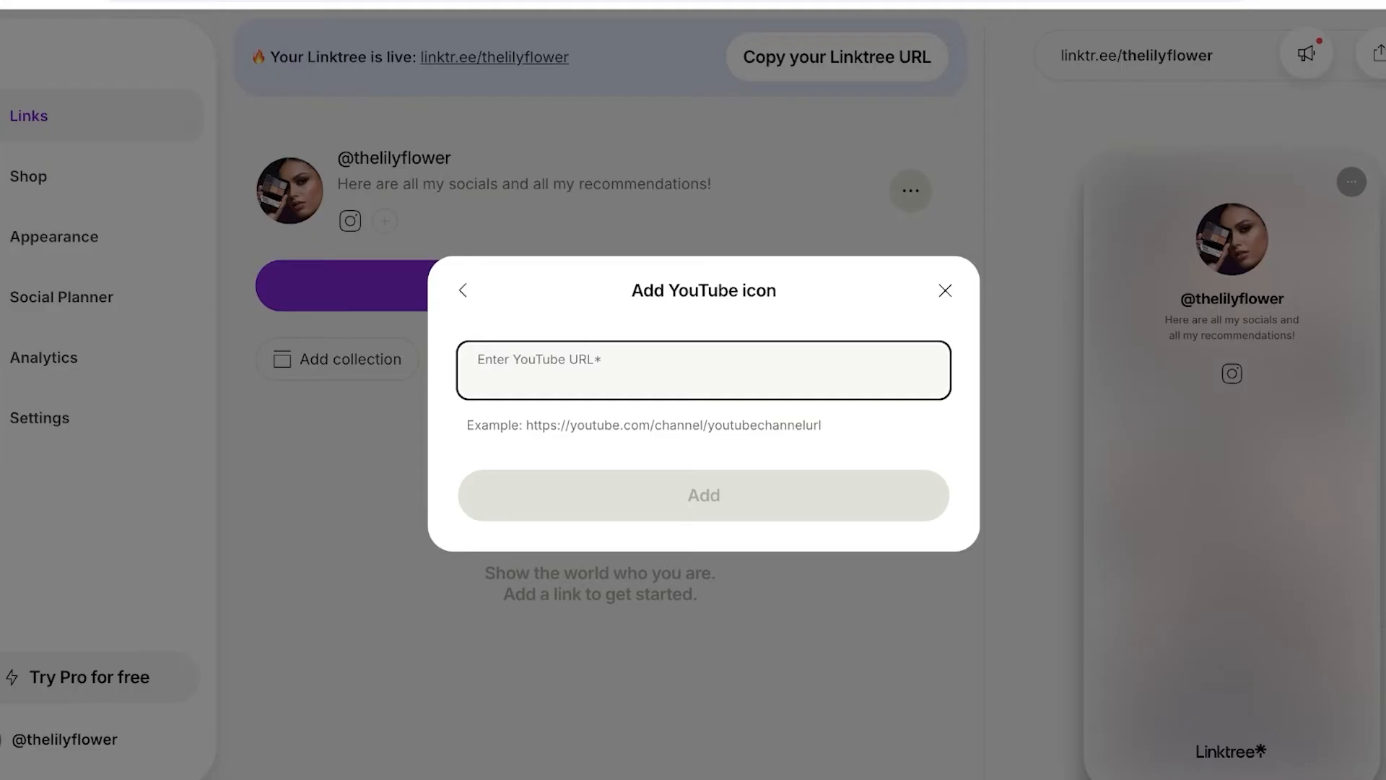
text(youtube.com/gleaminggirly)
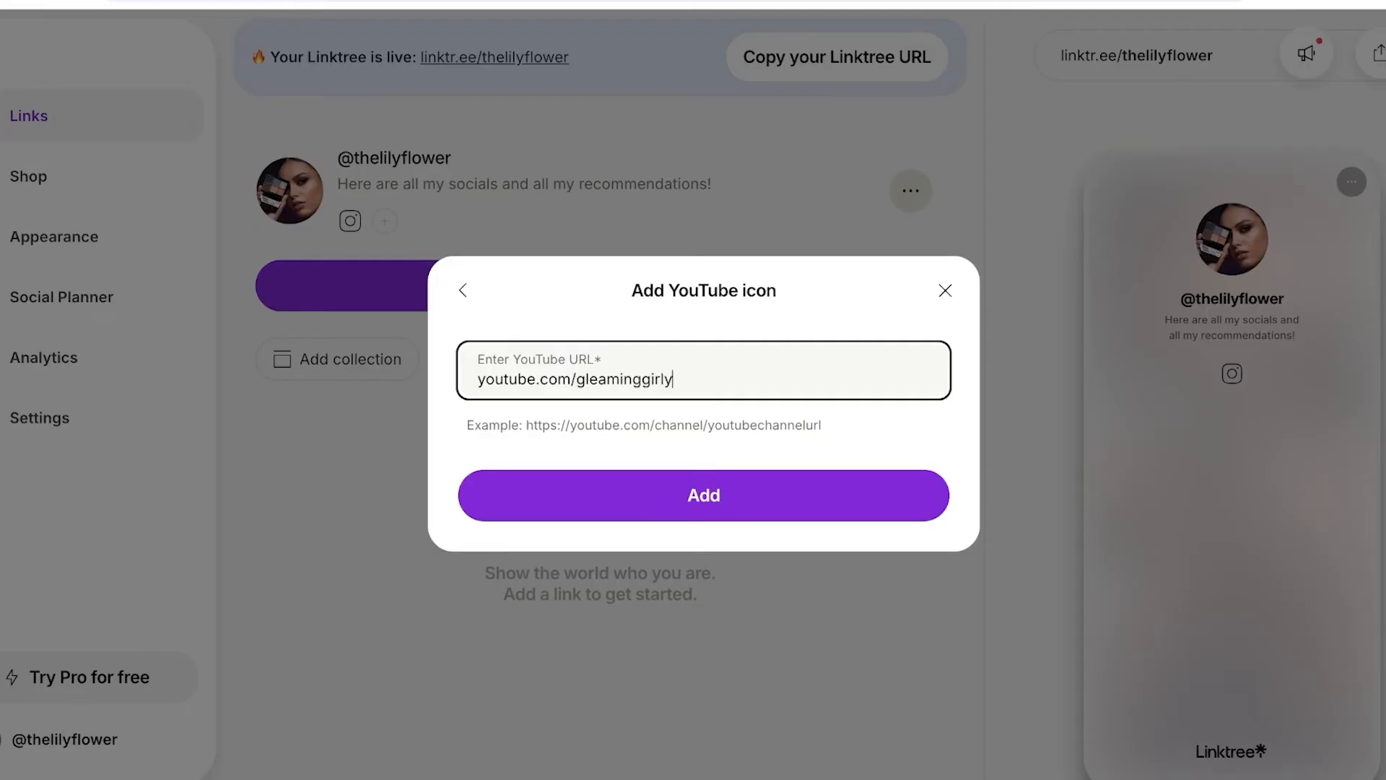
click(703, 496)
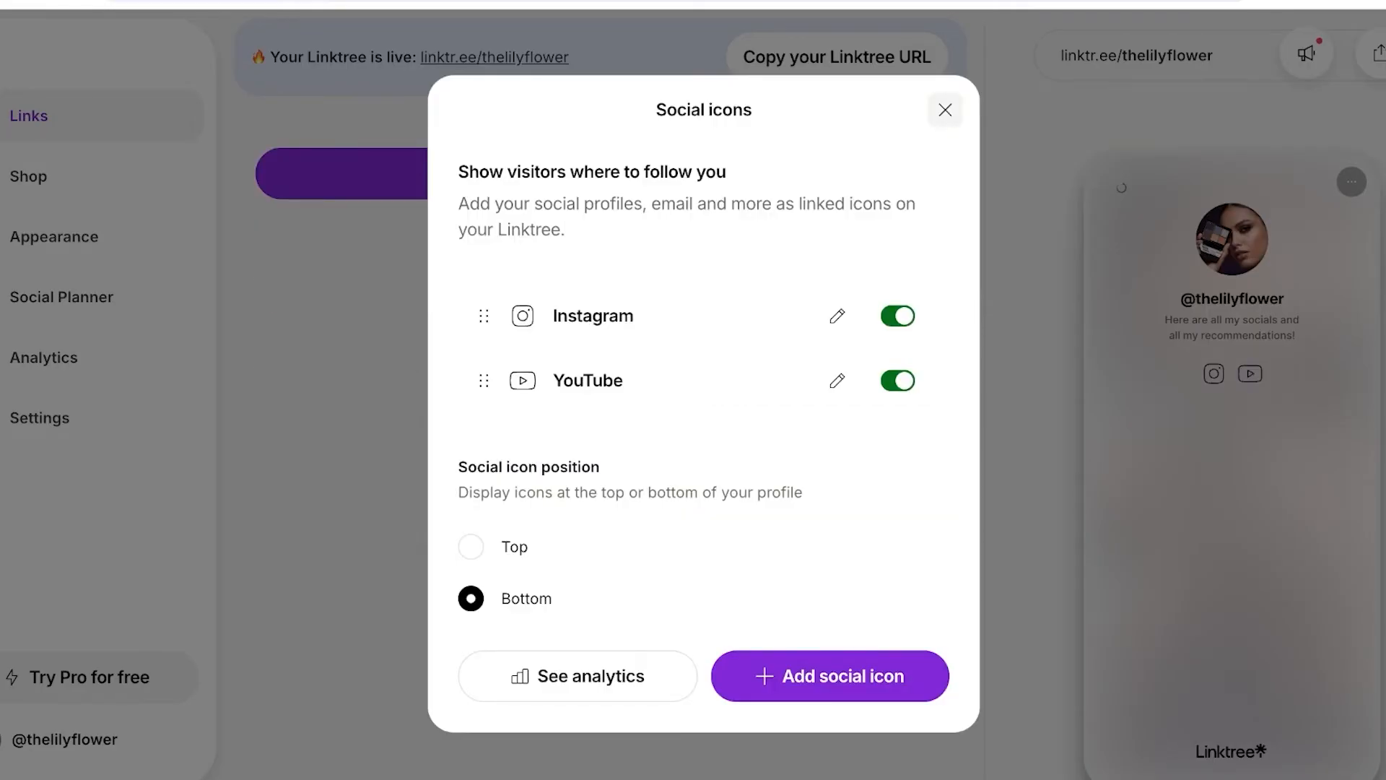
click(944, 110)
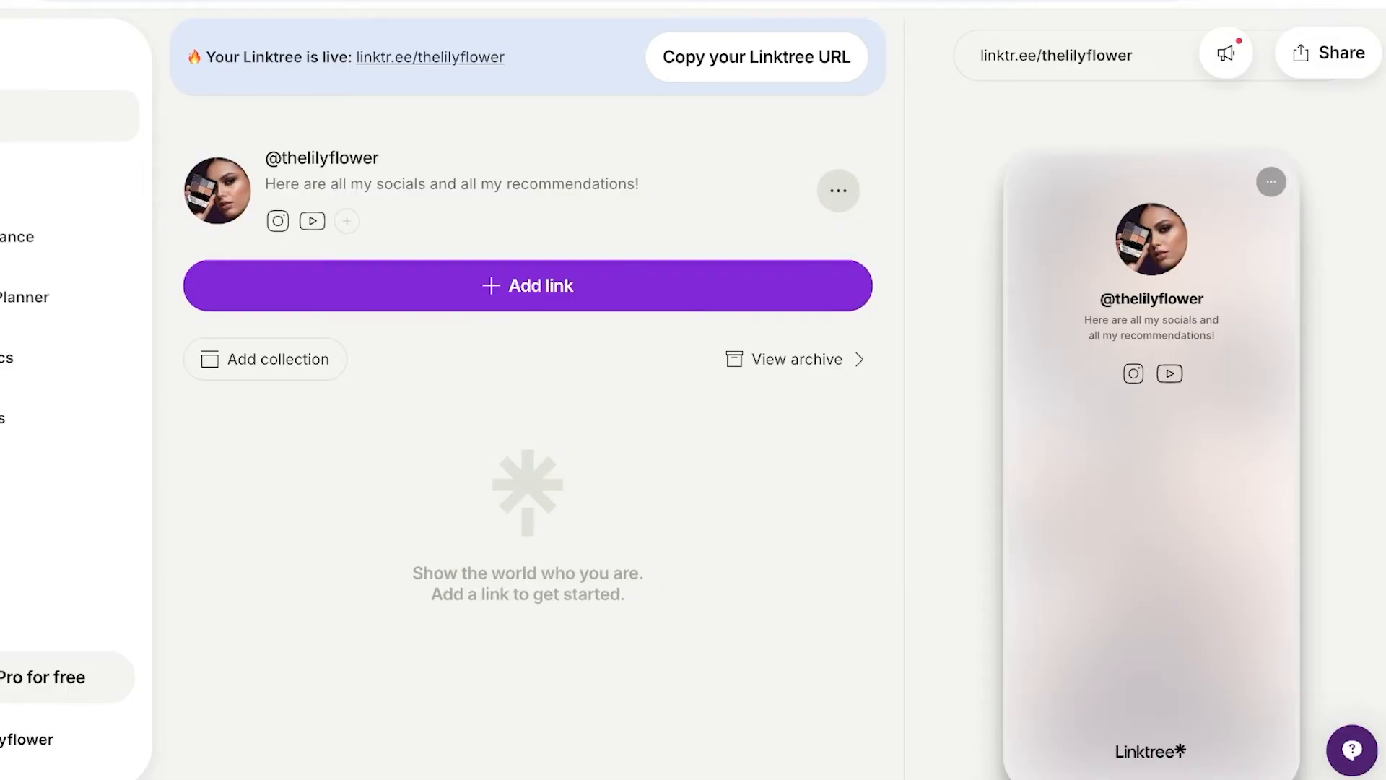
Step: Abandon the new link's URL field and switch to the Shop section
click(527, 285)
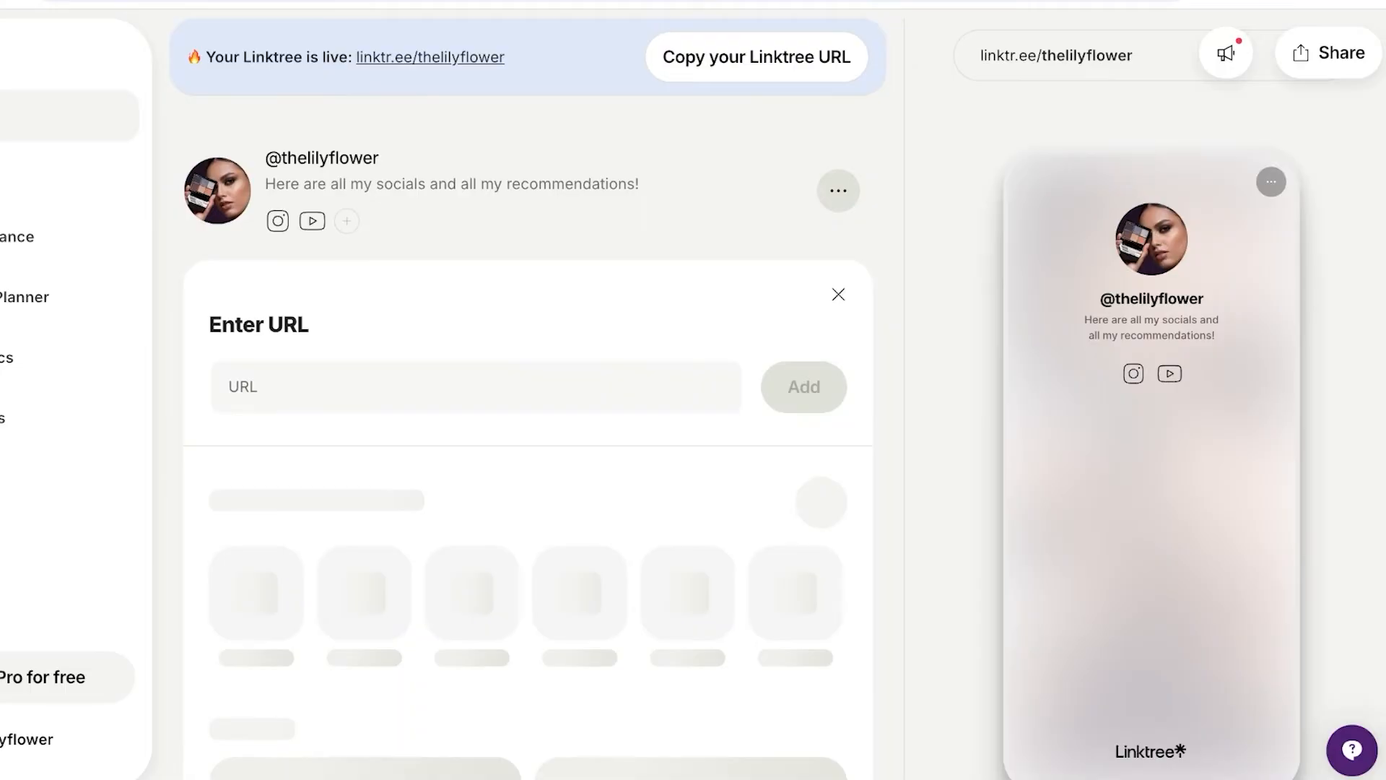
click(476, 386)
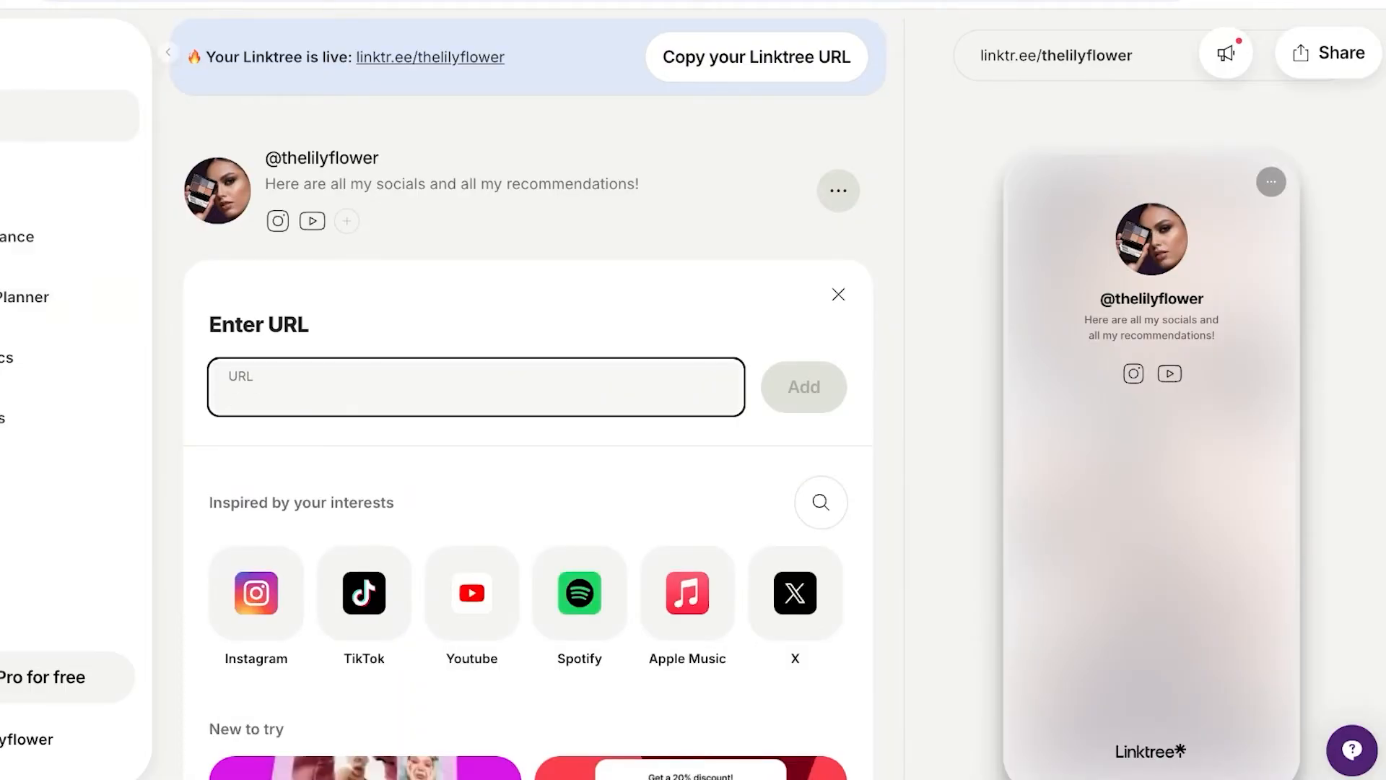
scroll(down, 3)
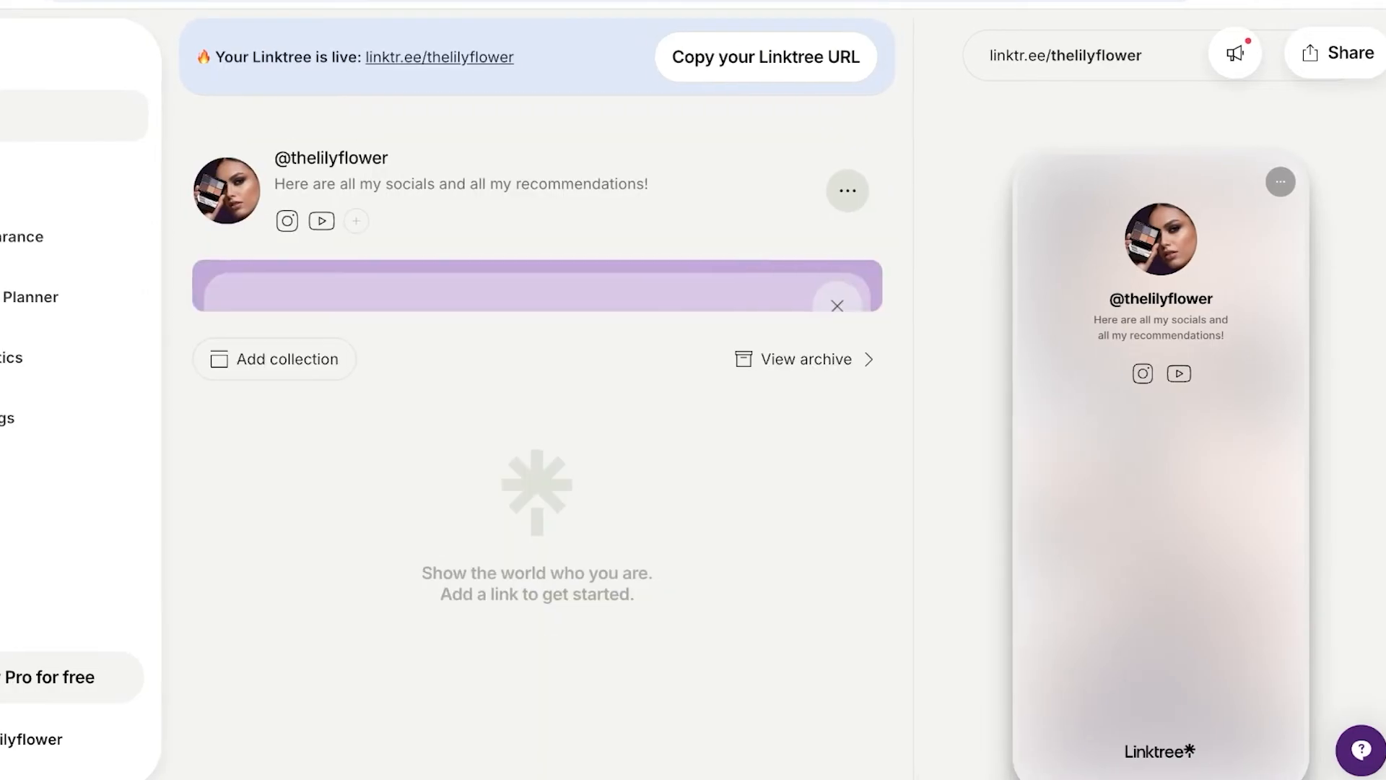
click(27, 177)
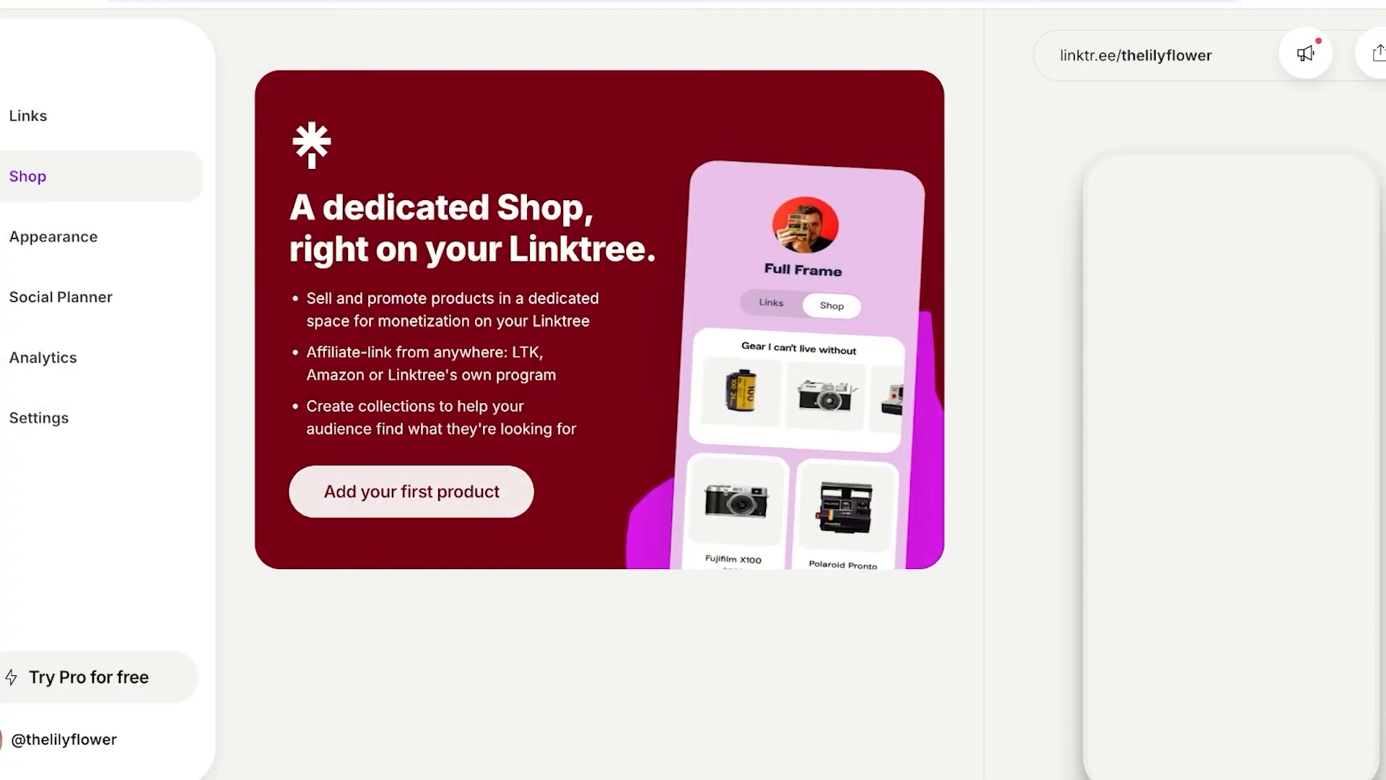
Step: Back out of adding a shop product to Links and open a new Google tab
click(410, 492)
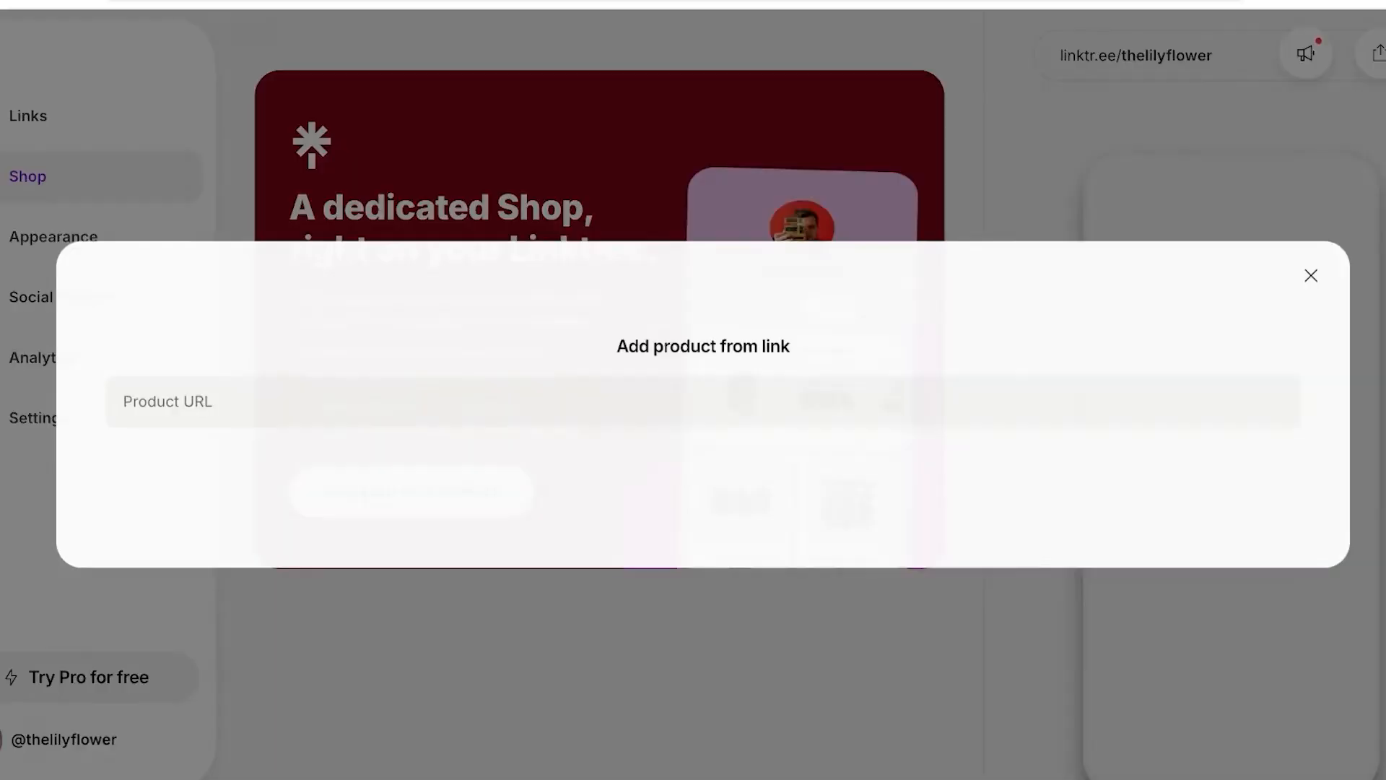
click(1311, 275)
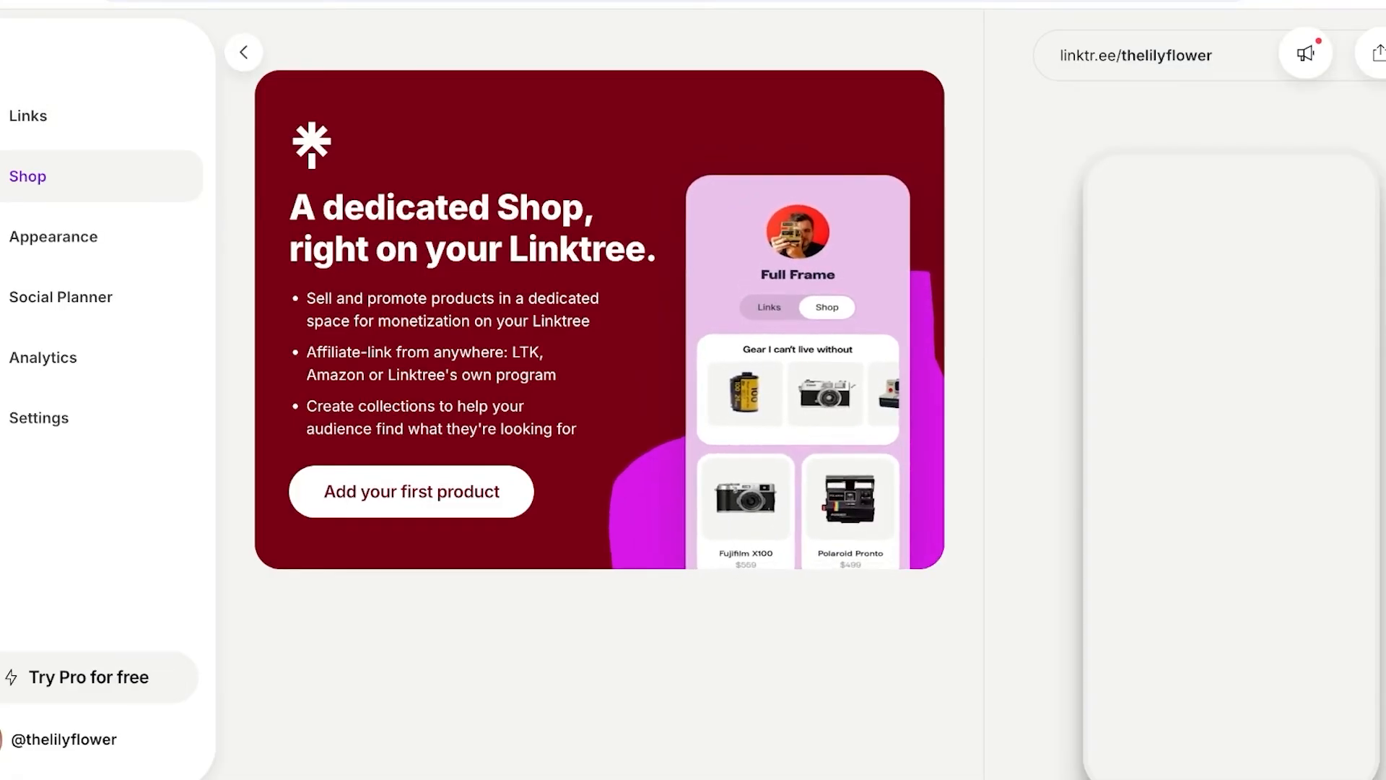
click(28, 116)
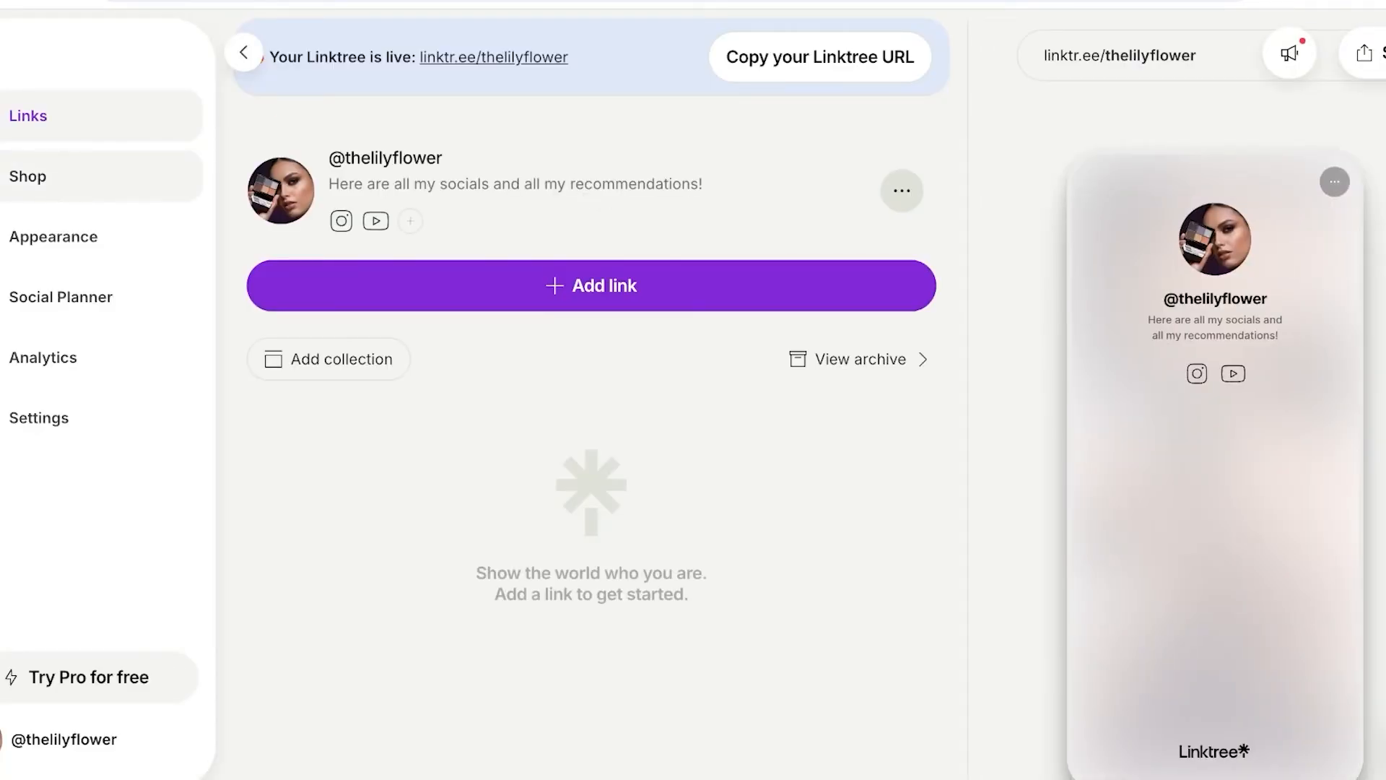
click(27, 176)
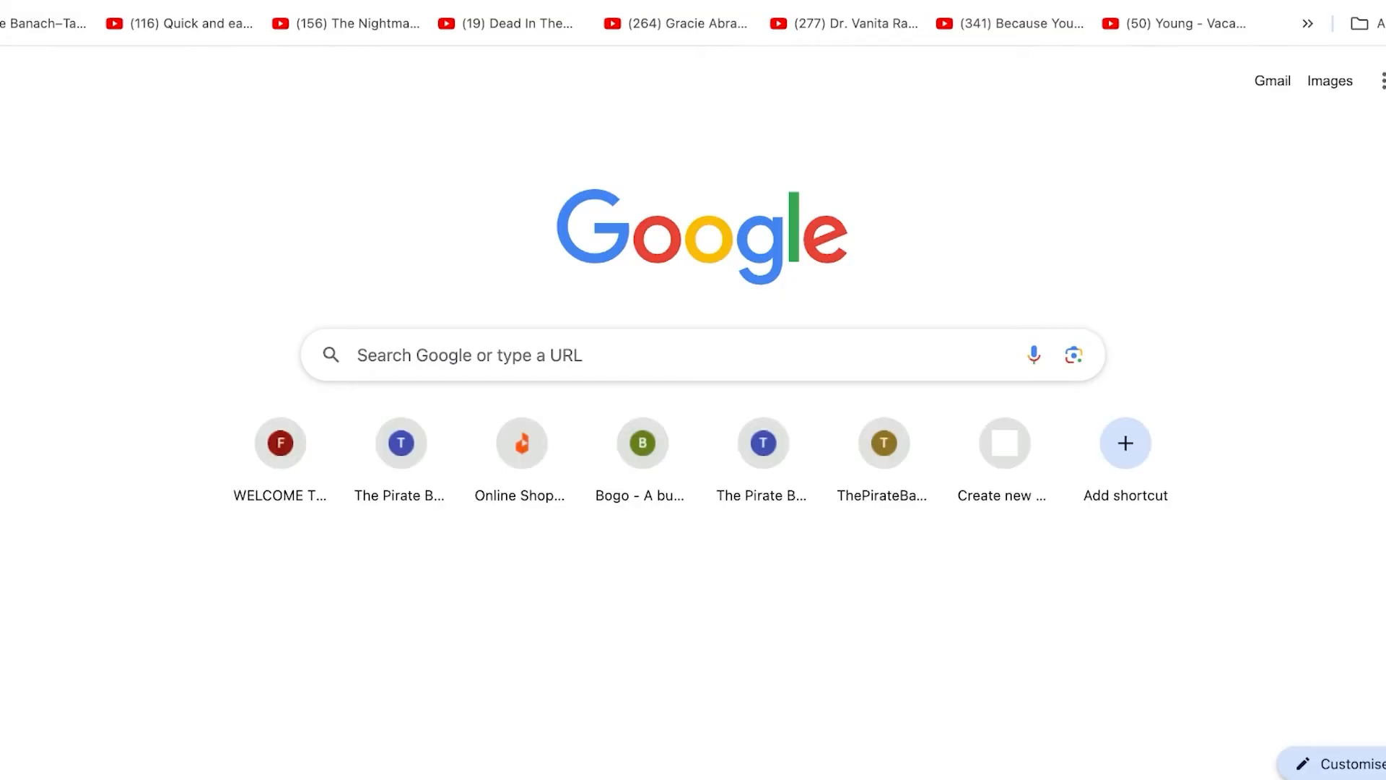
text(amazon)
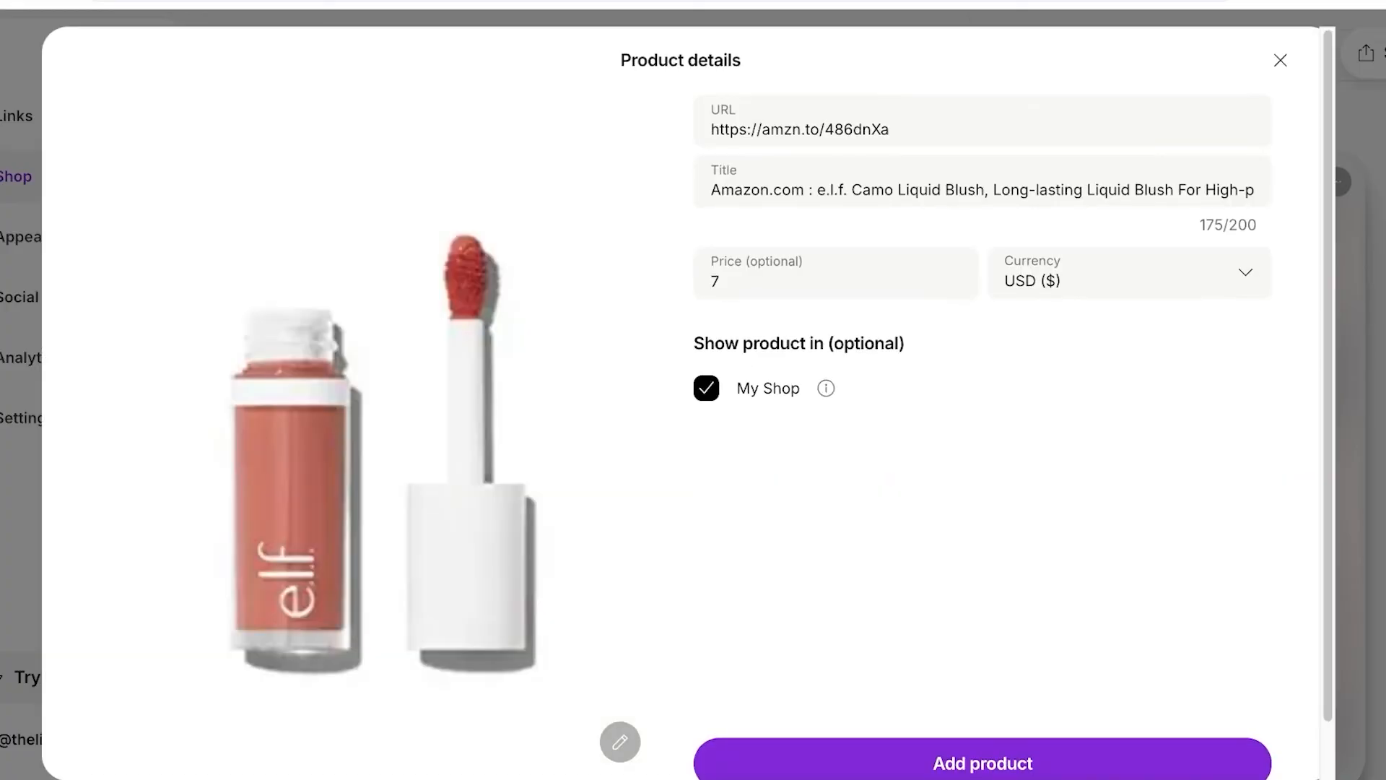
Step: Shorten the product title to 'e.l.f. Camo Liquid Blush' and add it to the shop
double_click(873, 189)
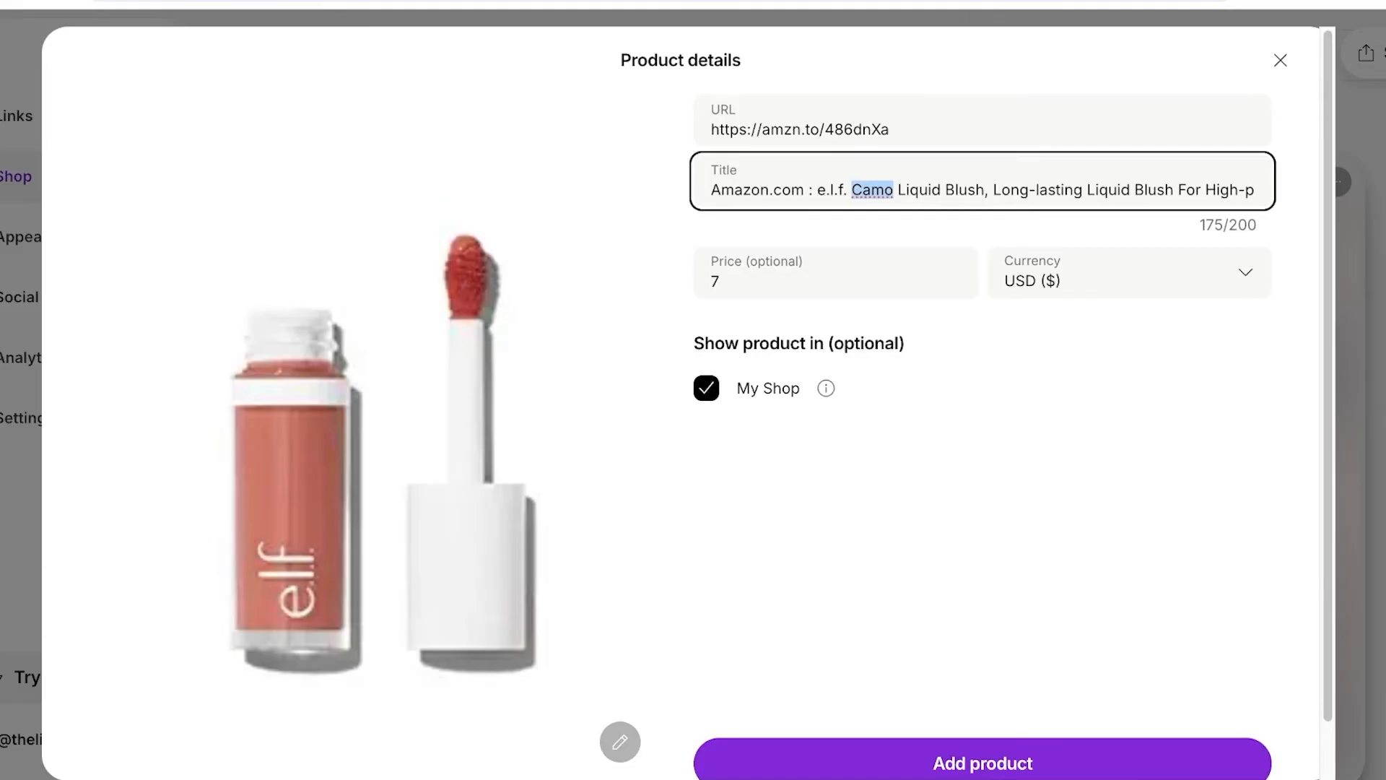
click(972, 190)
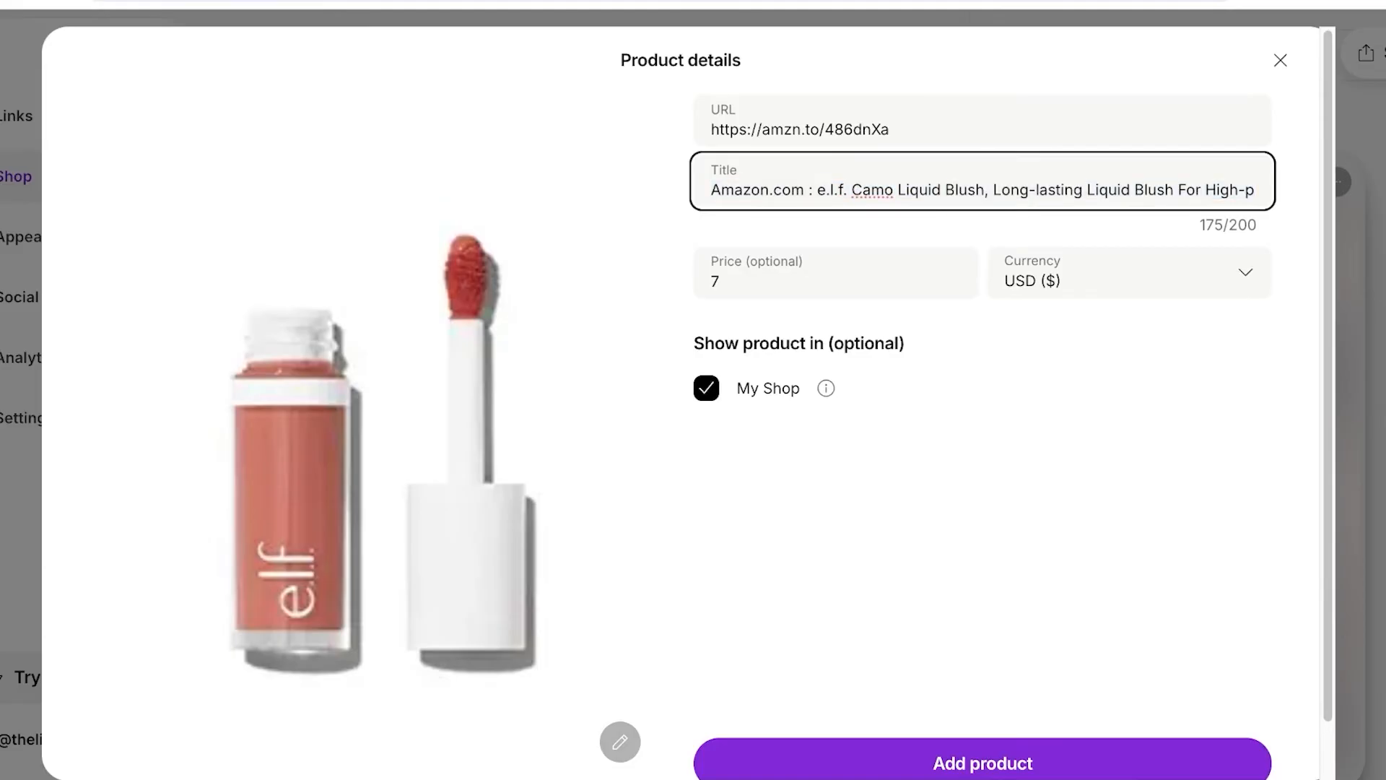
click(981, 190)
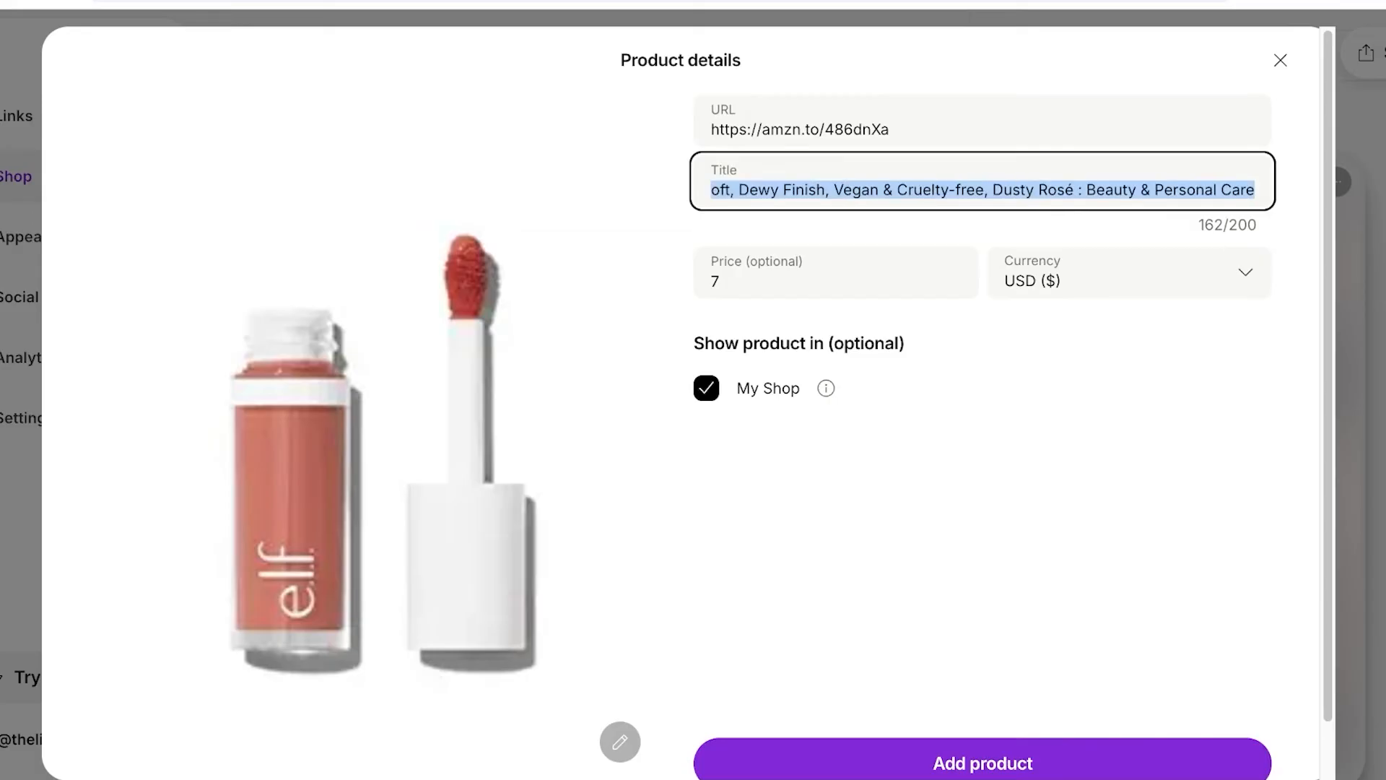
text(e.l.f. Camo Liquid Blush)
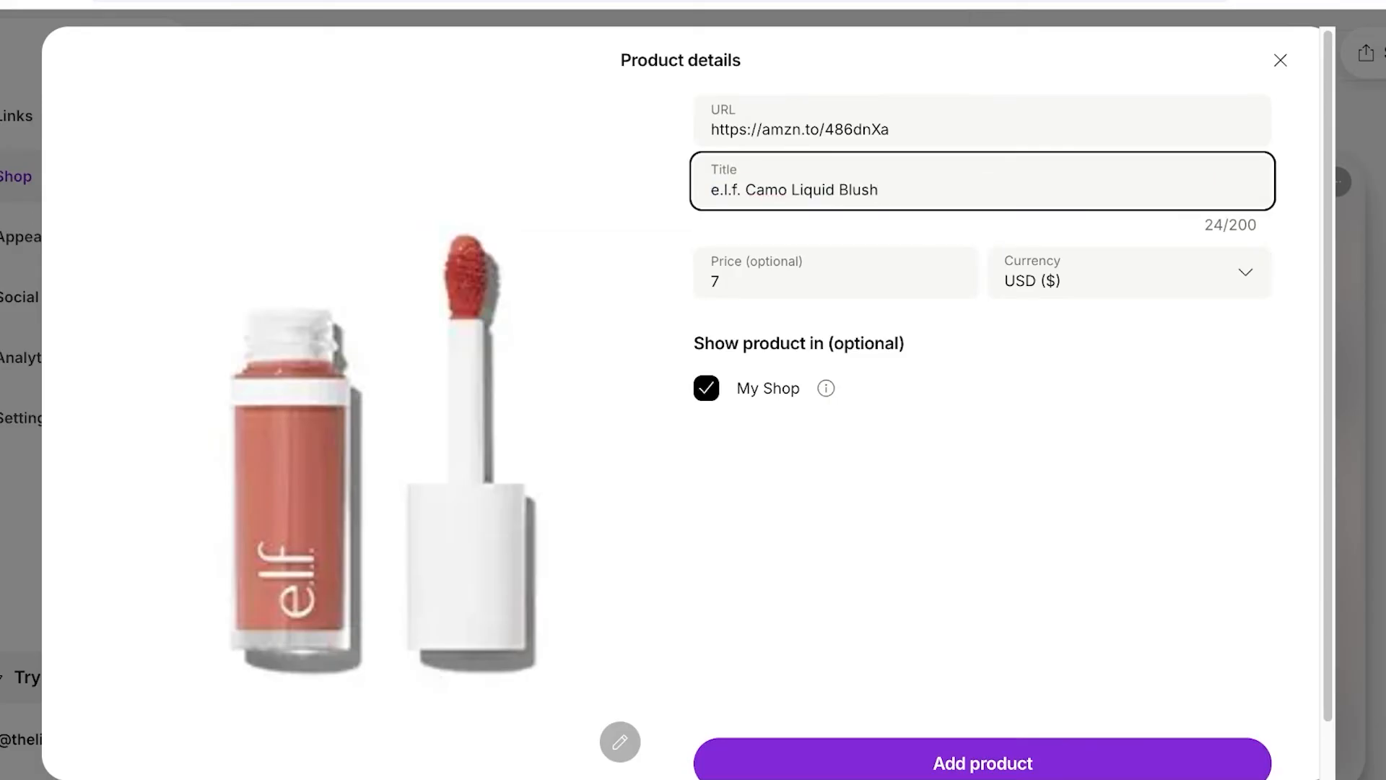
click(981, 763)
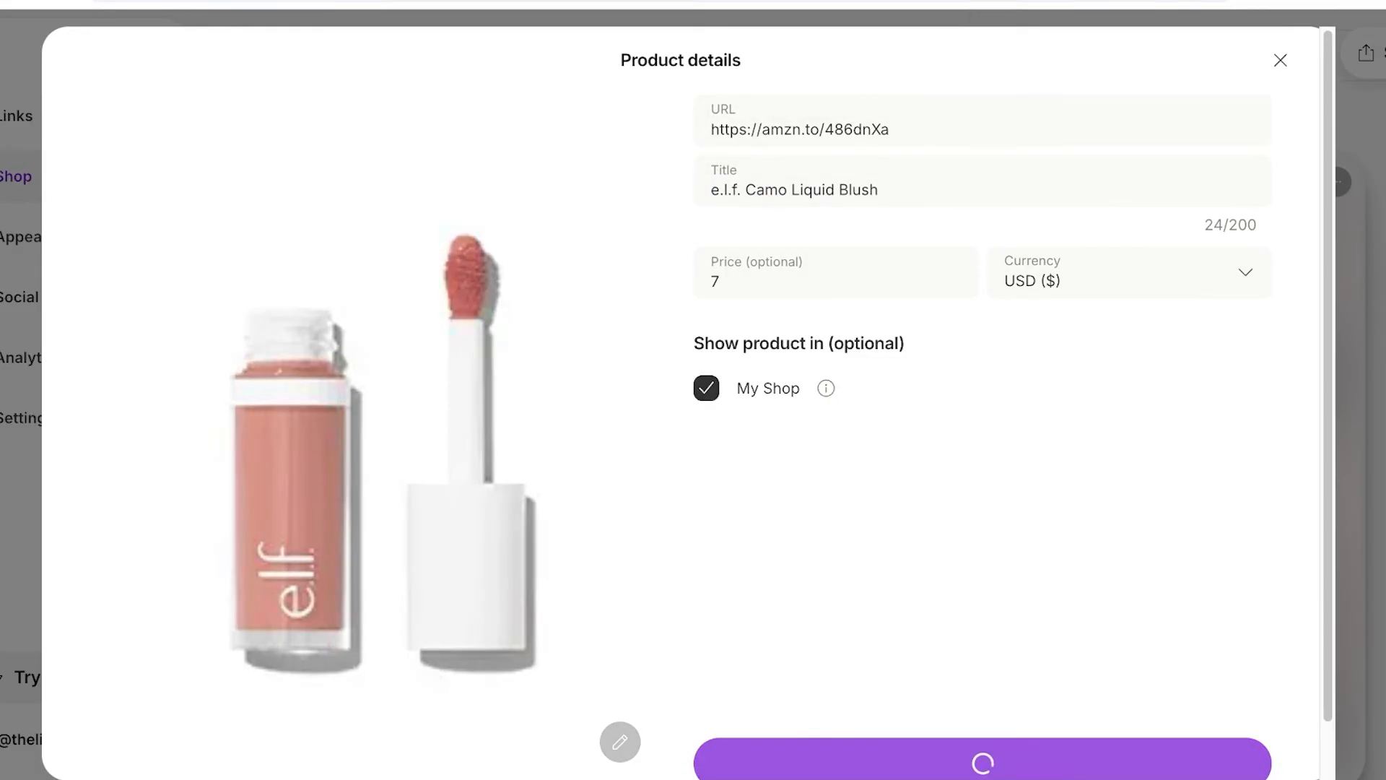
click(981, 763)
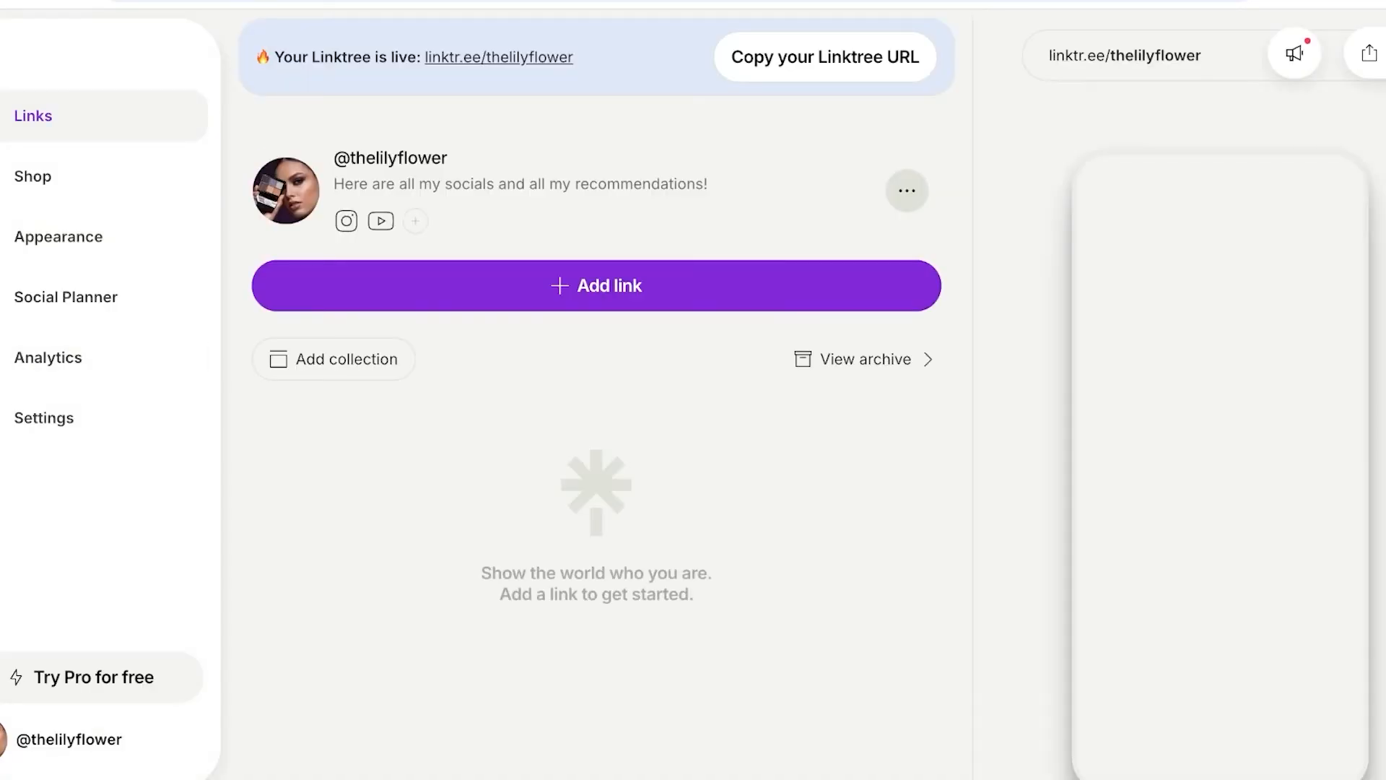
Step: Add a khaadi.com link titled 'My clothing store <3' and dismiss the tip popup
click(595, 284)
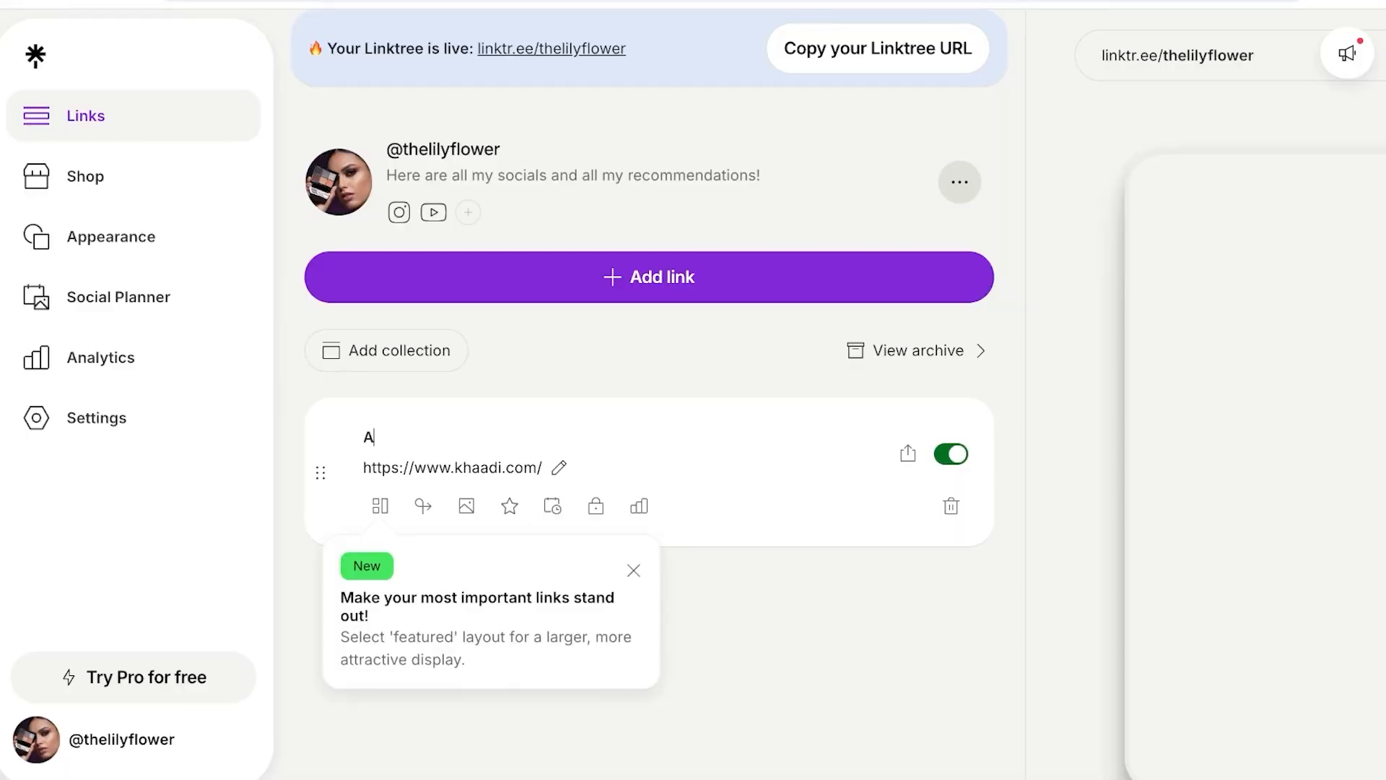
text(My)
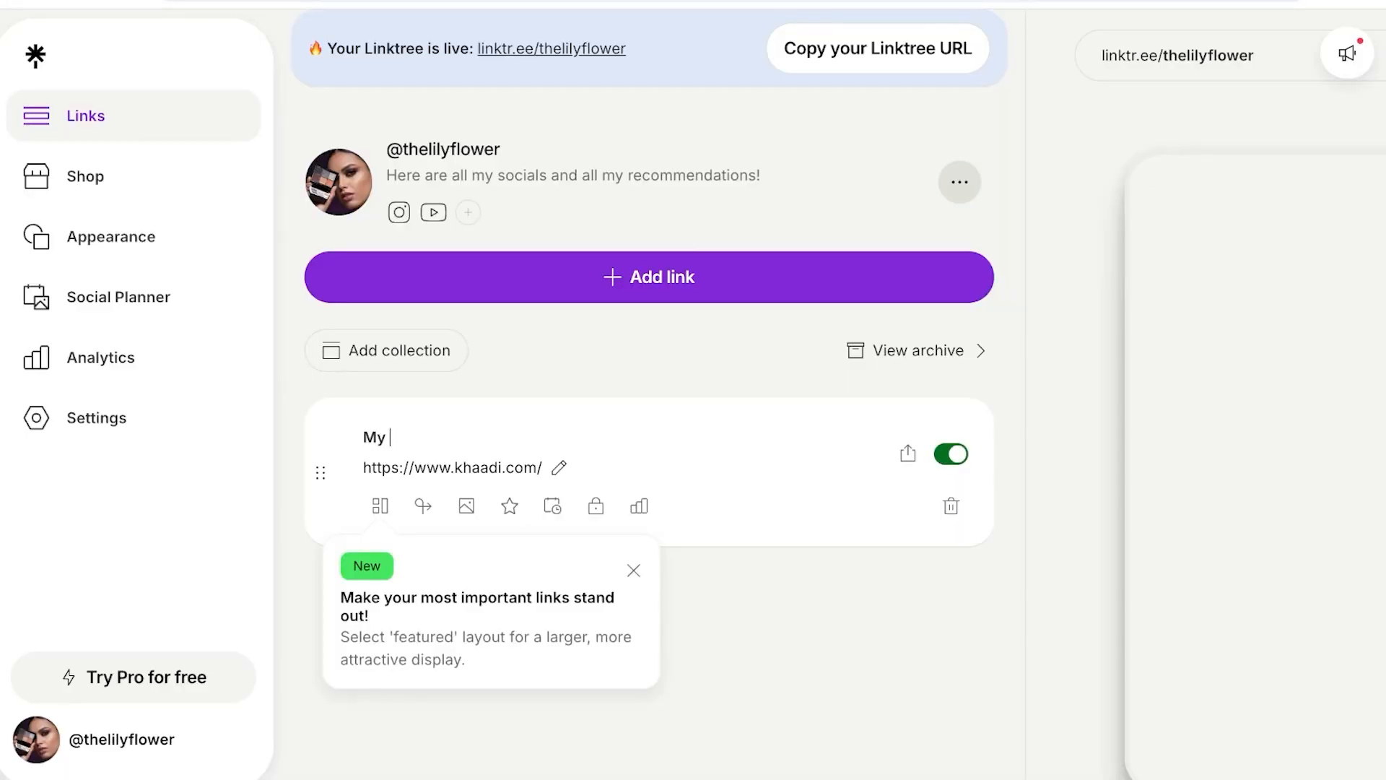
text(clothing store <)
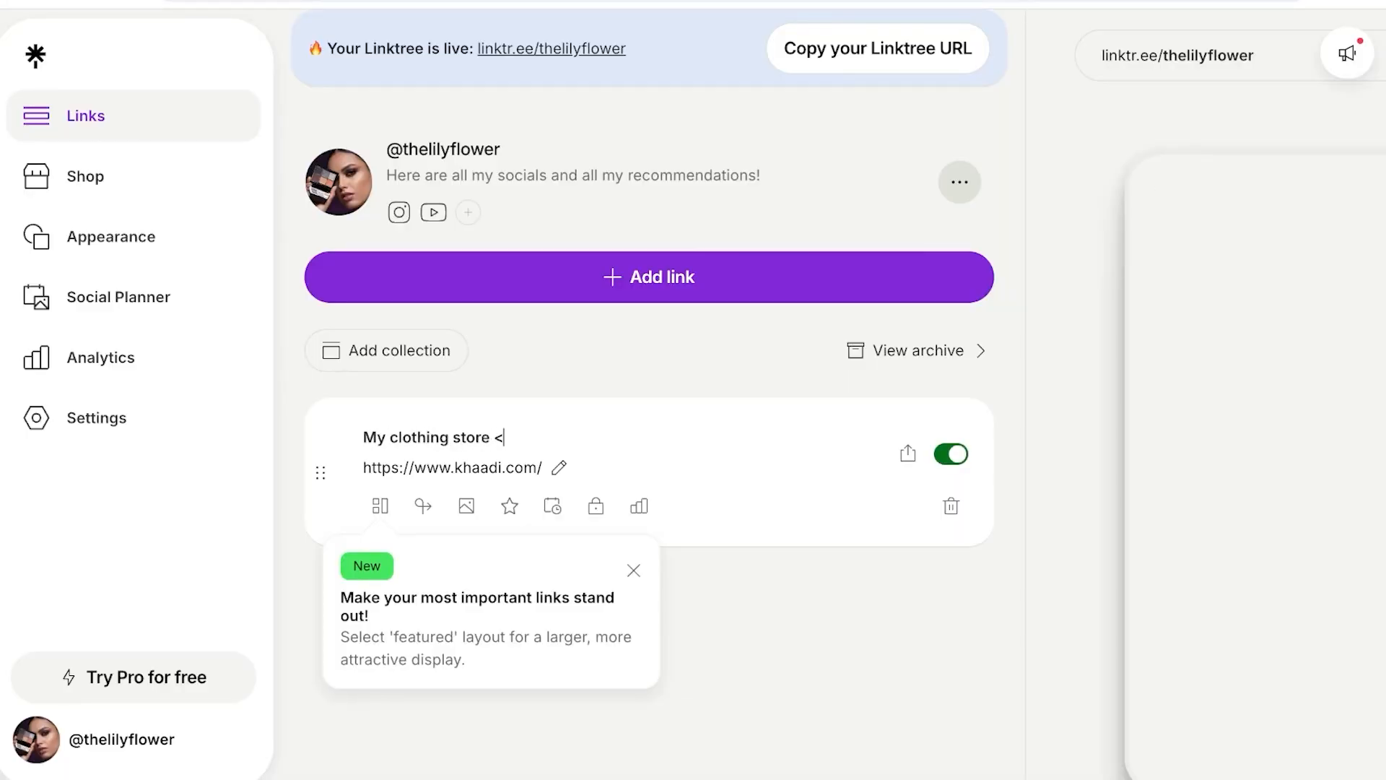
text(3)
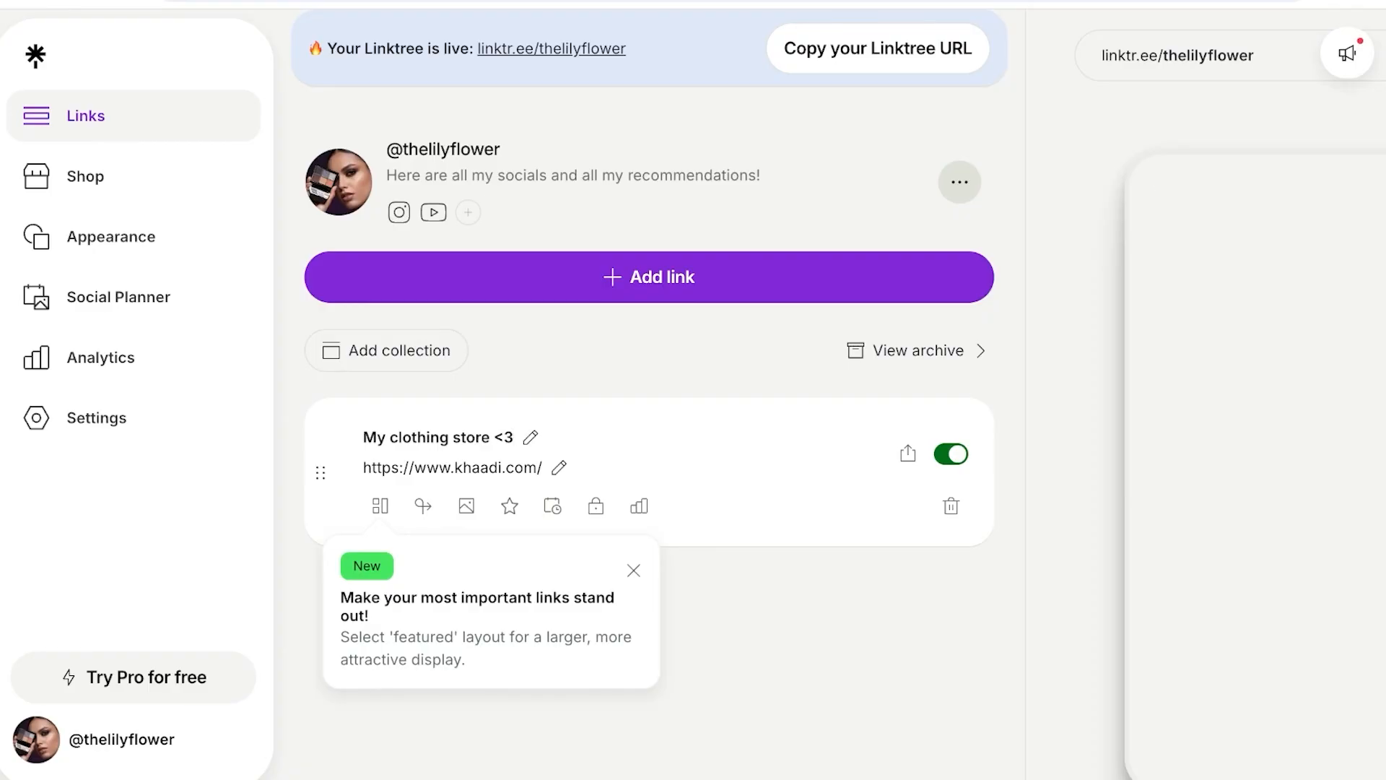
click(633, 570)
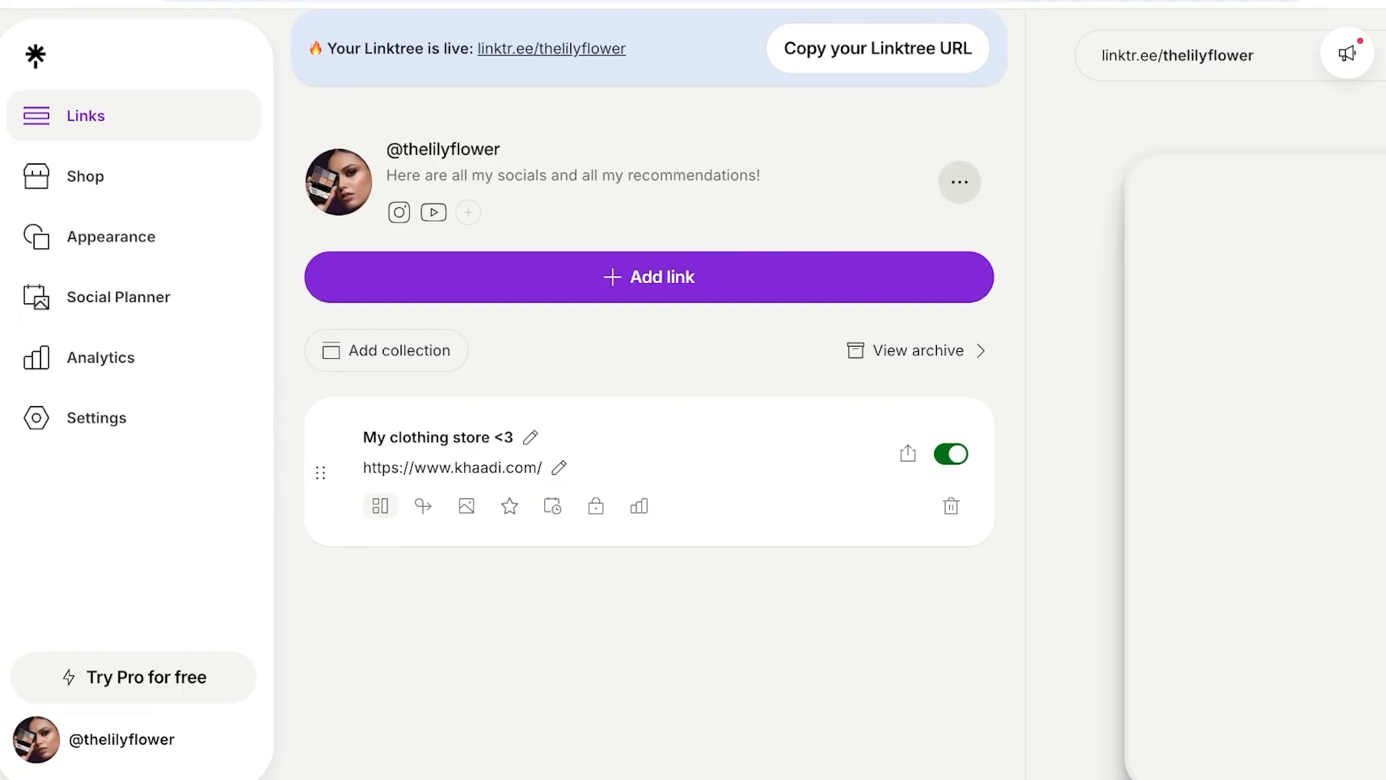
Step: Switch the khaadi.com link card to the Featured layout and close the layout options
click(380, 505)
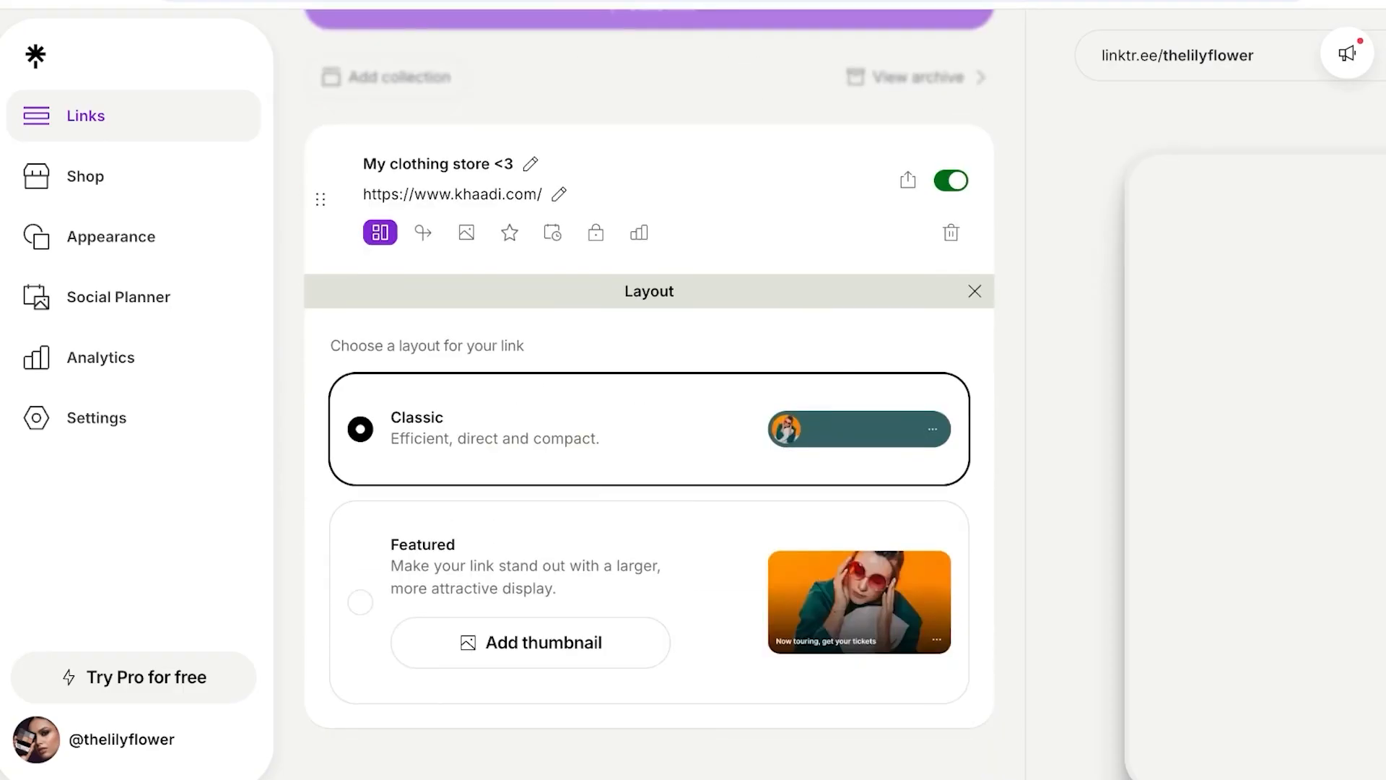
click(360, 602)
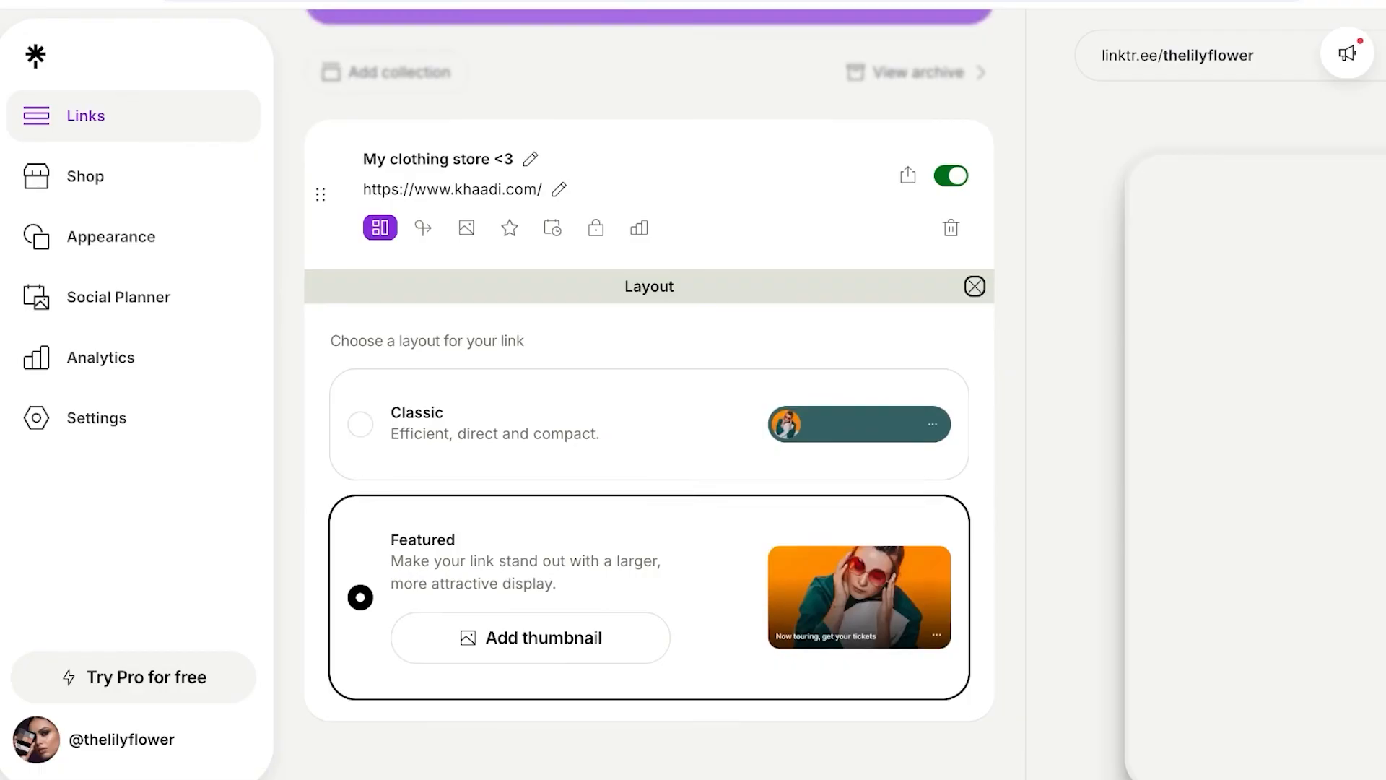
click(974, 286)
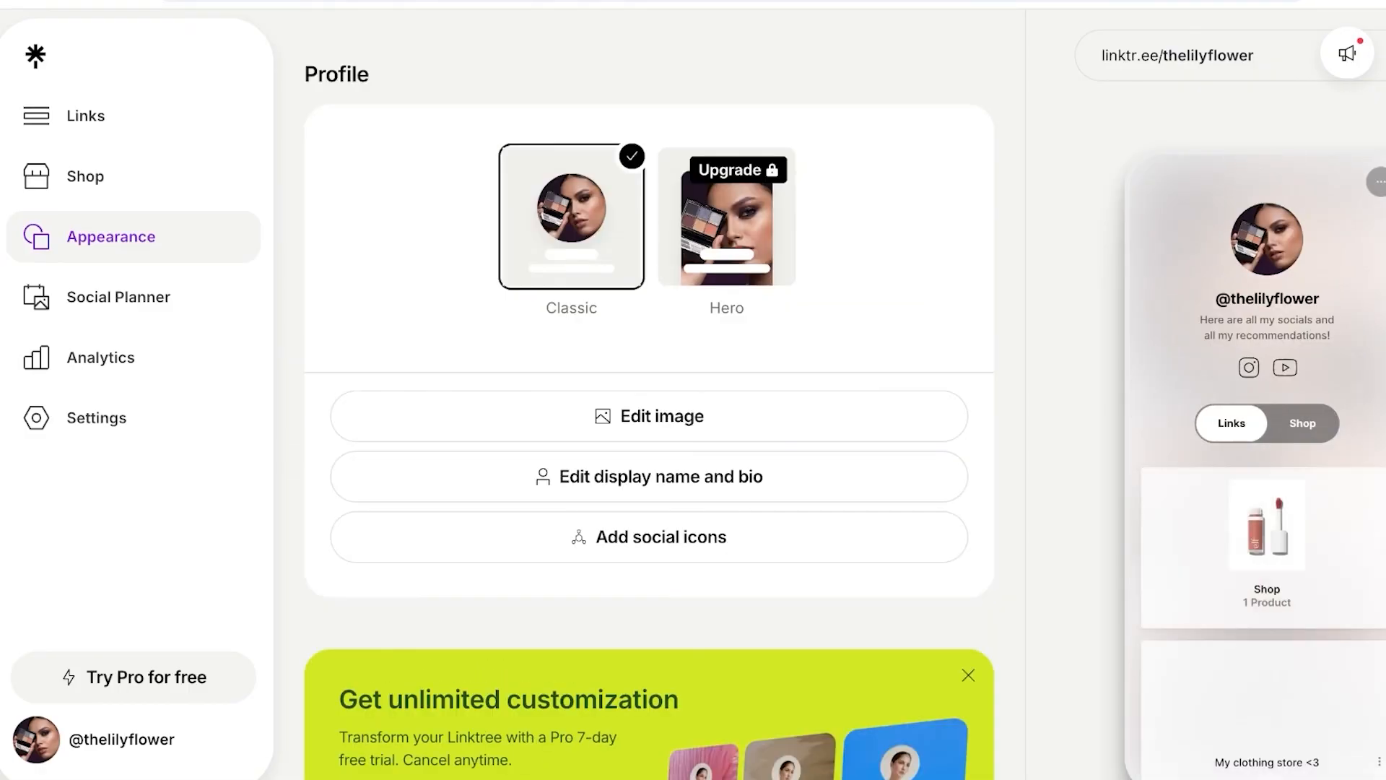
Step: Scroll the Appearance page through the Themes and Backgrounds options
scroll(down, 3)
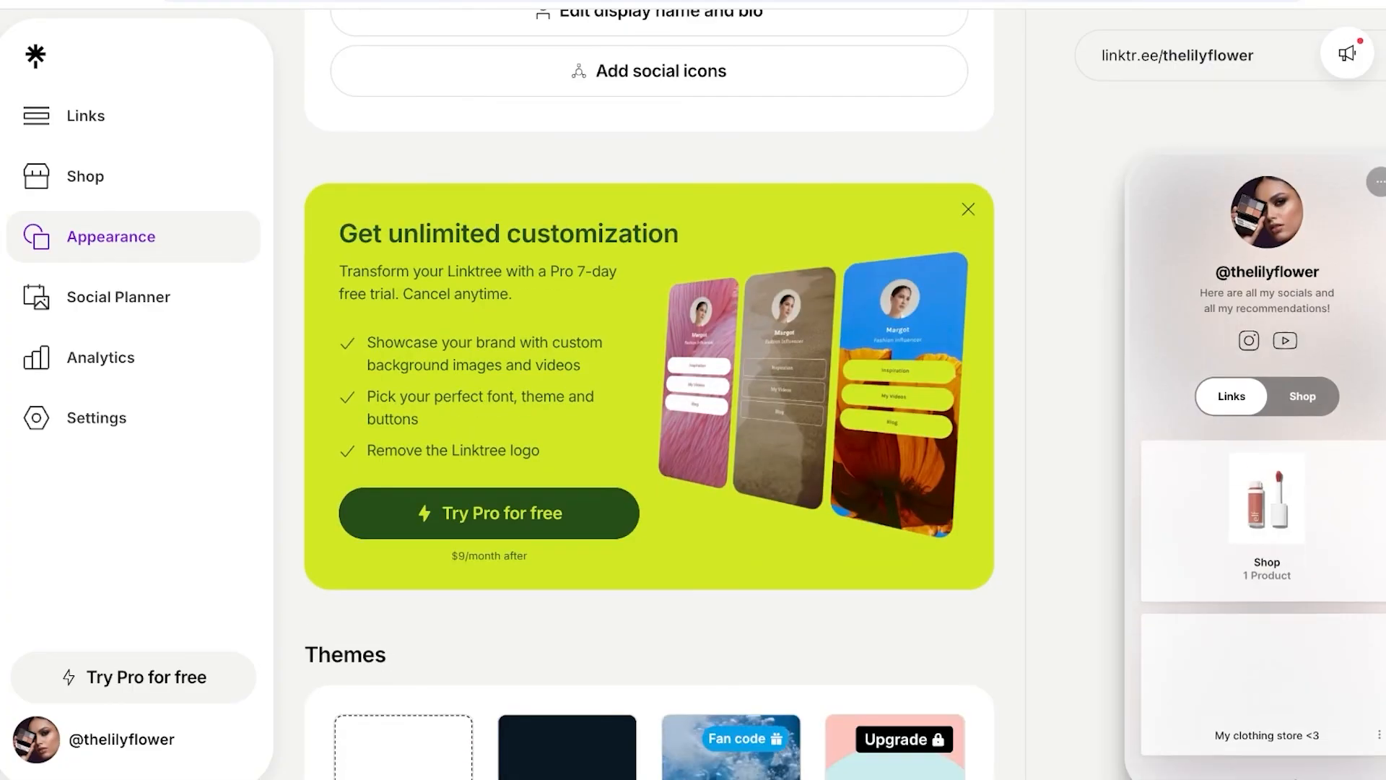
scroll(down, 3)
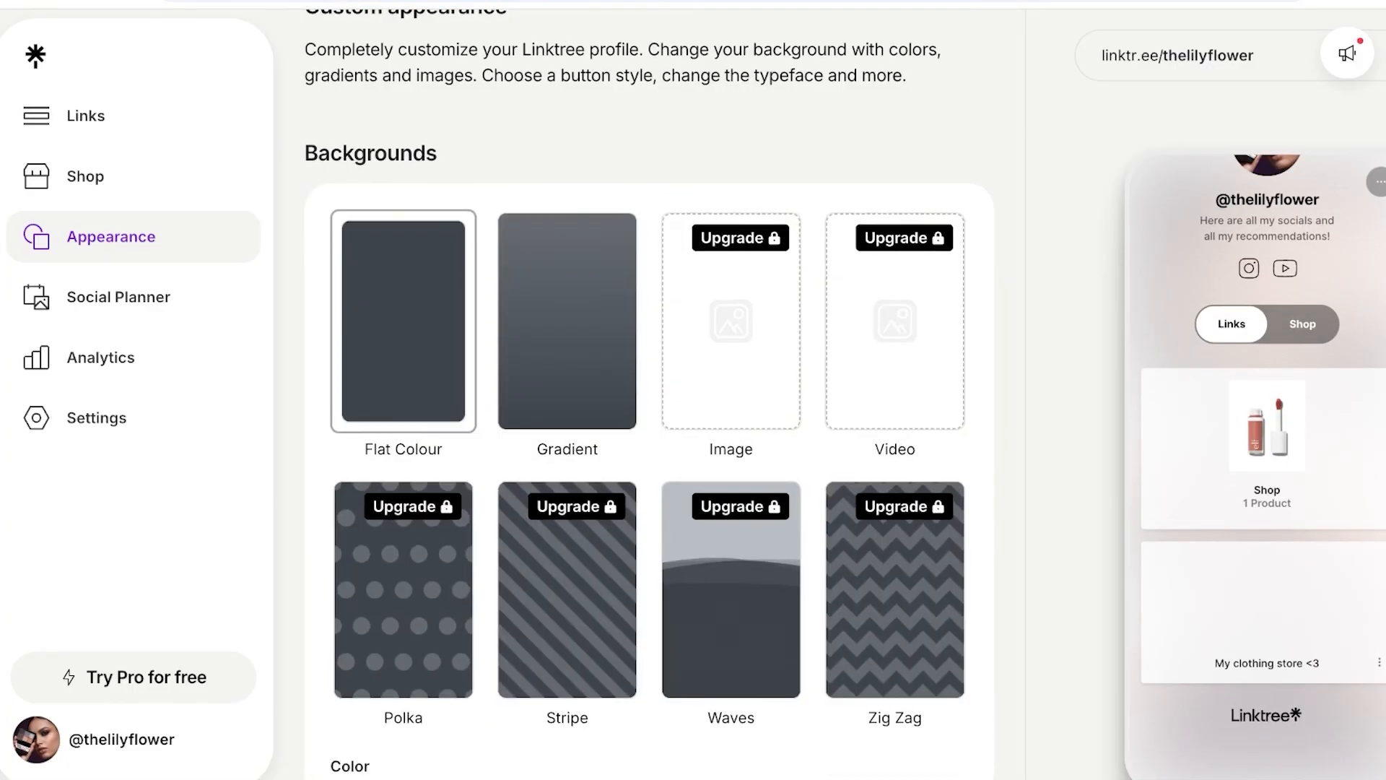
scroll(down, 3)
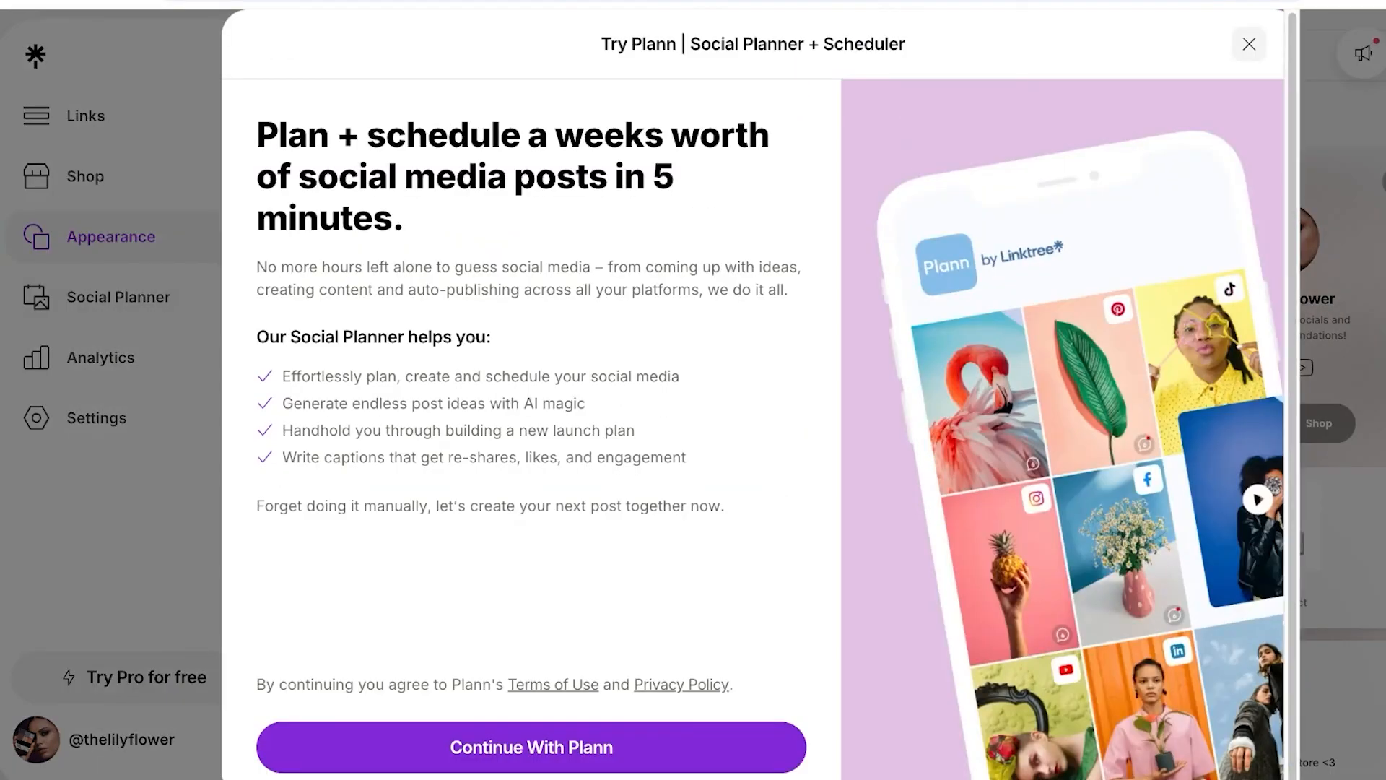
Step: View the Free, Starter, Pro and Premium plan comparison on the pricing page
click(1248, 44)
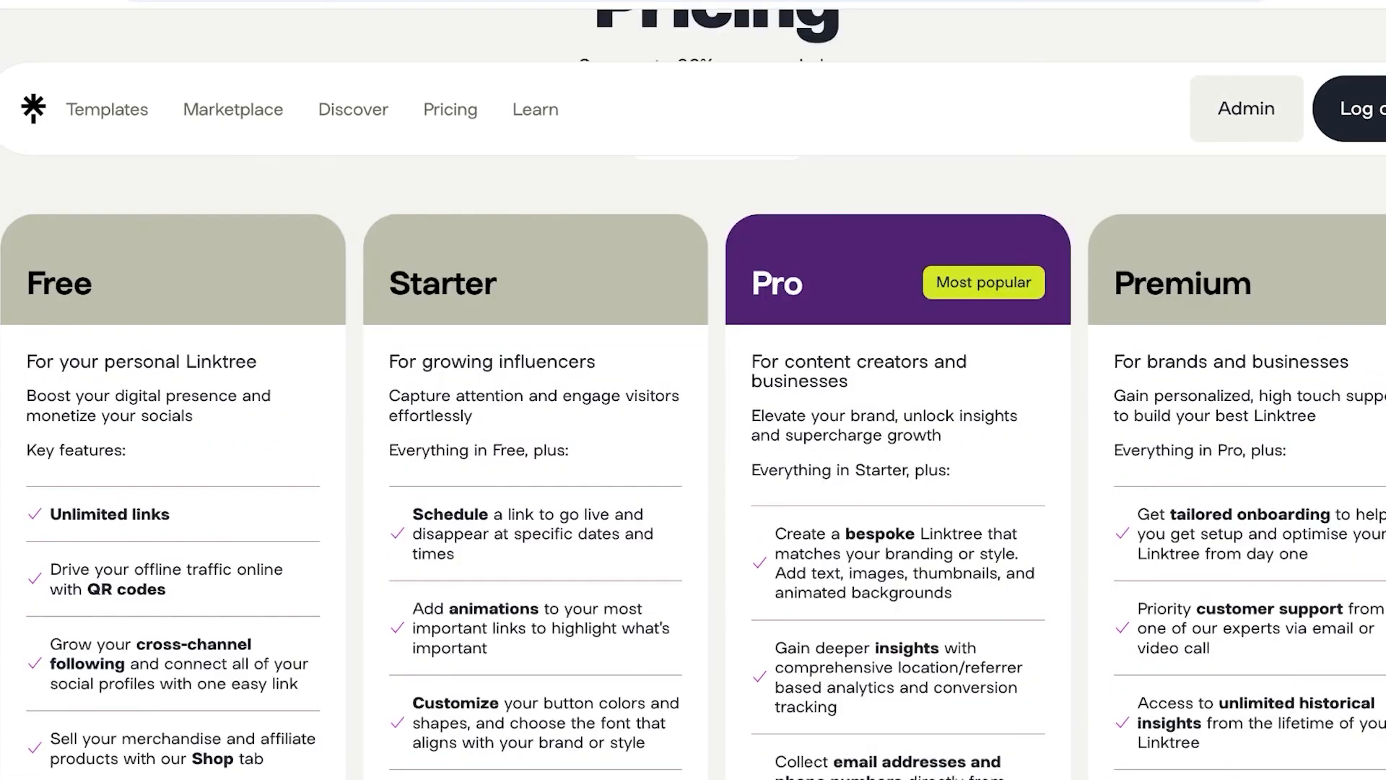
scroll(down, 3)
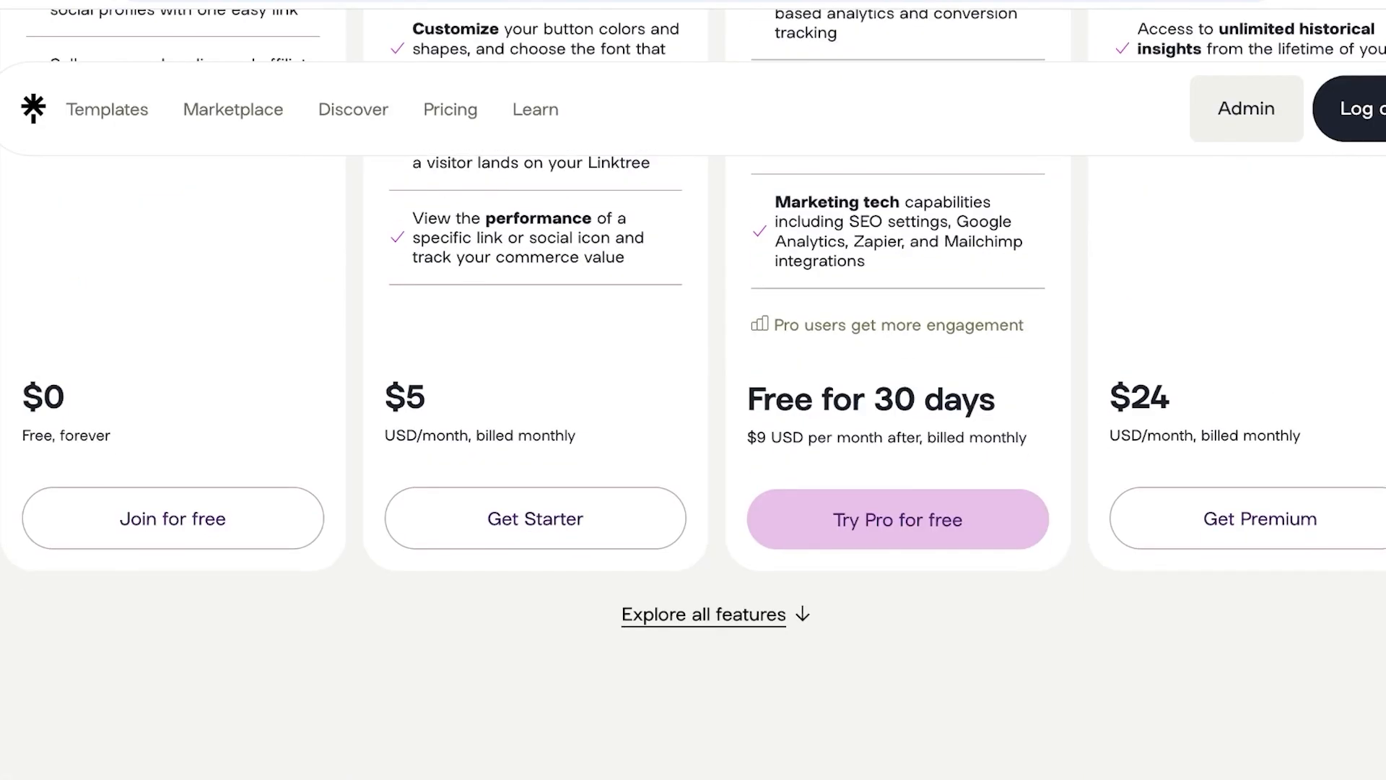